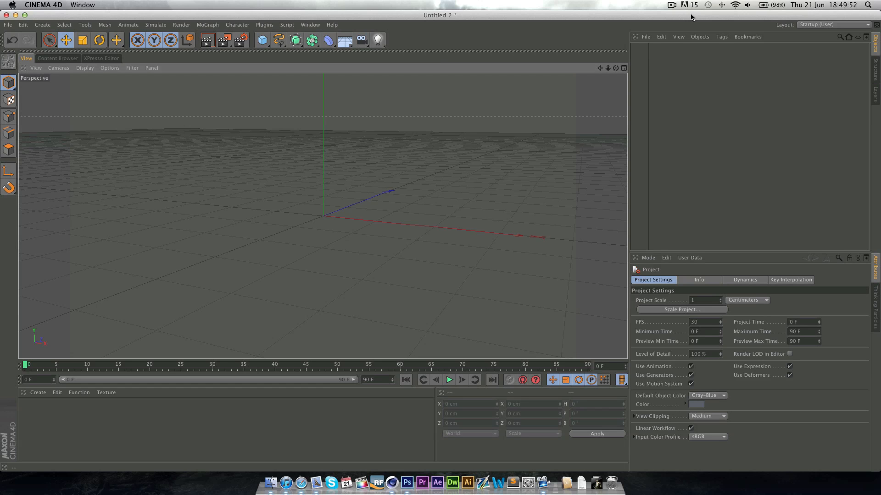
mouse_move(299, 479)
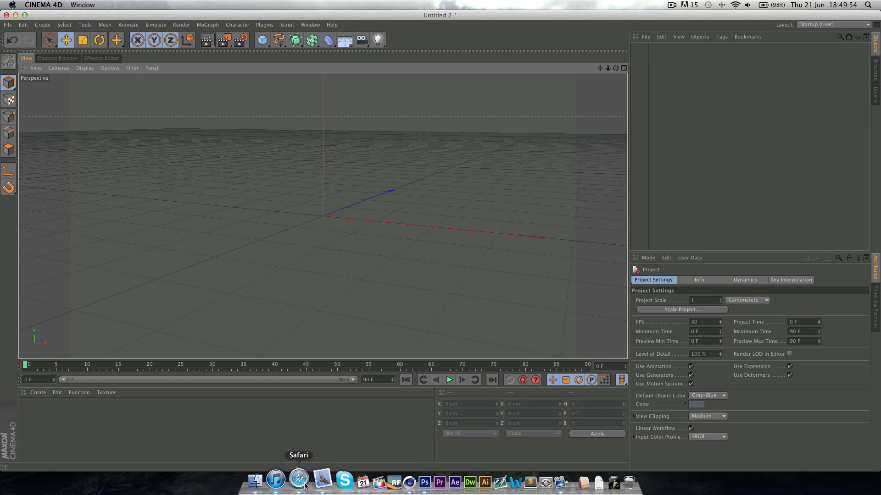
Step: Switch to Safari and play the C4D particle sphere reference video
click(299, 480)
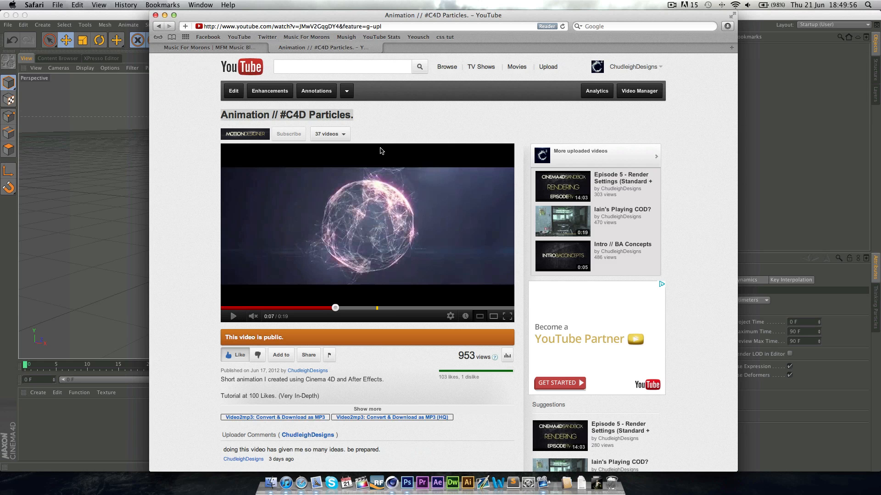
mouse_move(240, 310)
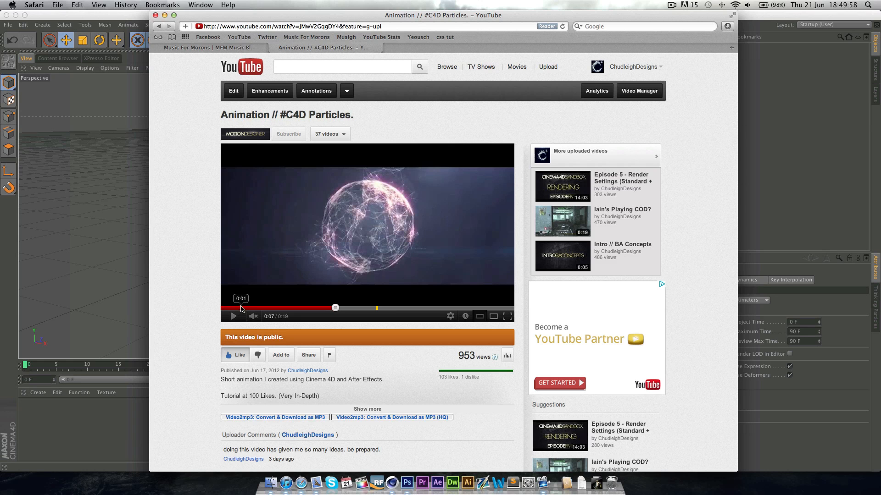
click(232, 316)
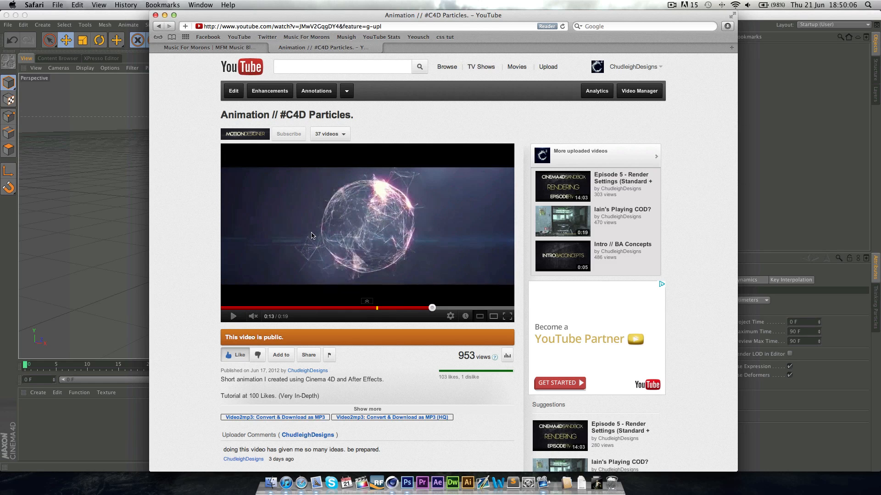
mouse_move(389, 328)
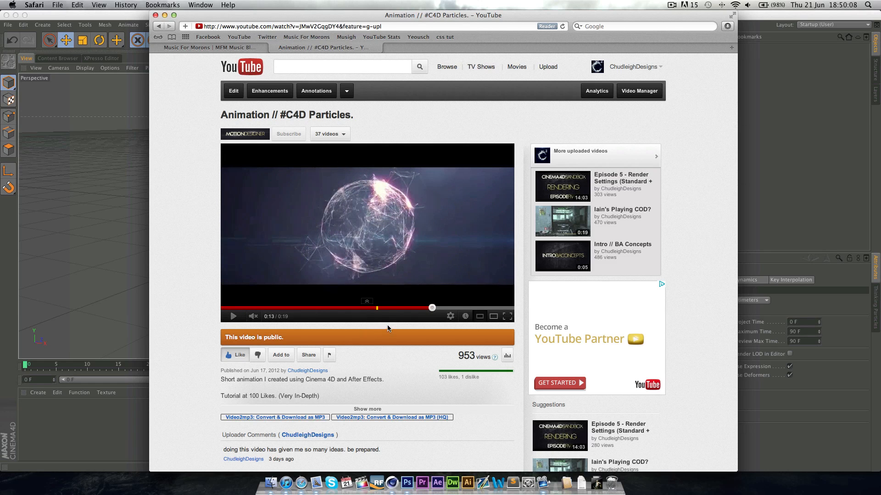
mouse_move(235, 248)
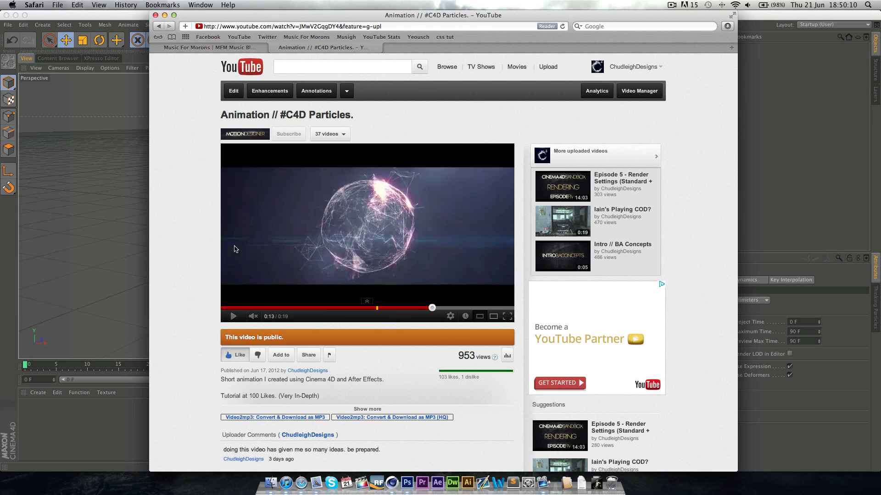
mouse_move(190, 212)
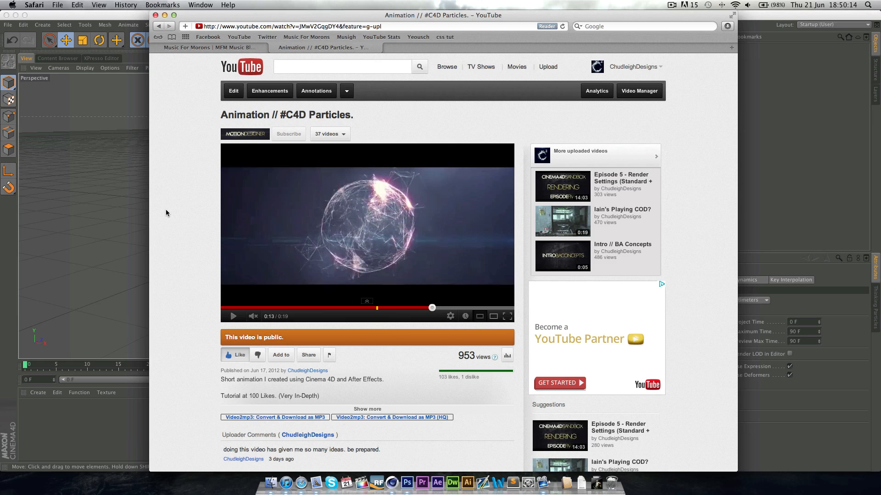
mouse_move(277, 259)
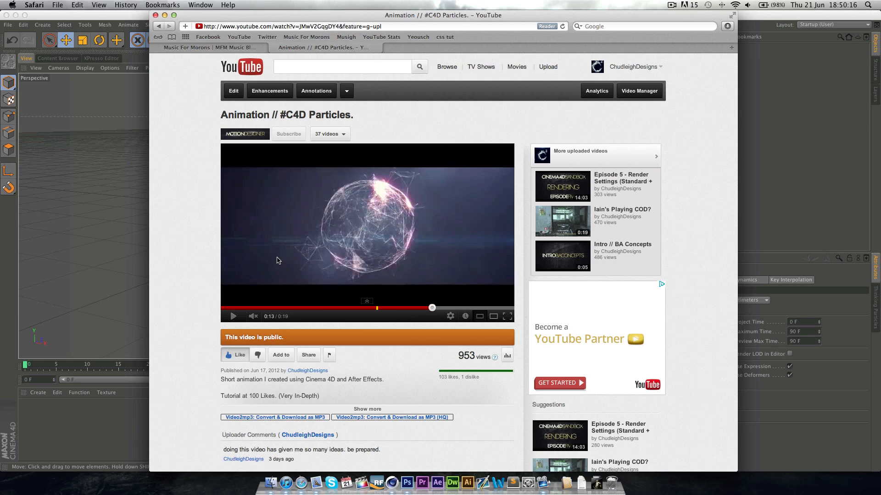
mouse_move(390, 195)
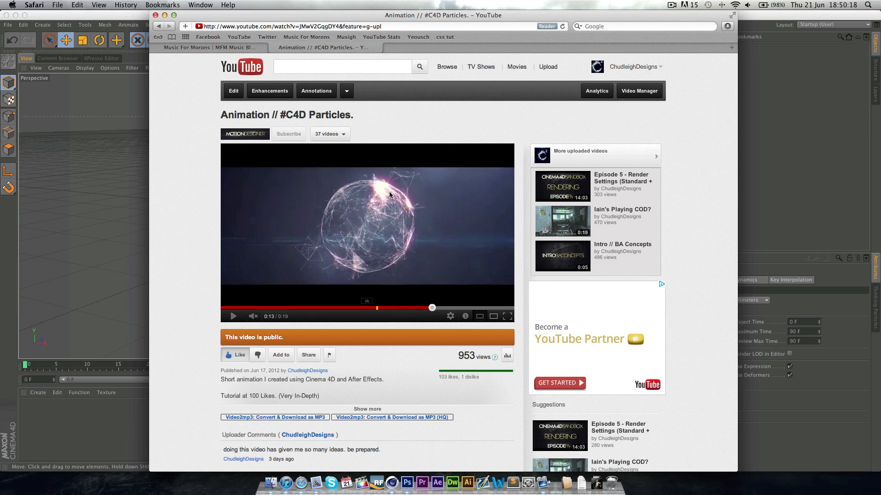
mouse_move(365, 170)
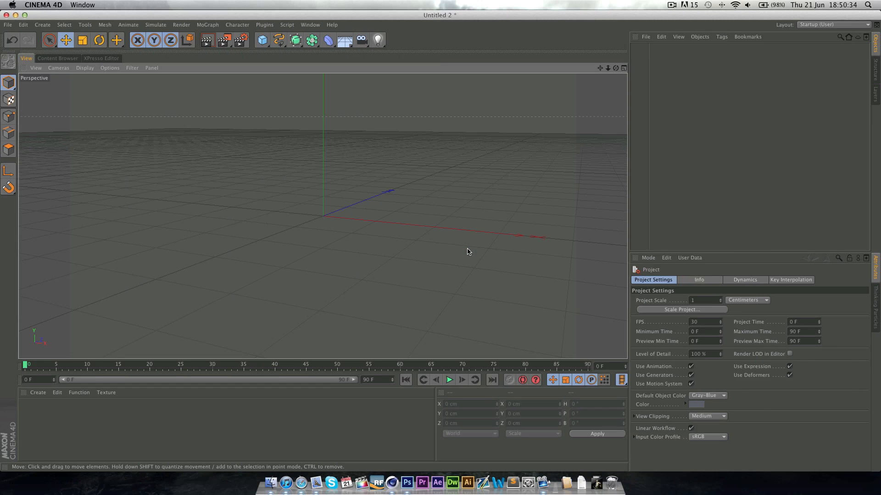
mouse_move(464, 255)
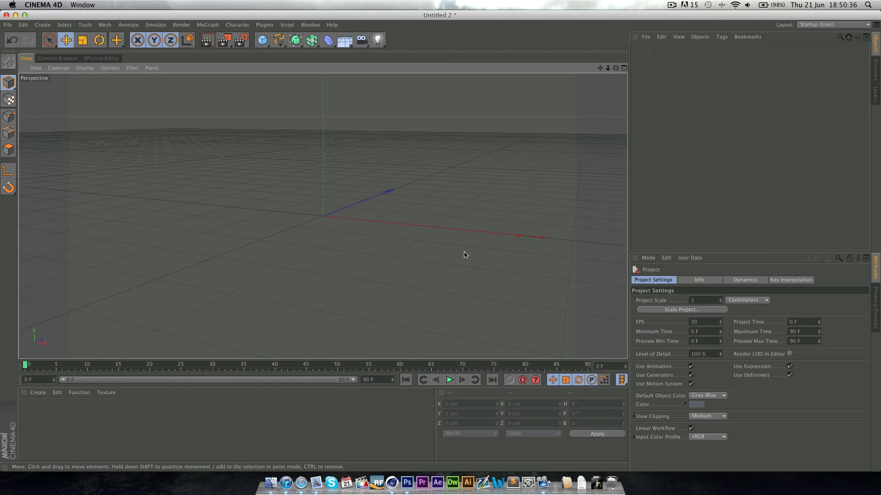
mouse_move(284, 96)
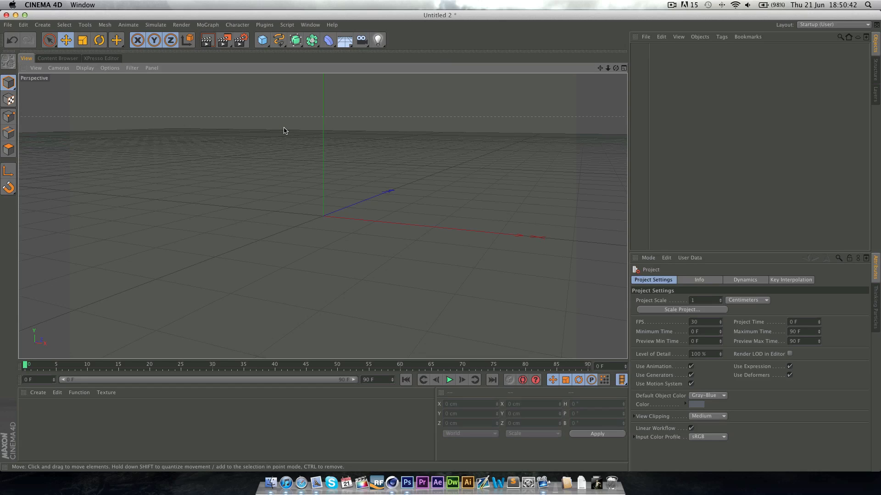
mouse_move(166, 212)
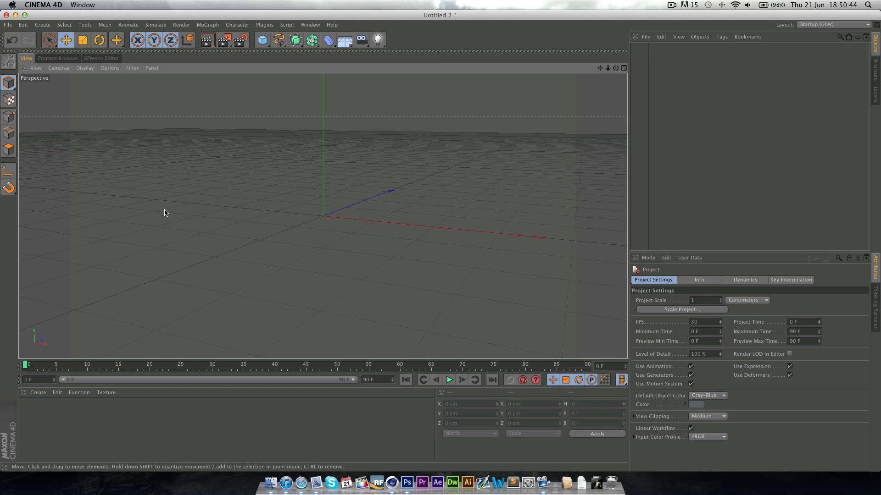
mouse_move(303, 222)
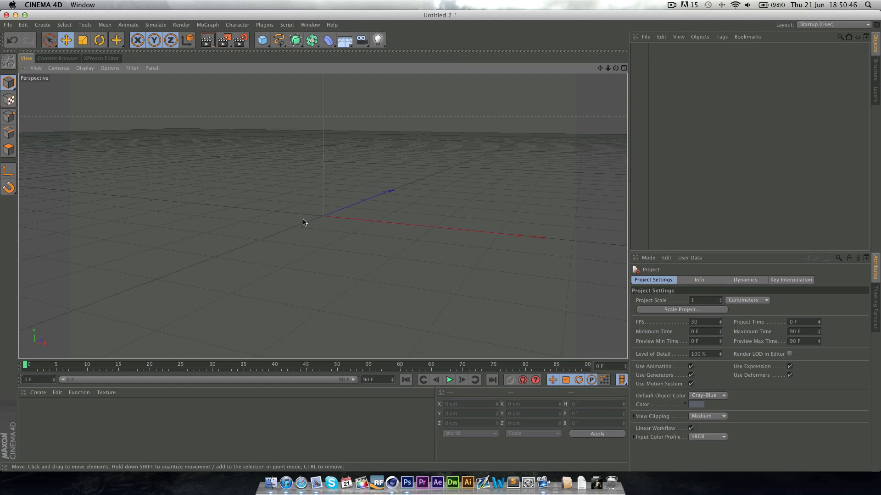
mouse_move(306, 238)
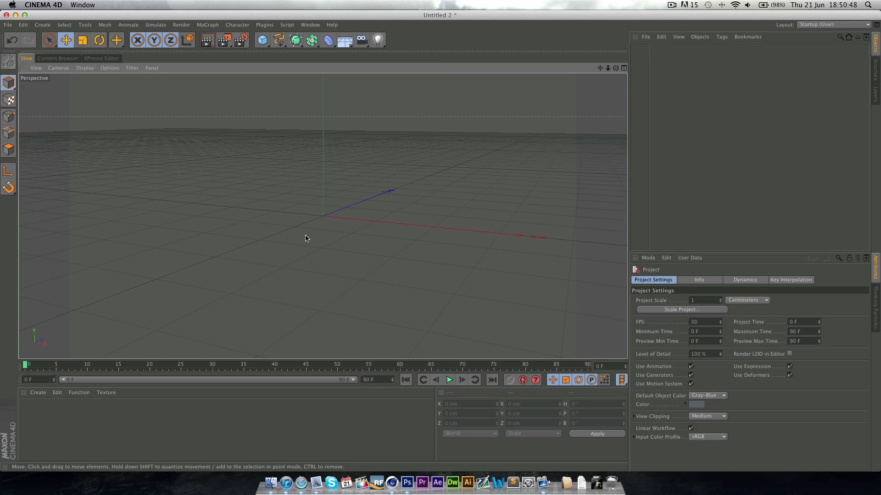
mouse_move(208, 56)
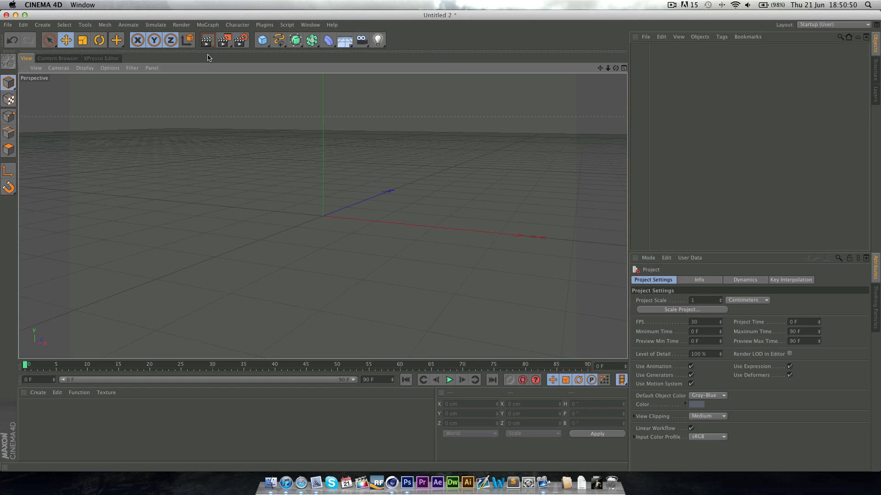
Step: Add a MoText reading 'Particles', centred, in TYPOGRAPH PRO ExtraBold with depth 52 and subdivision 5
click(207, 24)
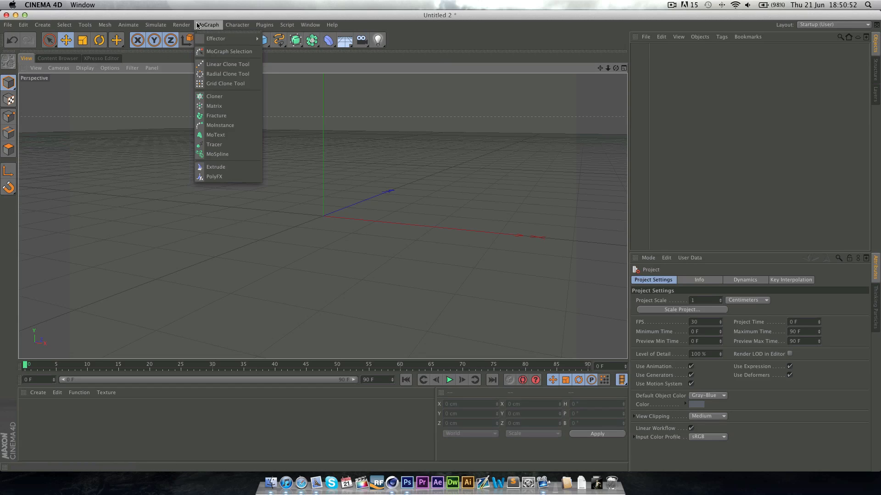
click(214, 135)
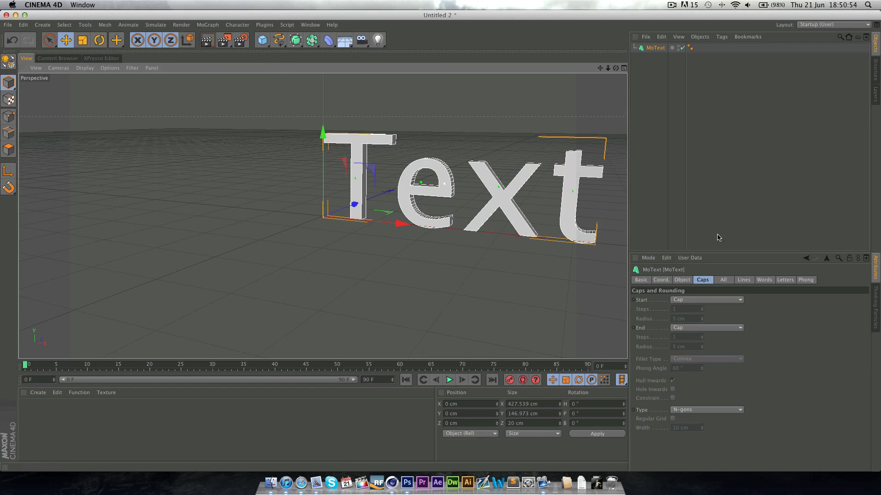
click(682, 279)
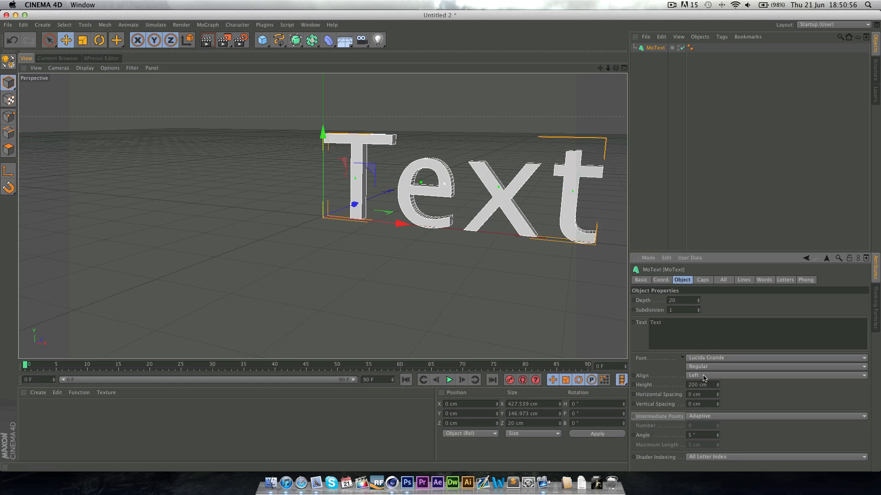
click(775, 375)
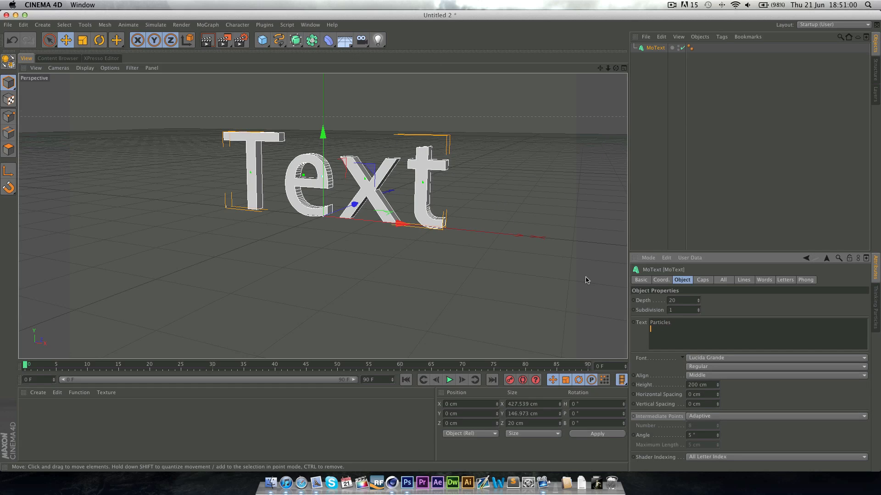
text(Particles)
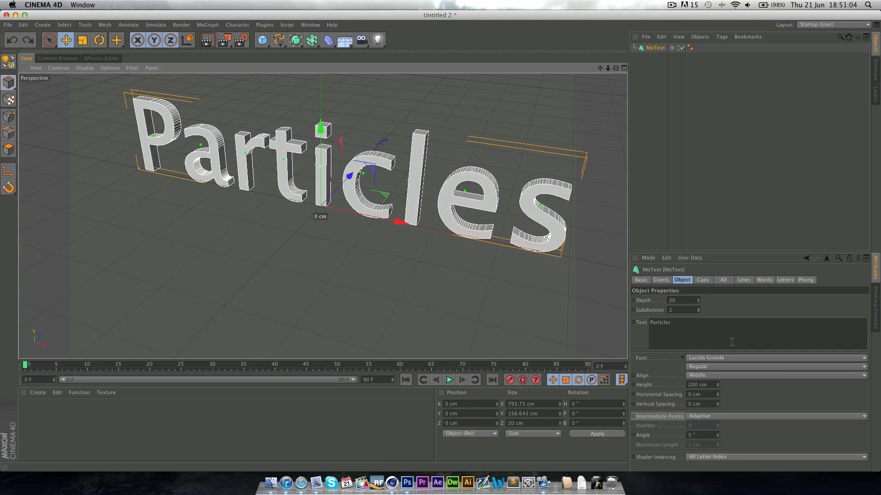
click(775, 358)
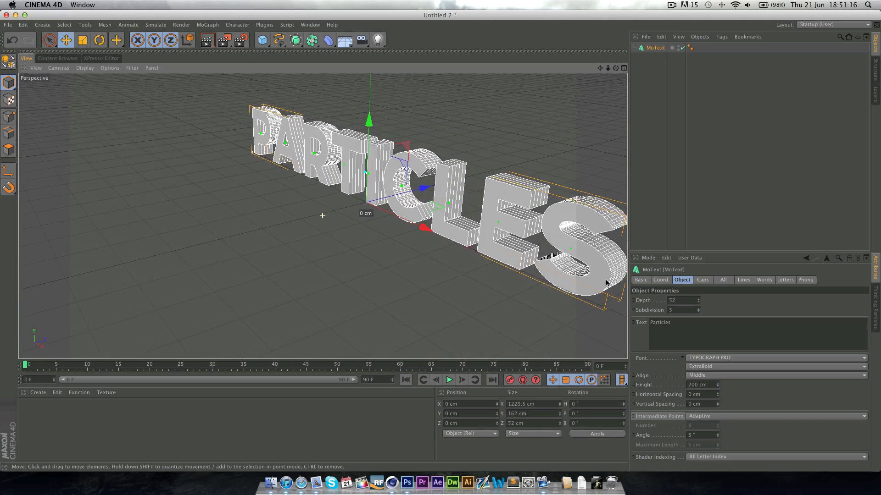
Step: Use 3 uniform intermediate points and quadrangle caps on a regular 14 cm grid for the text
click(775, 416)
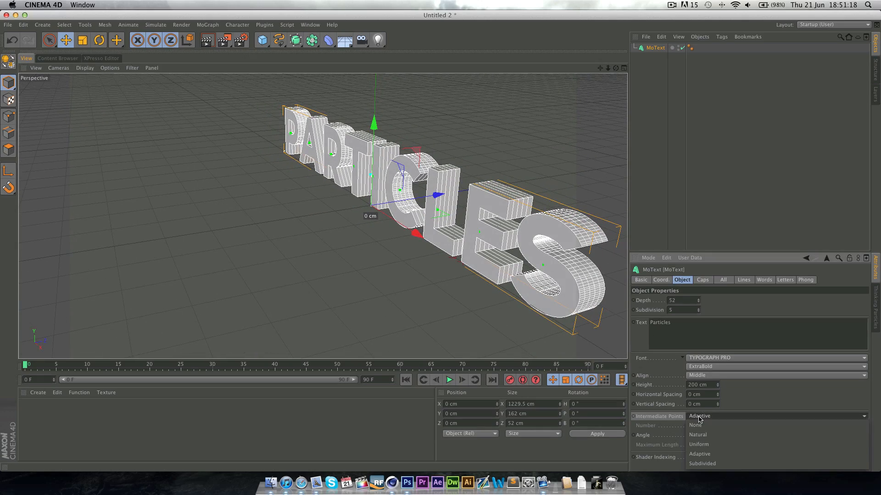
click(698, 444)
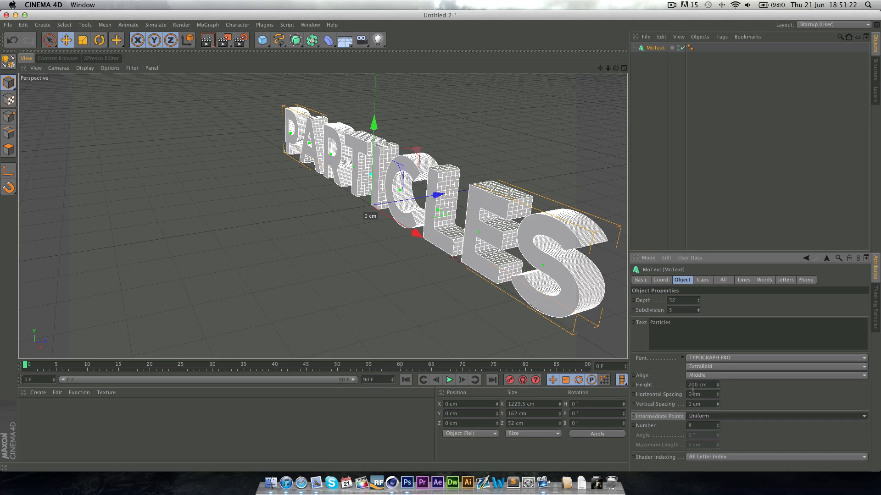
mouse_move(354, 177)
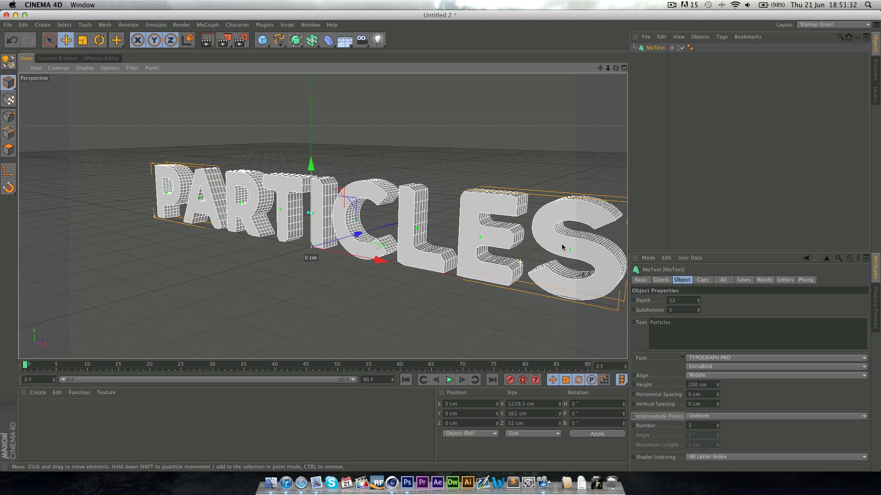
click(702, 279)
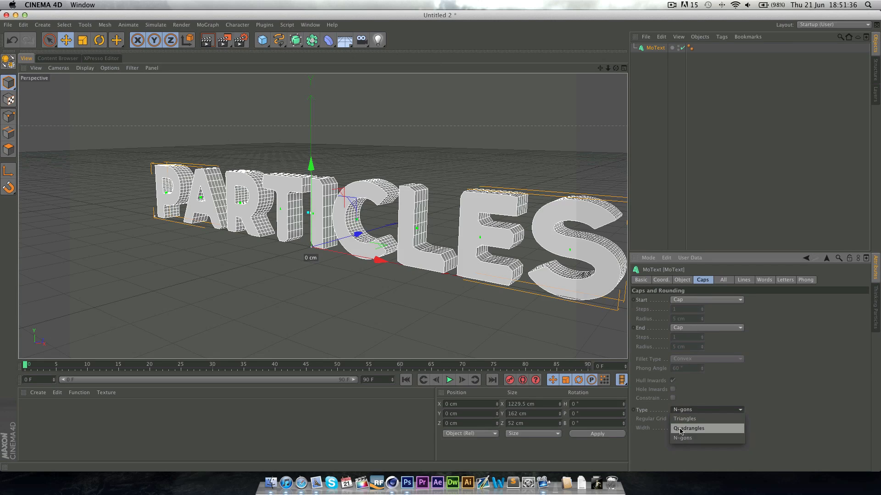
click(687, 428)
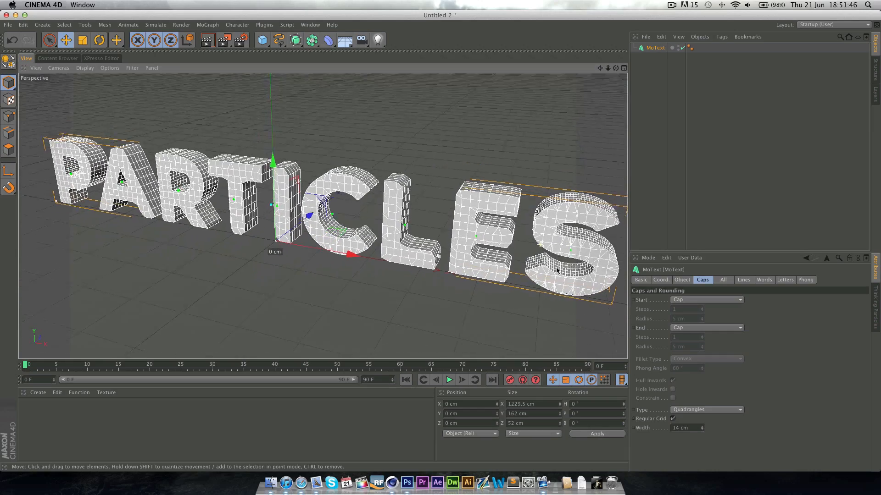
click(682, 280)
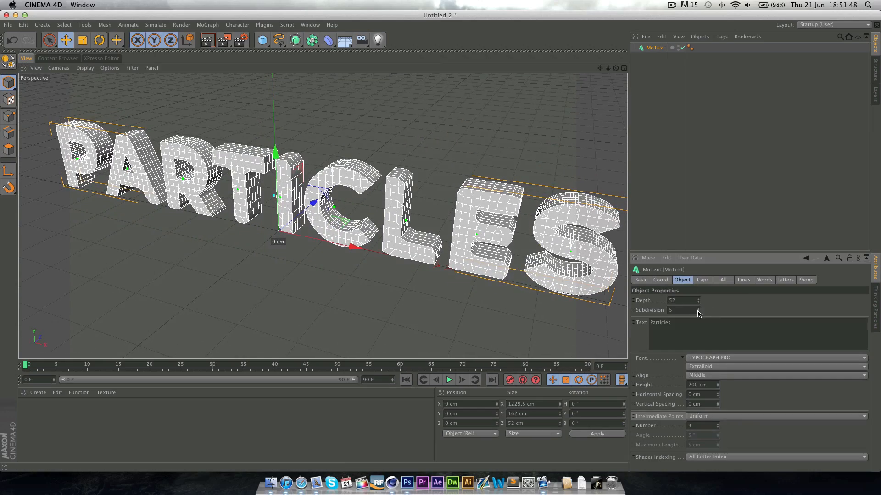
Step: Merge the MoText letters into a single polygon object MoText.1 via Connect Objects + Delete
click(698, 310)
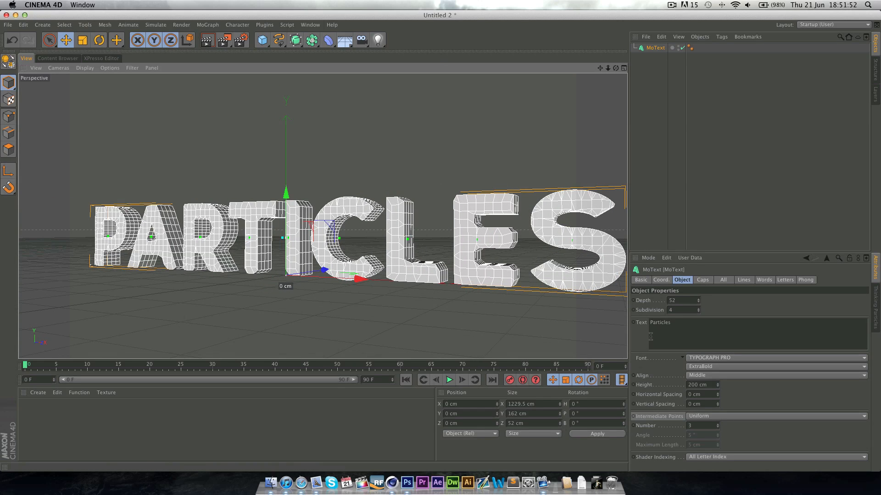
mouse_move(654, 48)
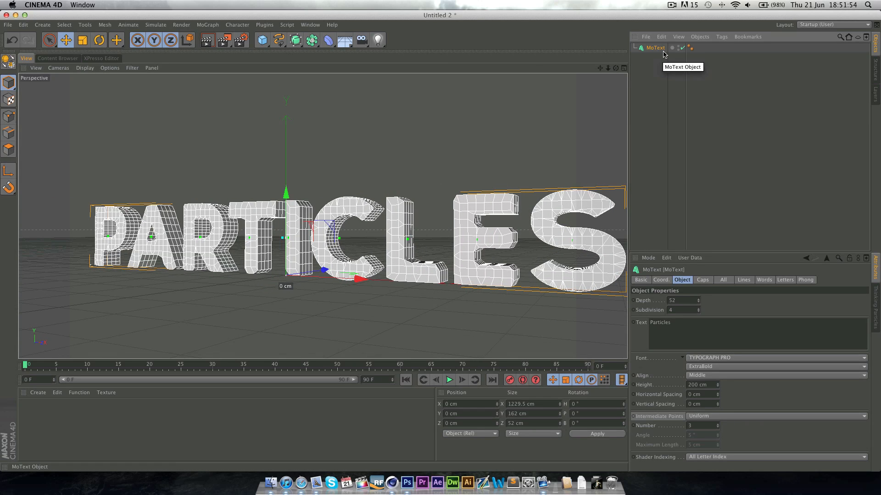
mouse_move(8, 61)
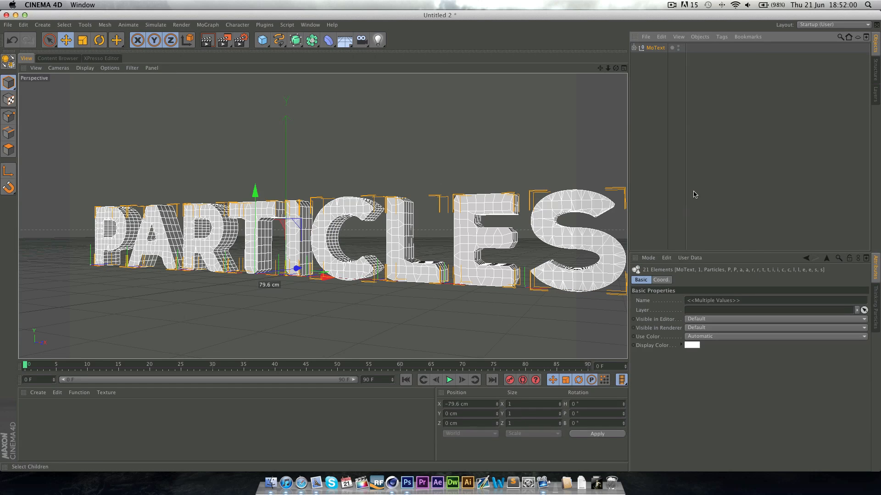
mouse_move(100, 71)
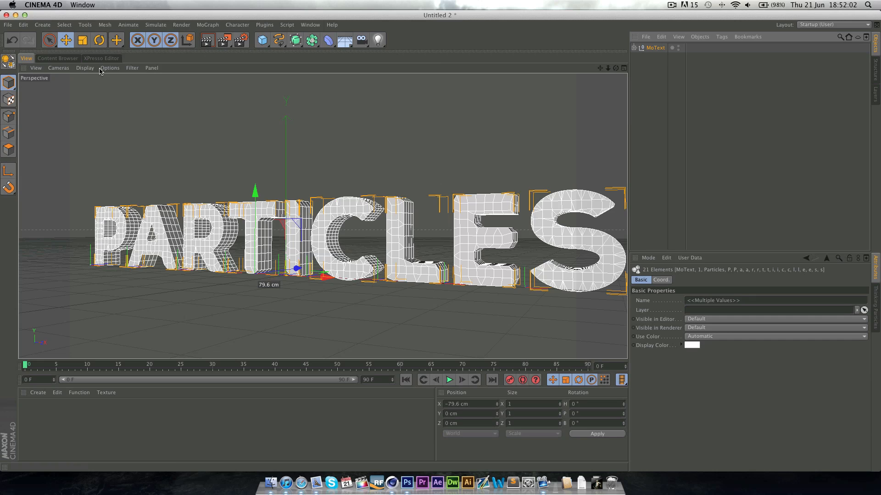
click(654, 48)
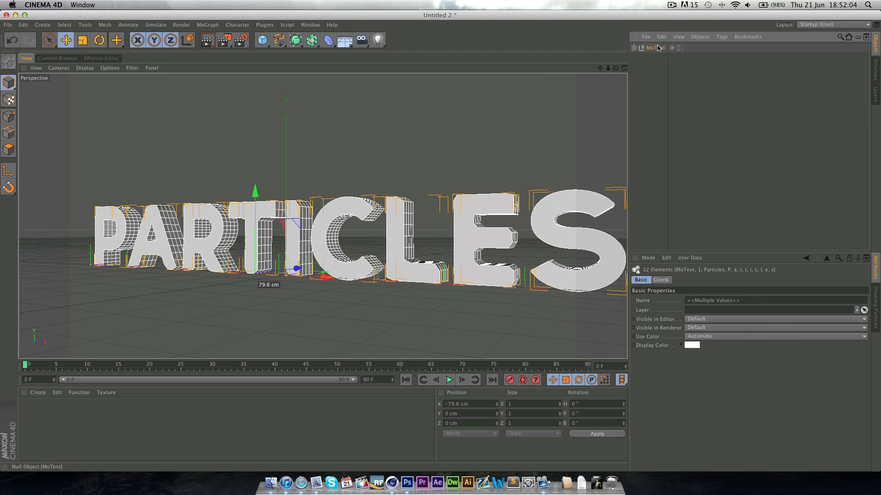
right_click(651, 48)
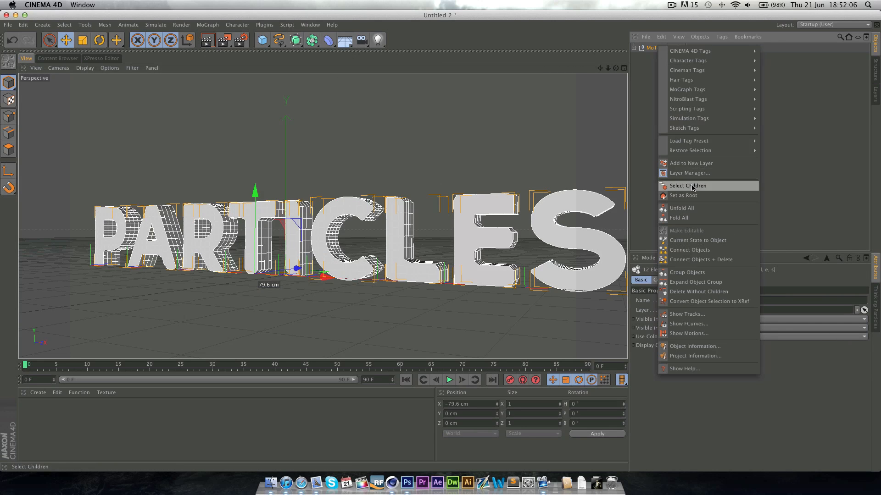
mouse_move(700, 263)
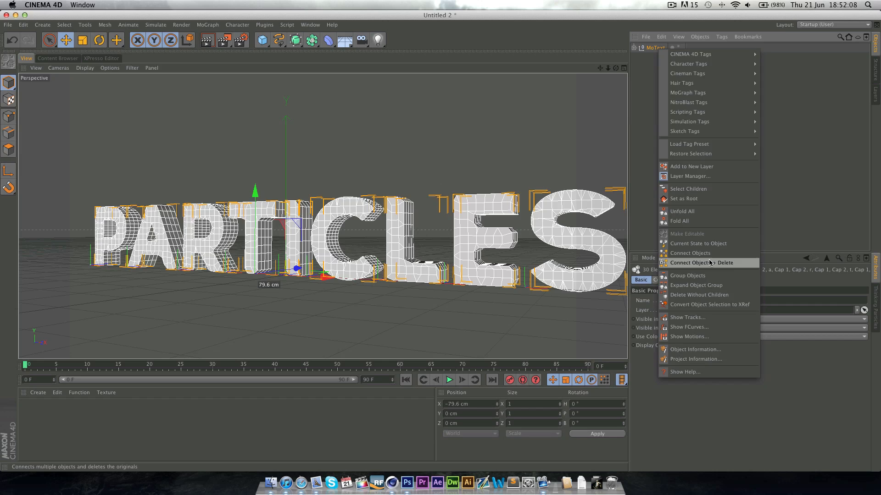
click(701, 263)
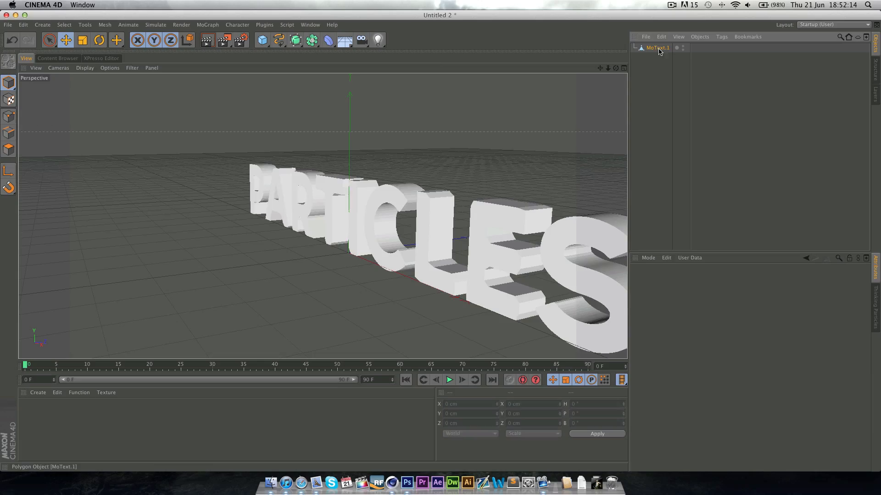
Step: Hide MoText.1 in viewport and render, then add a Null object to the scene
click(657, 47)
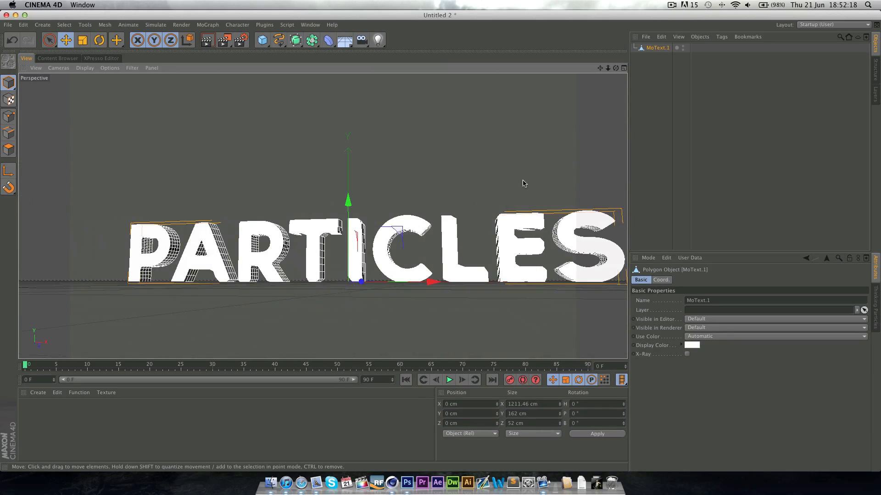
drag(348, 202, 349, 272)
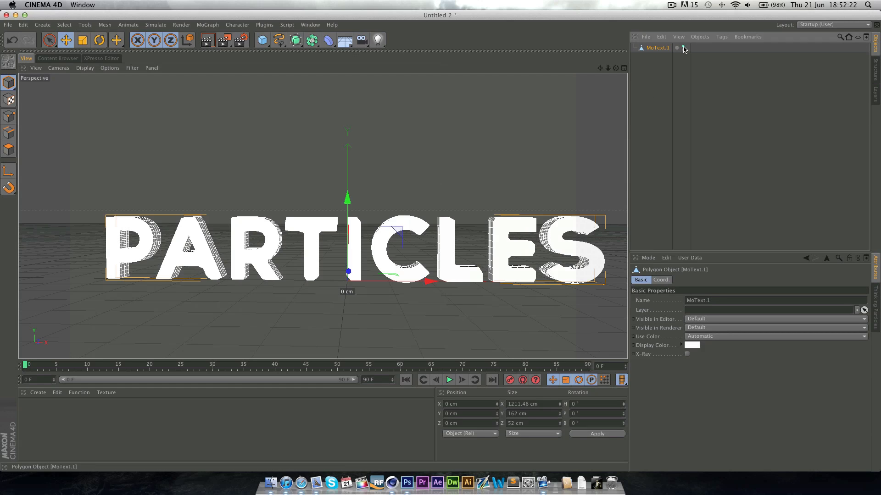
click(677, 47)
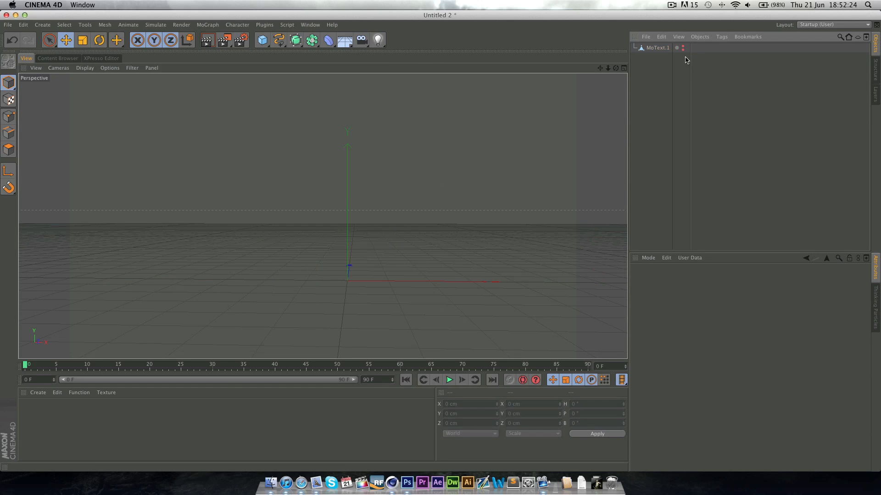
mouse_move(381, 197)
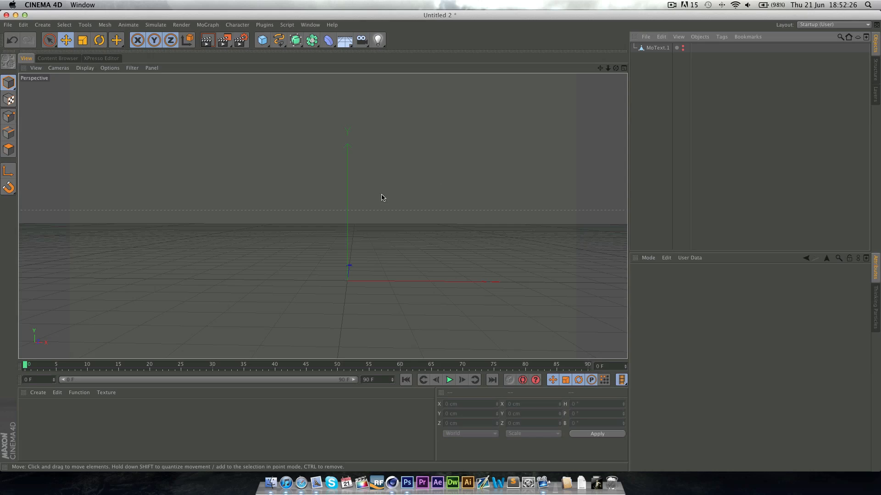
mouse_move(527, 140)
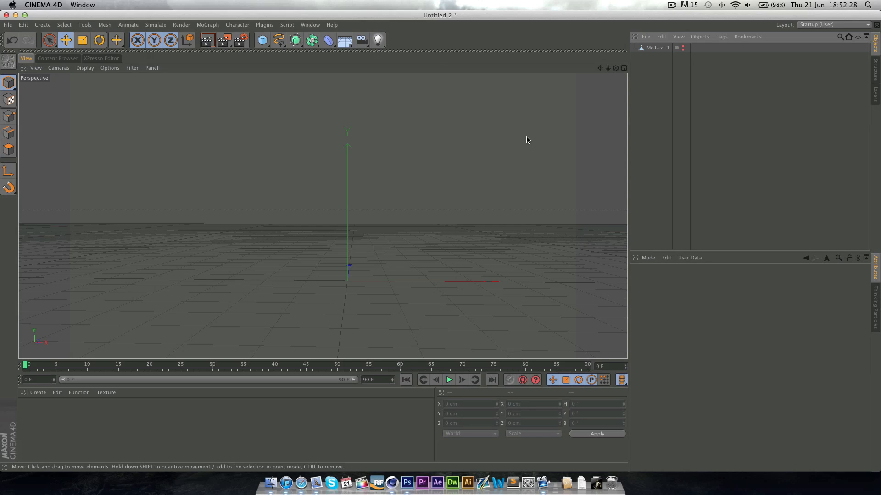
mouse_move(531, 145)
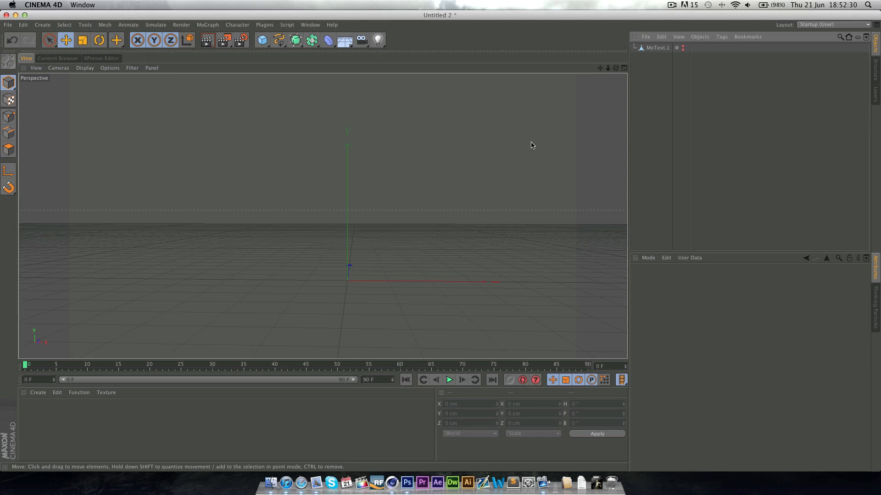
mouse_move(292, 157)
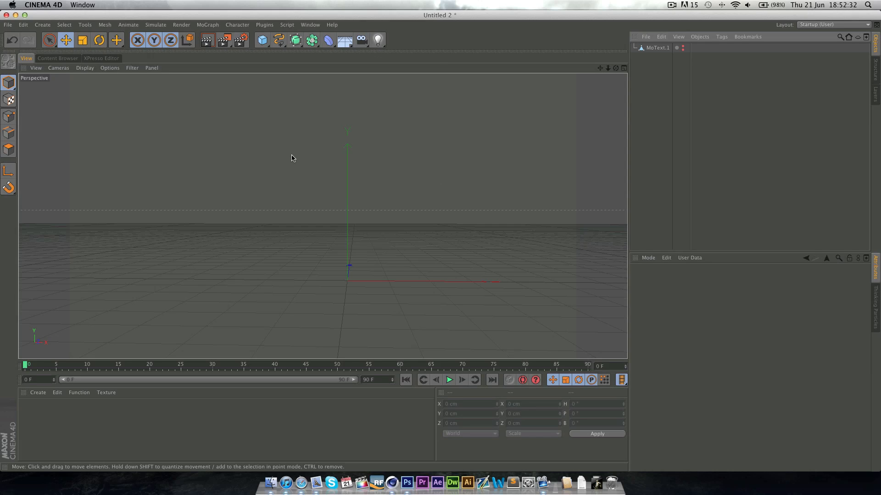
click(262, 39)
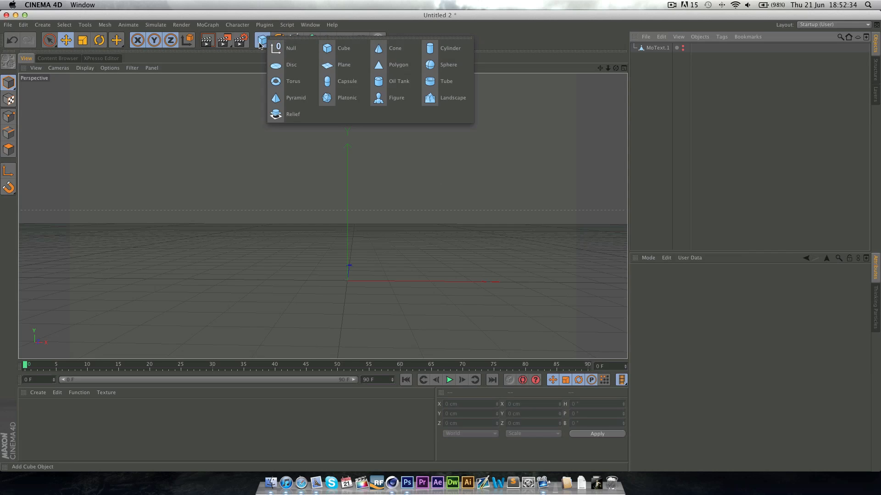
click(291, 48)
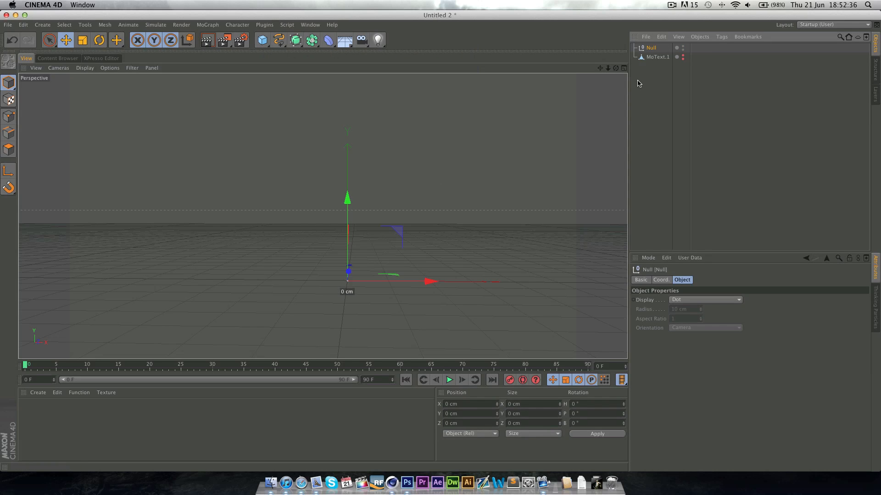
Step: Add an XPresso tag to the Null, bringing up its empty node graph
right_click(650, 46)
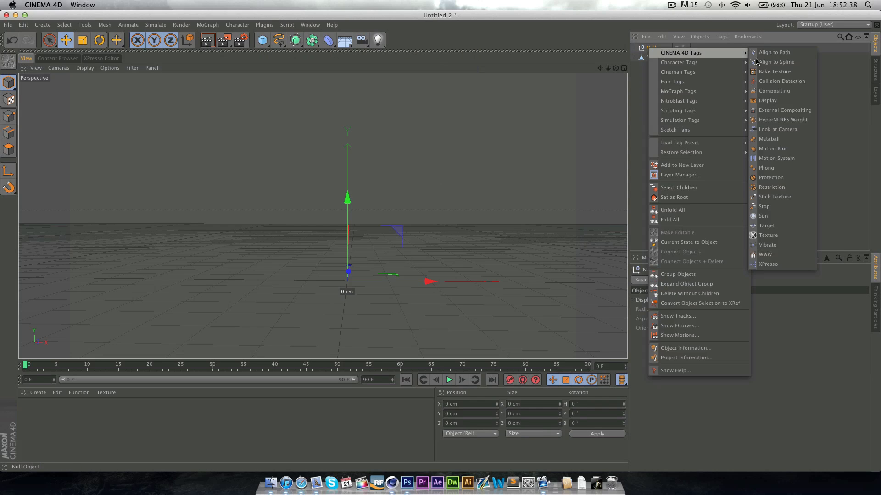
click(768, 264)
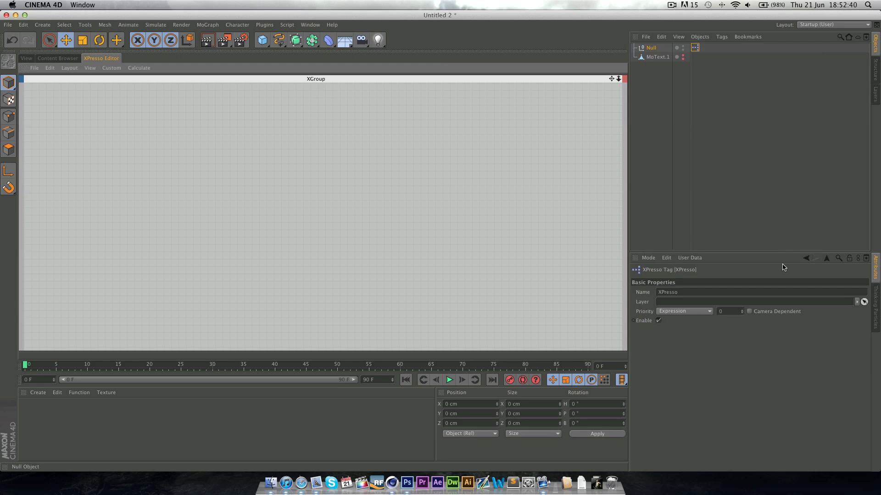
mouse_move(347, 258)
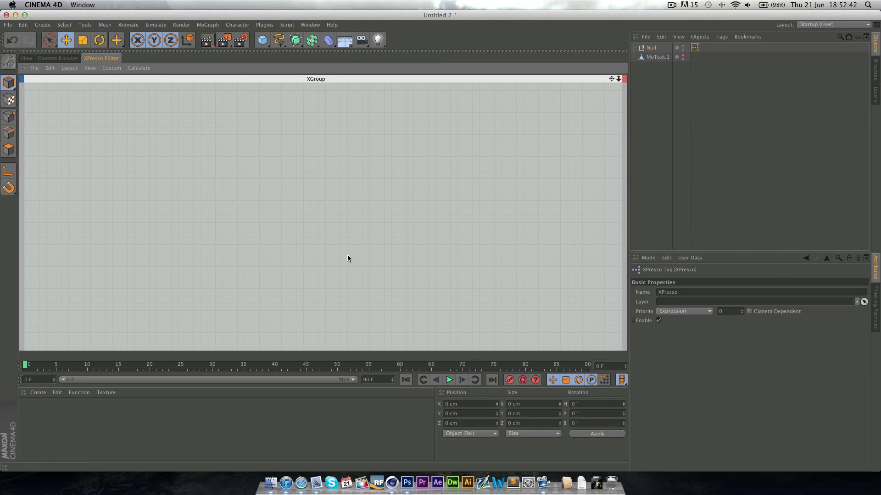
mouse_move(475, 242)
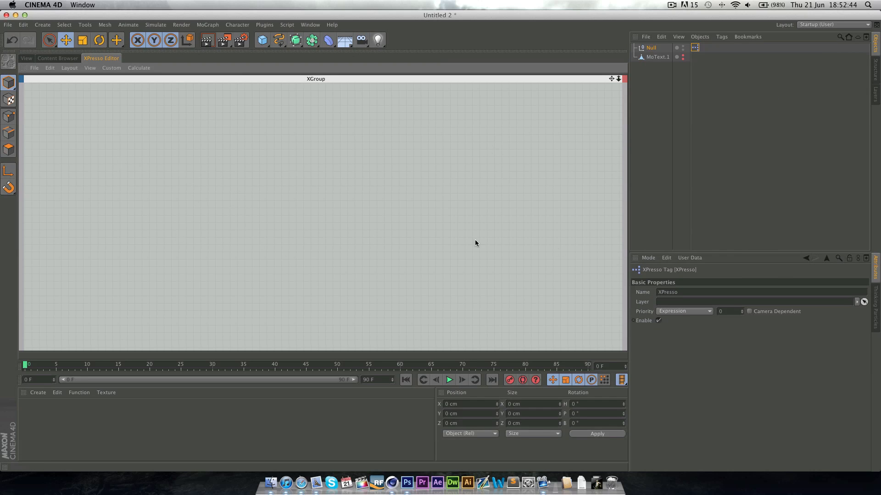
mouse_move(139, 60)
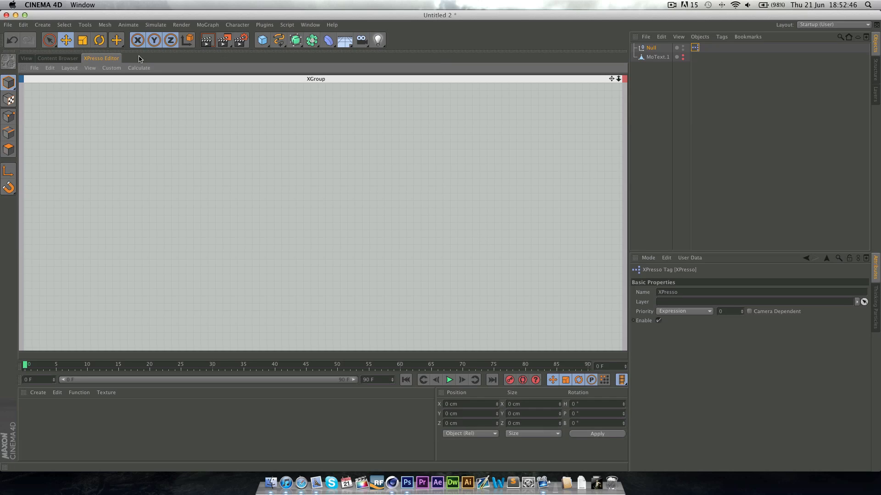
mouse_move(180, 116)
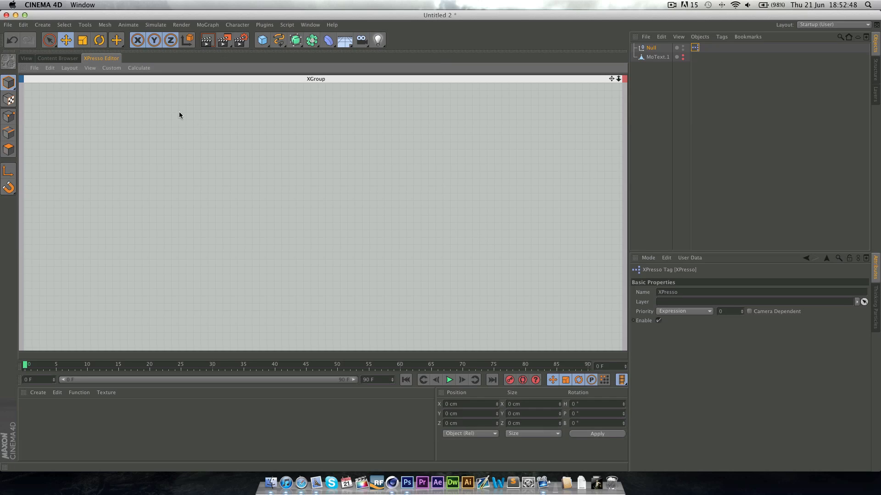
mouse_move(194, 152)
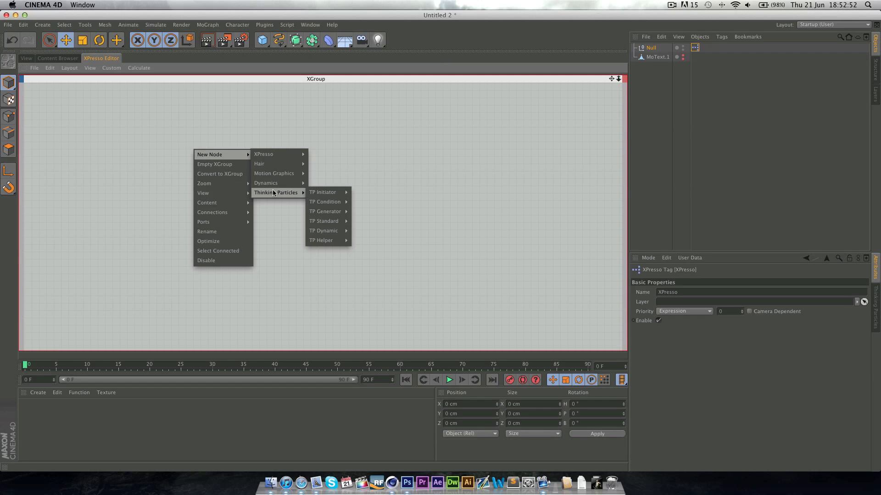
mouse_move(323, 230)
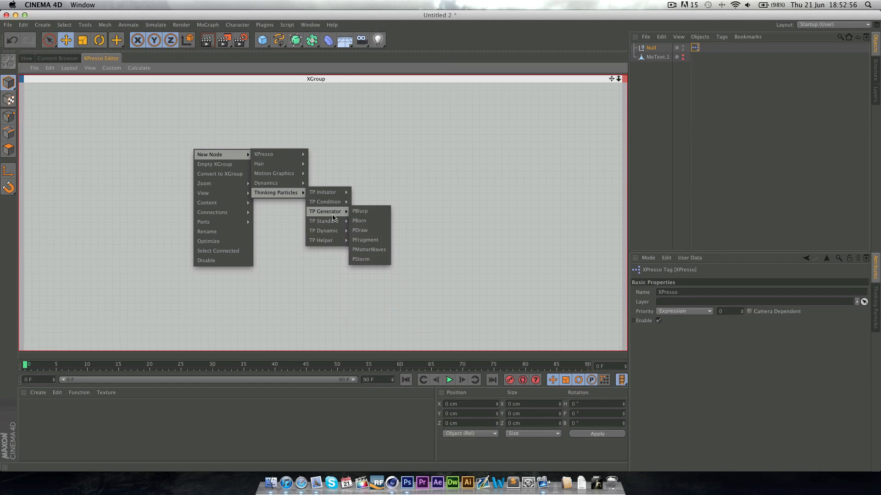
Step: Add a PBorn node set to Rate birth, rate 400, life 400 F with 80% variation
click(358, 220)
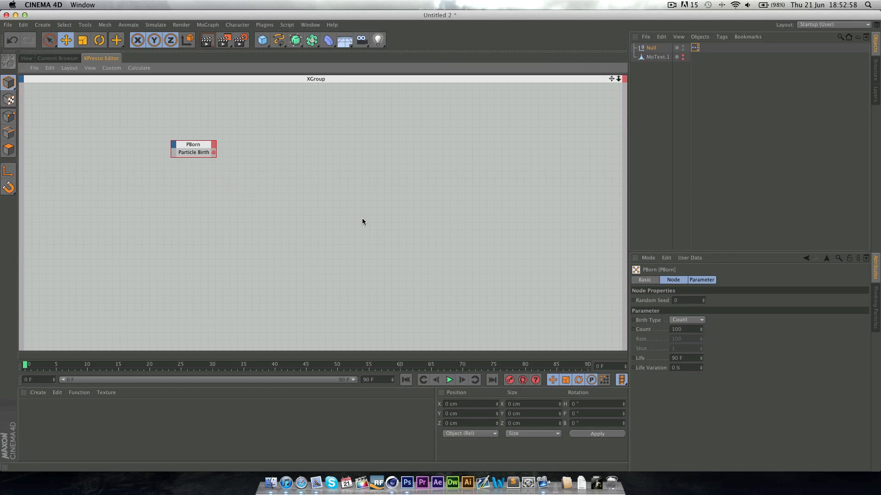
drag(194, 149, 180, 173)
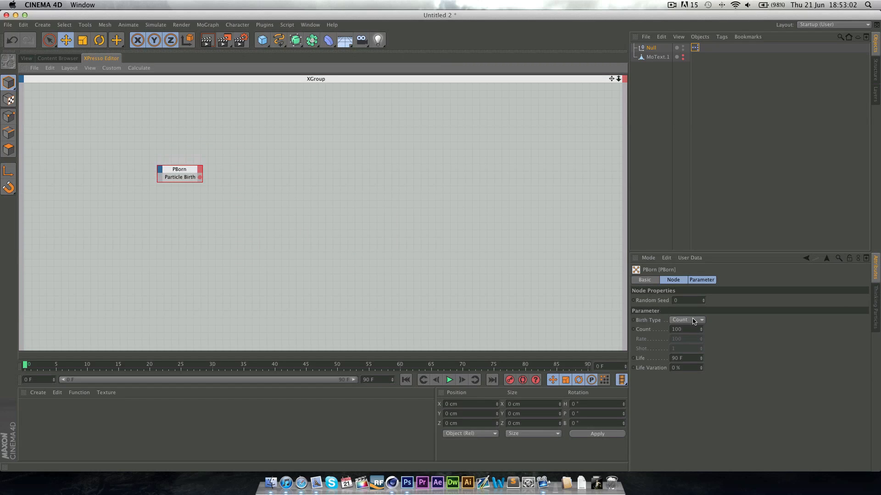
click(686, 321)
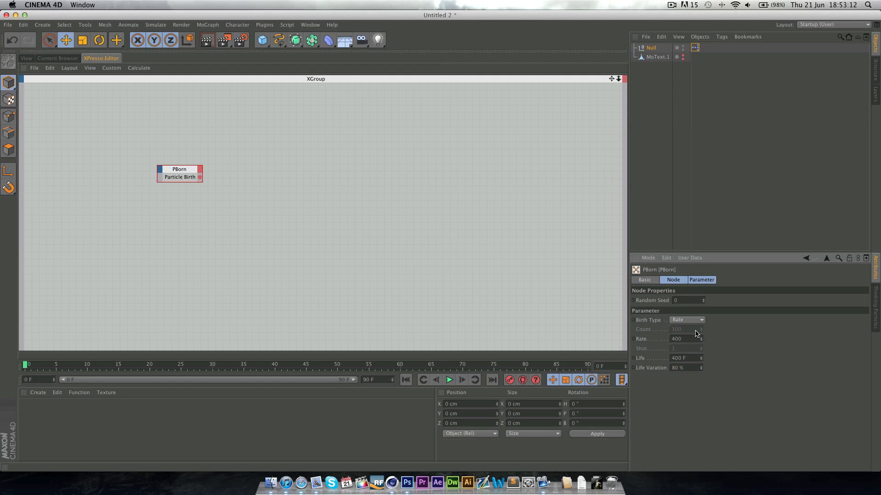
mouse_move(697, 320)
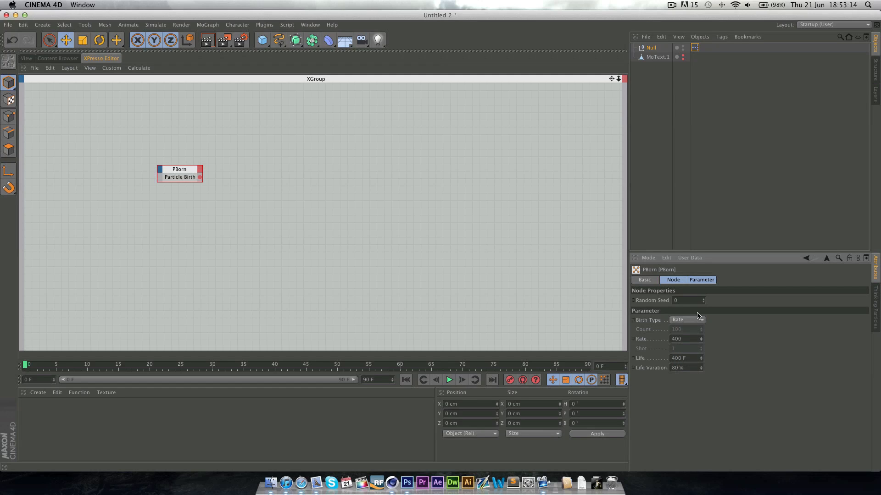
mouse_move(275, 214)
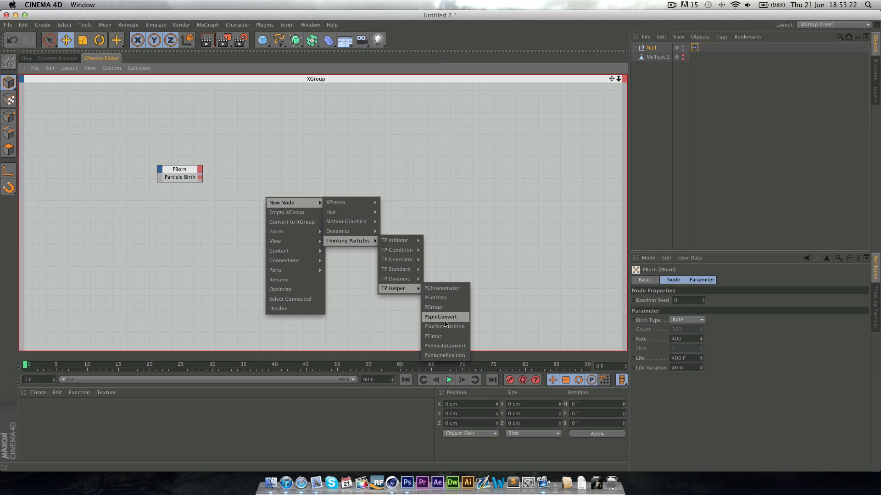
Step: Add a PSurfacePosition node and link the text object, renamed Particles_ON, as its surface
click(444, 326)
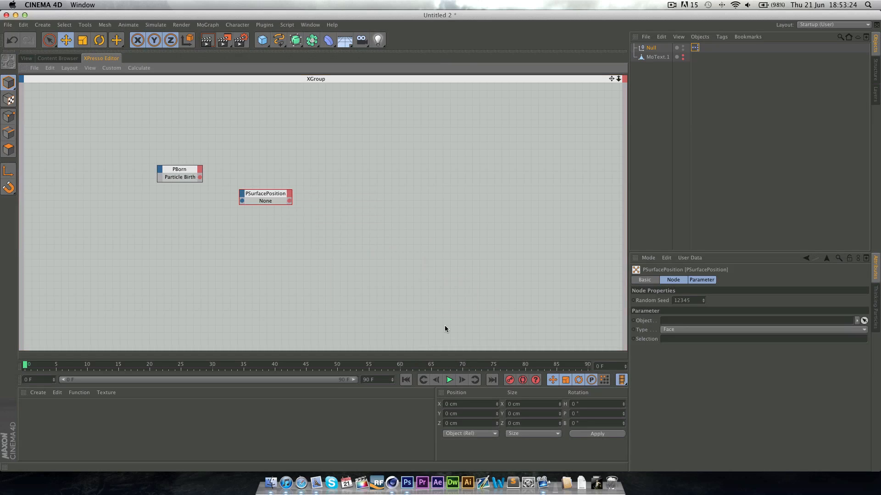
click(657, 57)
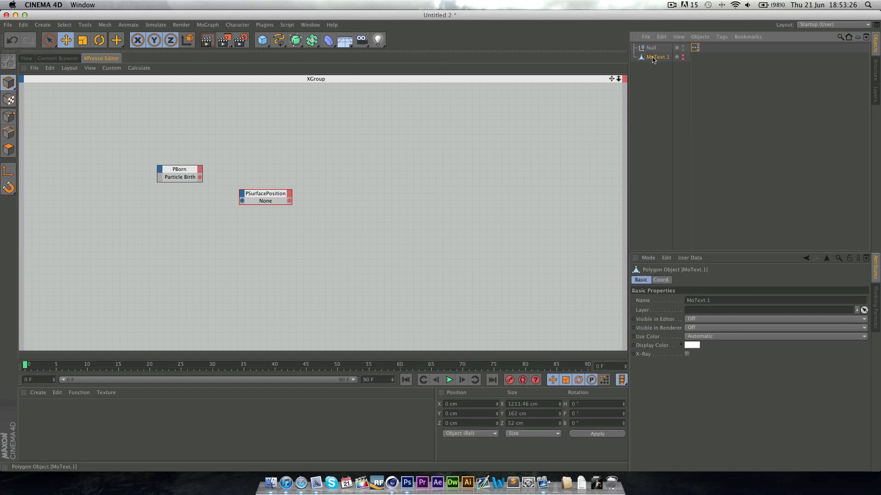
double_click(656, 57)
text(Particles_ON)
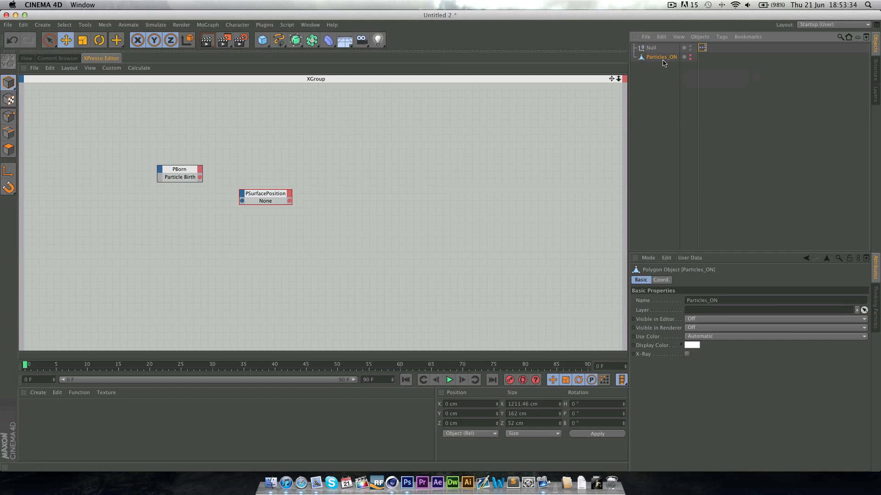
drag(265, 196, 248, 201)
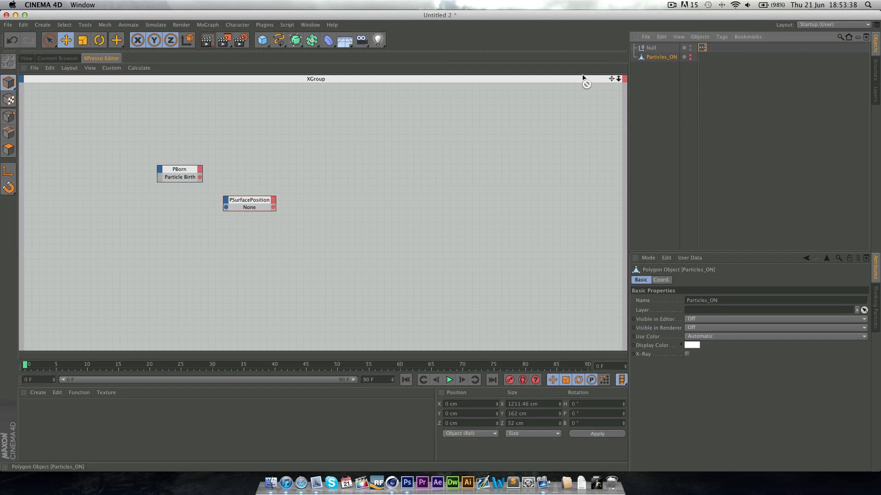
click(248, 204)
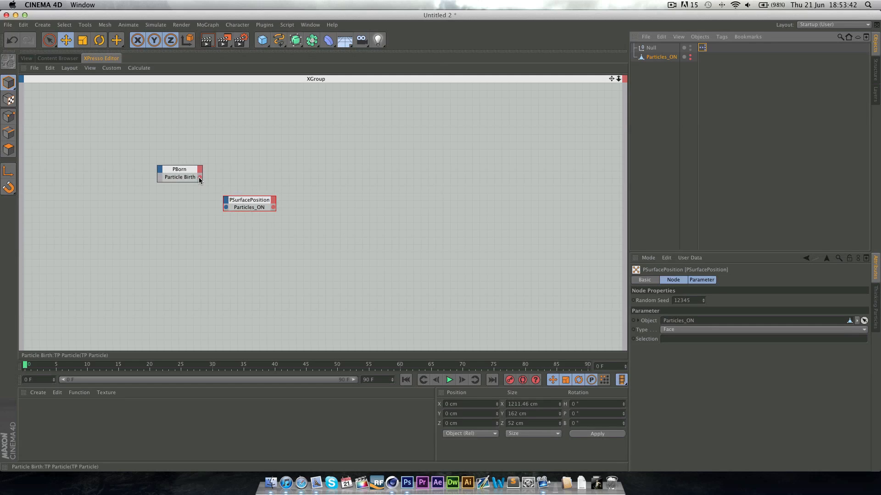
Step: Wire PBorn's Particle Birth output into PSurfacePosition and tidy PBorn's placement
drag(200, 177, 224, 200)
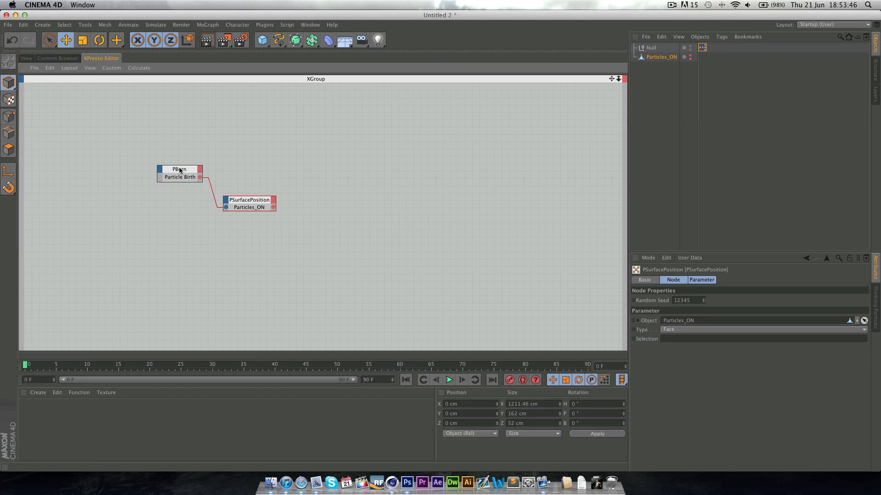
drag(179, 173, 189, 182)
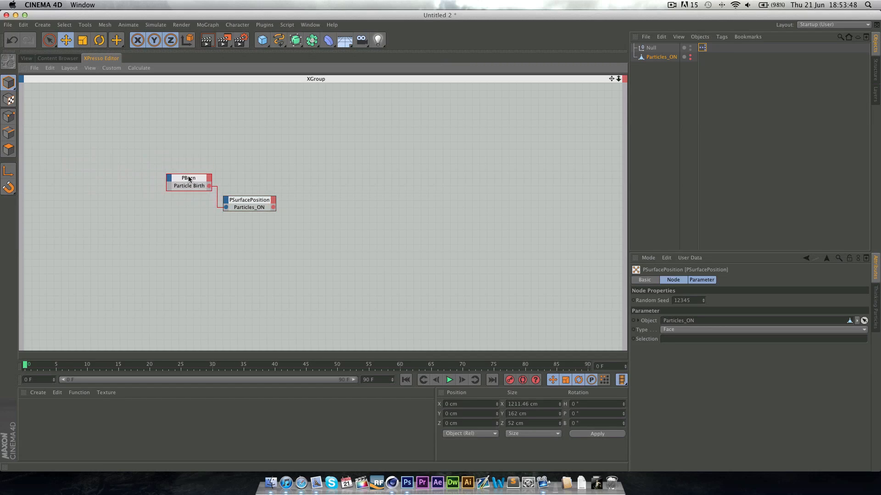
click(188, 181)
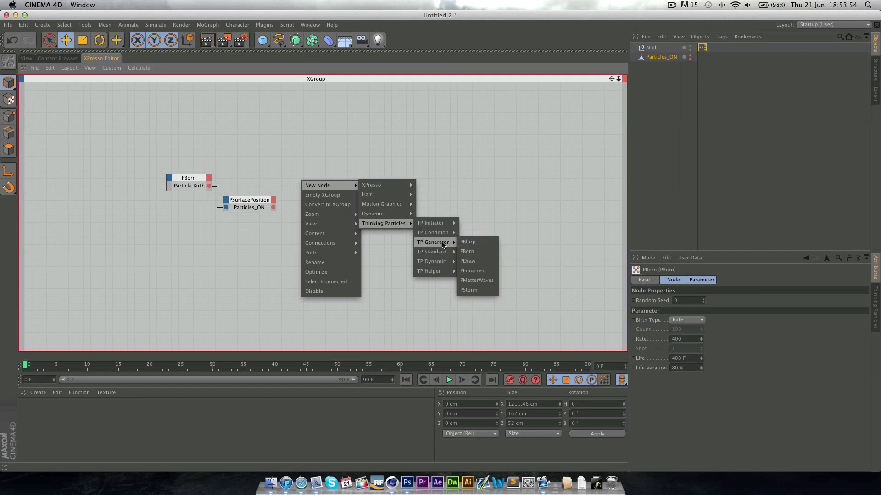
mouse_move(431, 251)
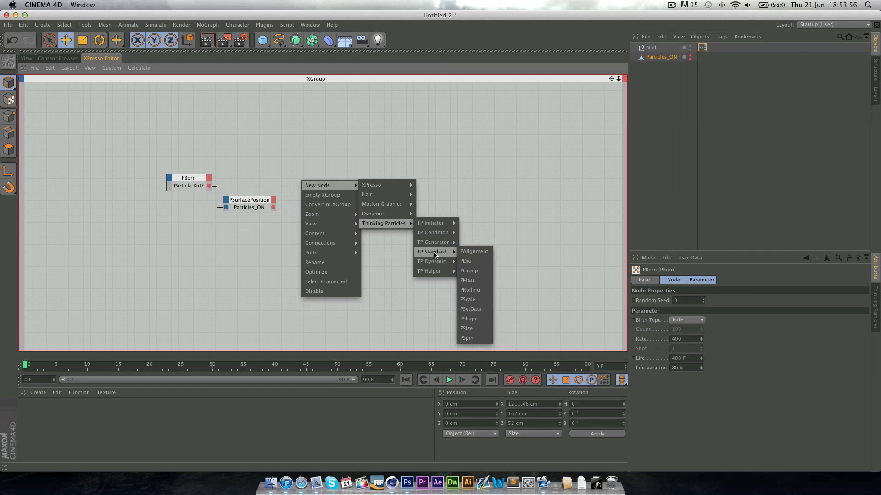
Step: Add a PSetData node with a Position input fed by PBorn and PSurfacePosition, then return to the 3D view
click(469, 309)
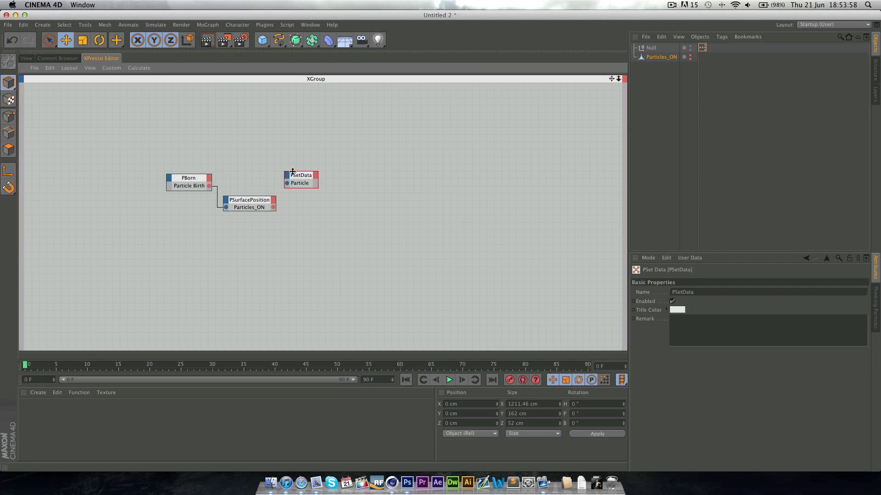
click(301, 182)
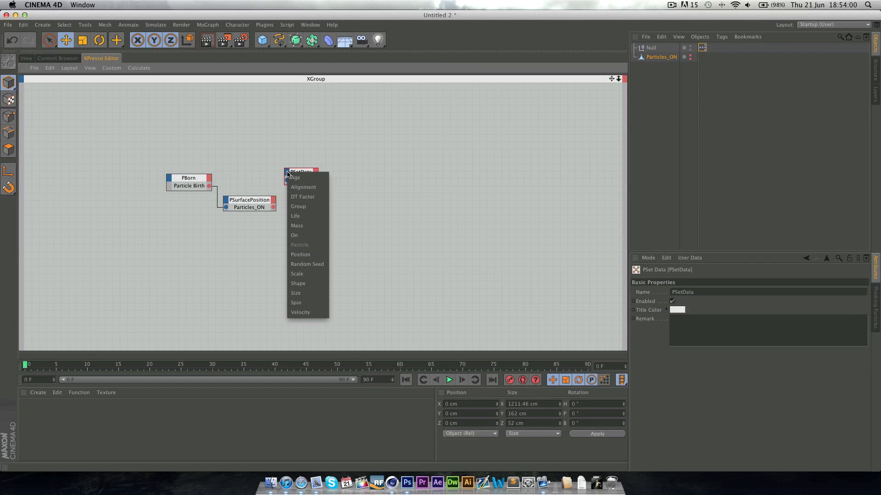
click(300, 254)
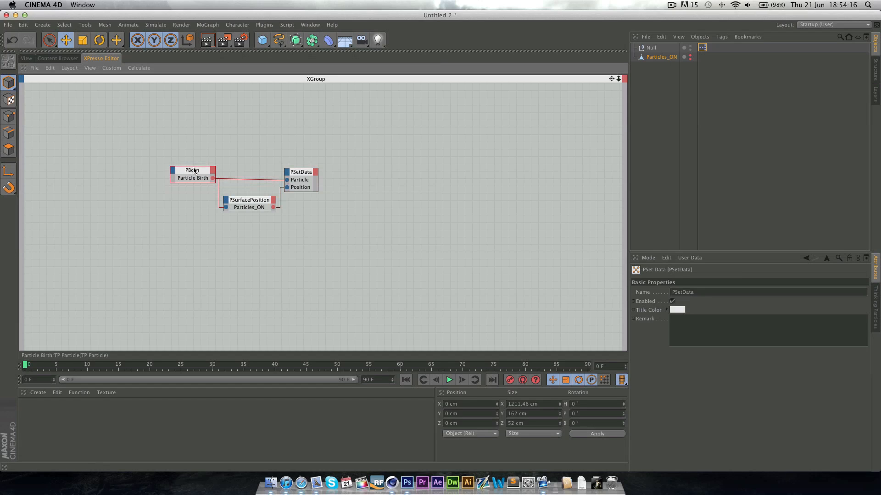
click(192, 172)
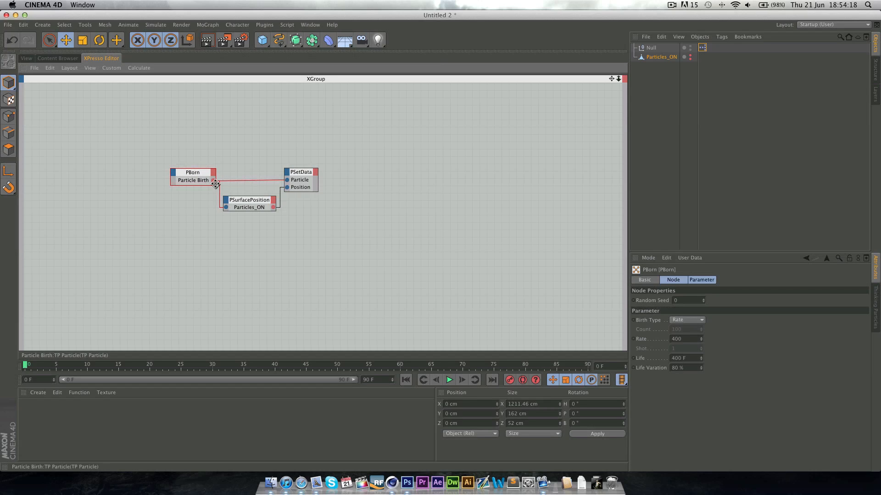
click(26, 58)
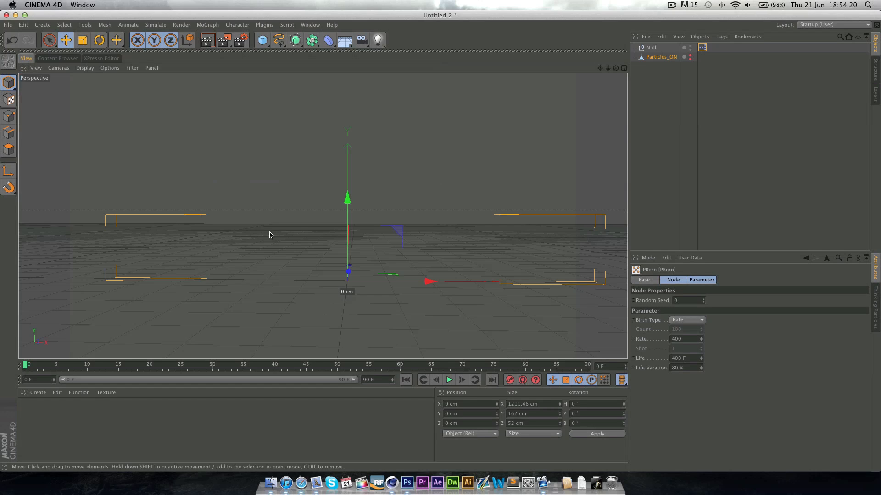
Step: Preview the animation to see particles spreading across the PARTICLES lettering
click(448, 380)
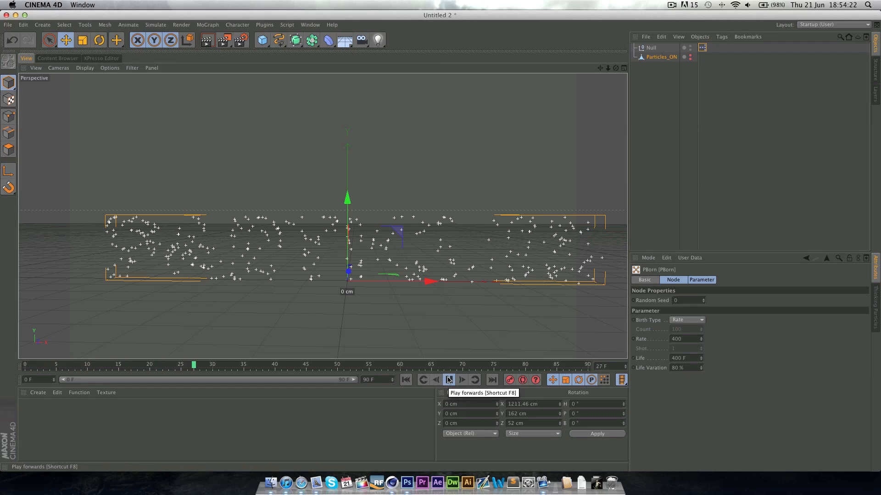
click(448, 380)
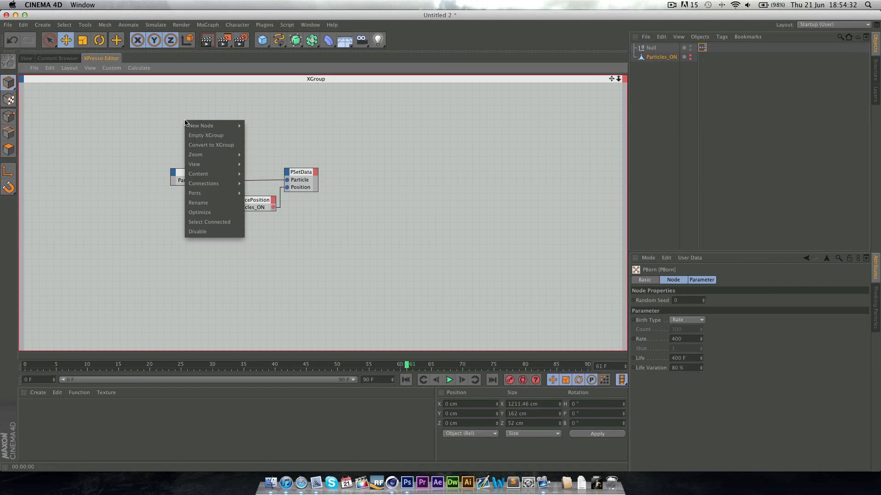
mouse_move(268, 163)
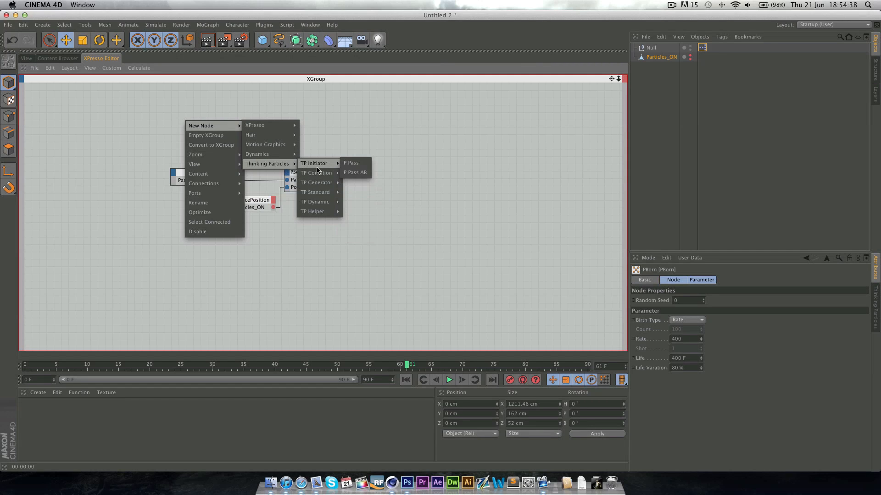
Step: Add a P Pass node and a PFriction node with Friction 20 to the particle graph
click(351, 162)
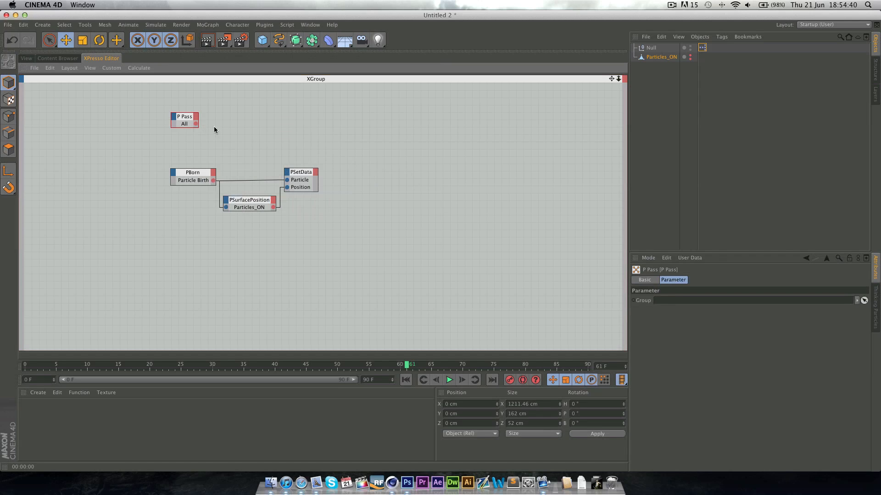
drag(184, 119, 185, 125)
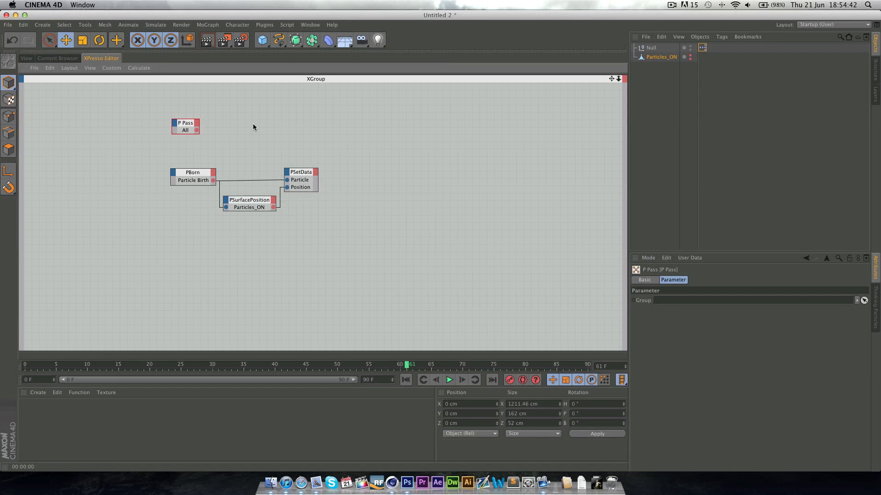
right_click(268, 130)
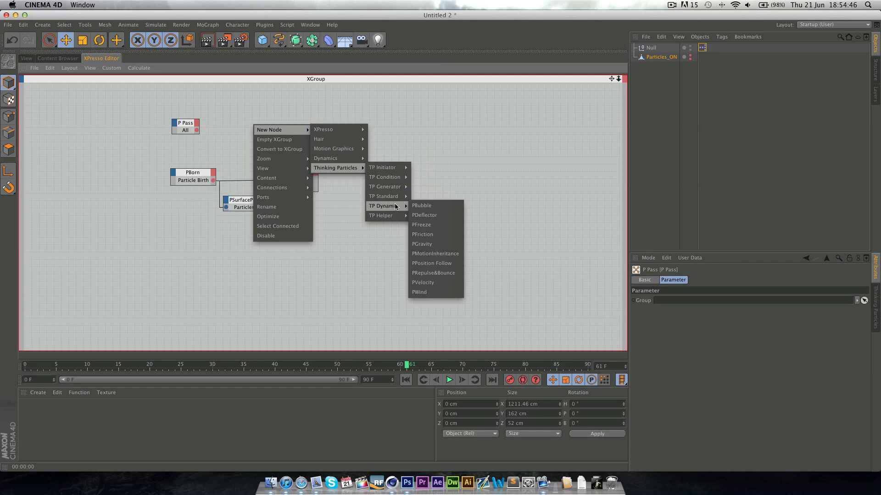
click(422, 233)
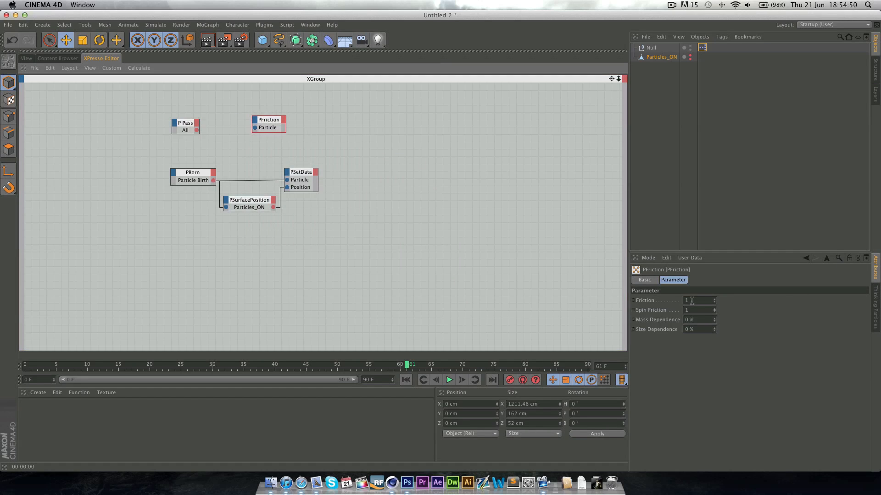
click(698, 300)
text(20)
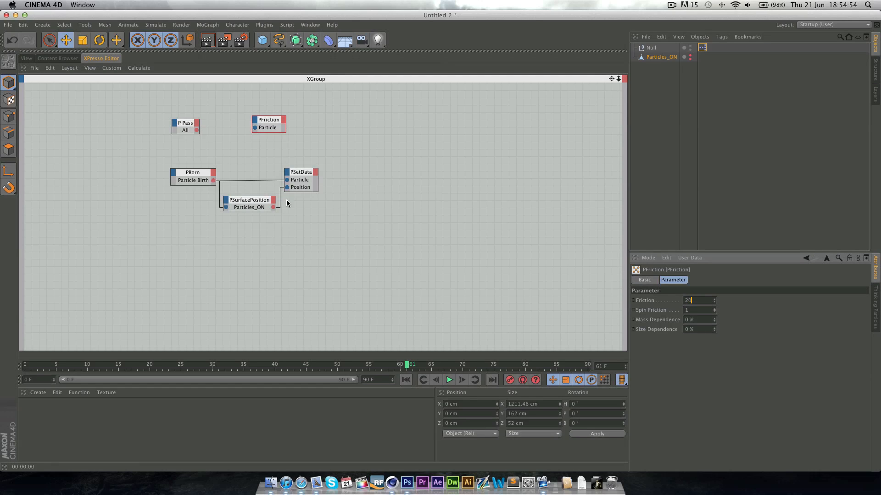
drag(196, 130, 245, 127)
text(P_Wind)
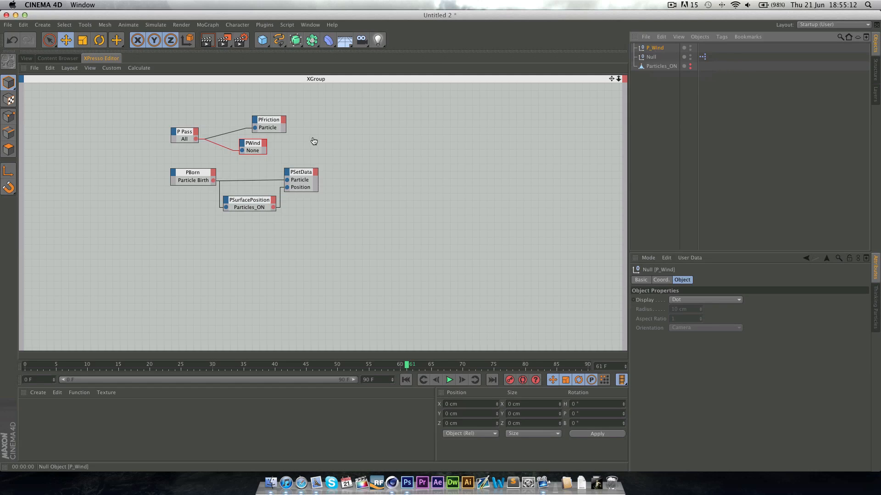
Step: Set the PWind node's Turbulence to 100, driven by the new P_Wind null
click(252, 146)
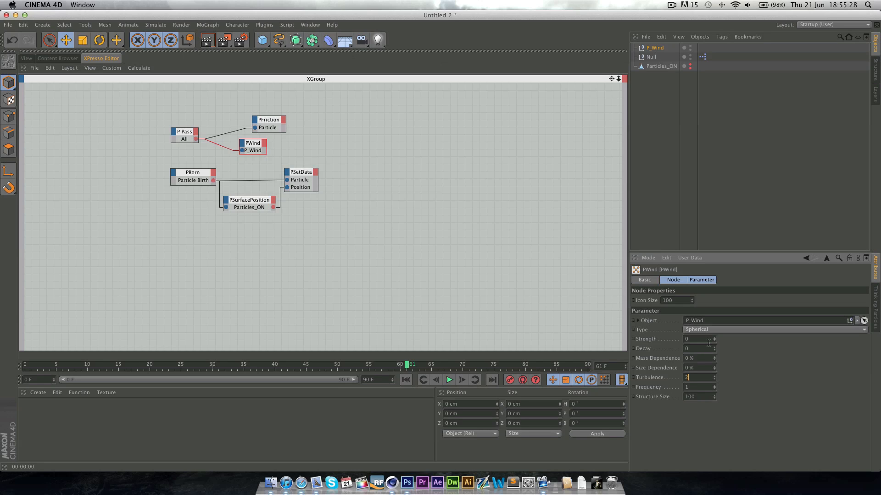
text(100)
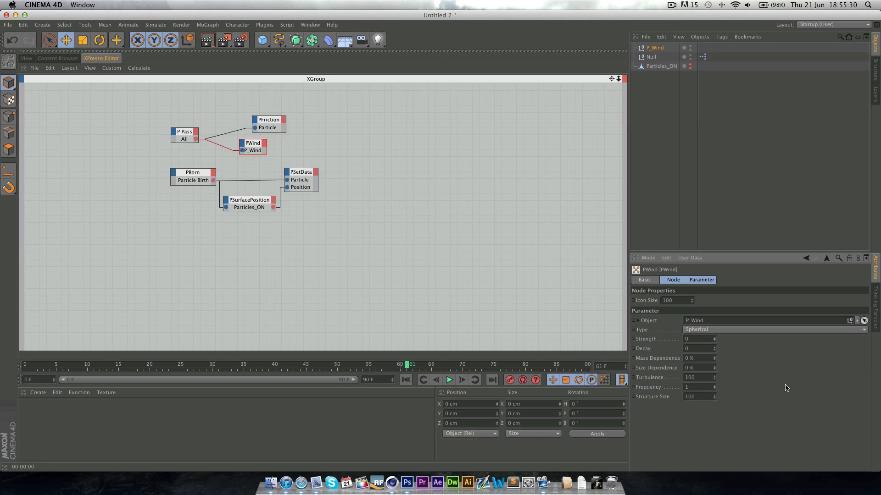
mouse_move(36, 63)
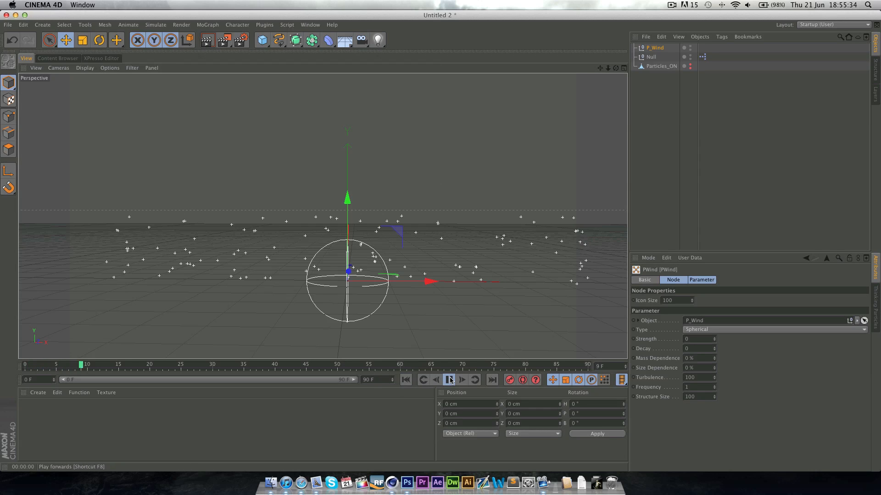
Step: Play the wind simulation until particles fill the PARTICLES letters, then pause around frame 246
click(449, 380)
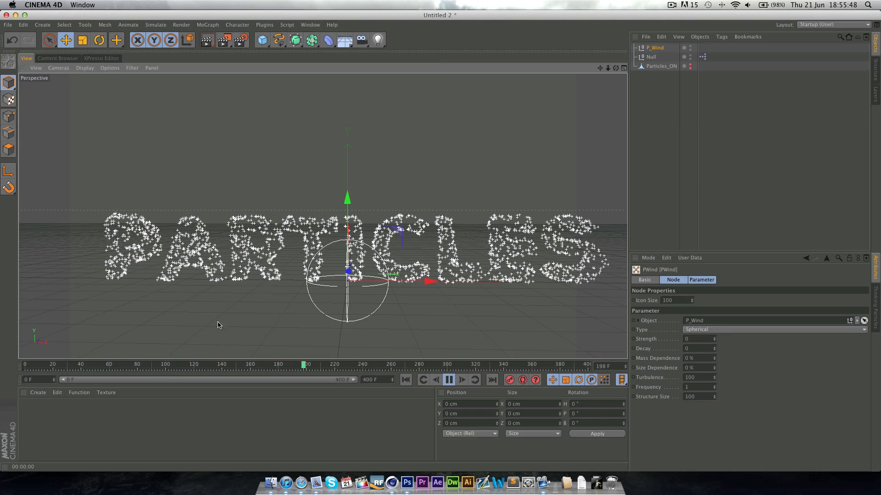
click(449, 380)
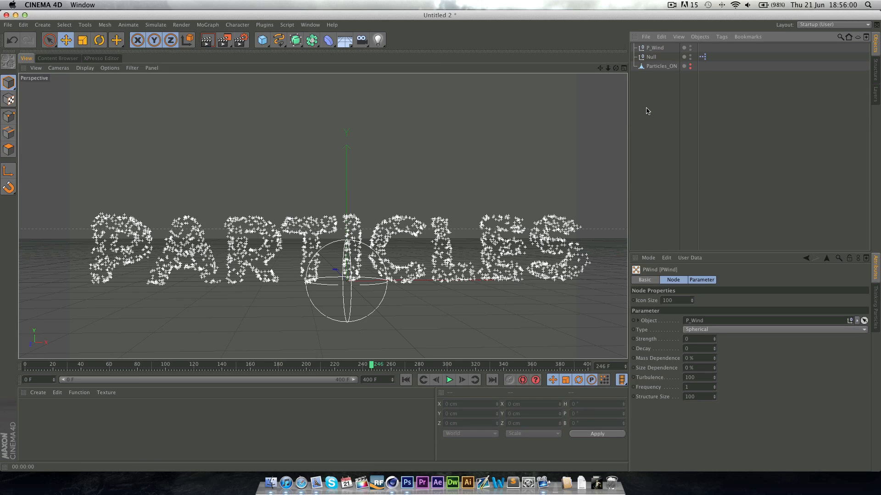
mouse_move(261, 40)
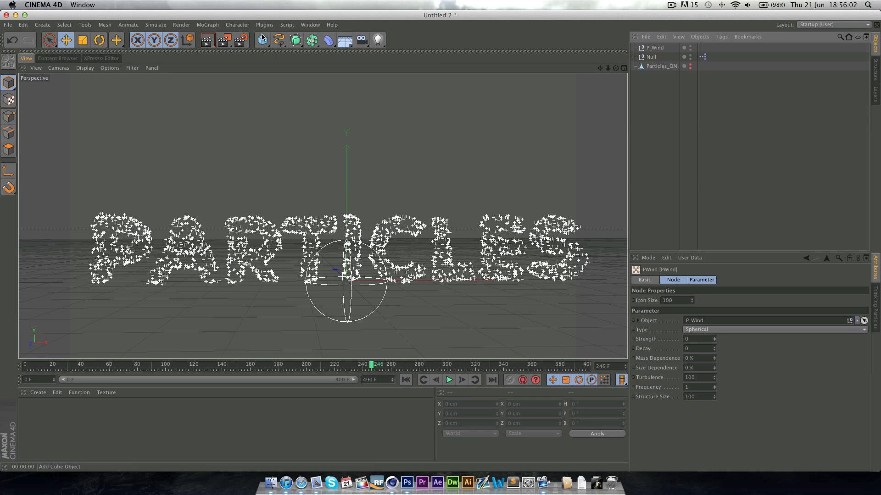
Step: Add an UberTracer object to the scene from the Plugins menu
click(264, 24)
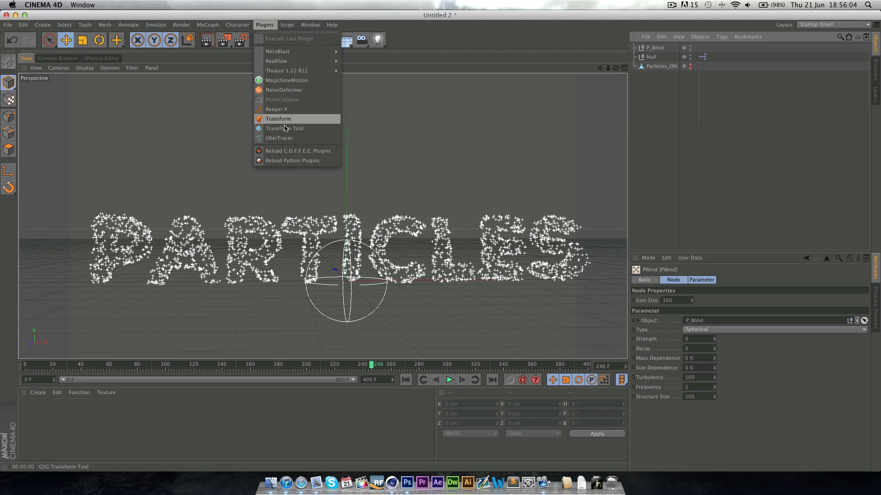
click(279, 138)
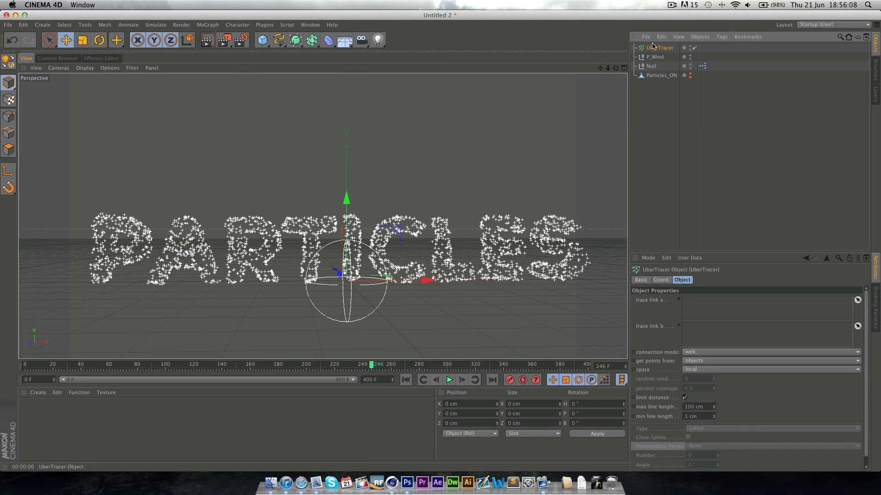
mouse_move(657, 206)
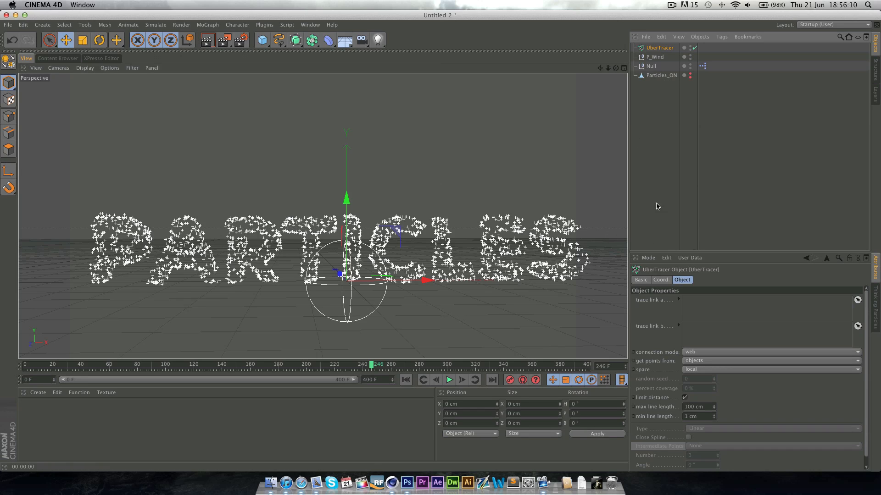
mouse_move(715, 163)
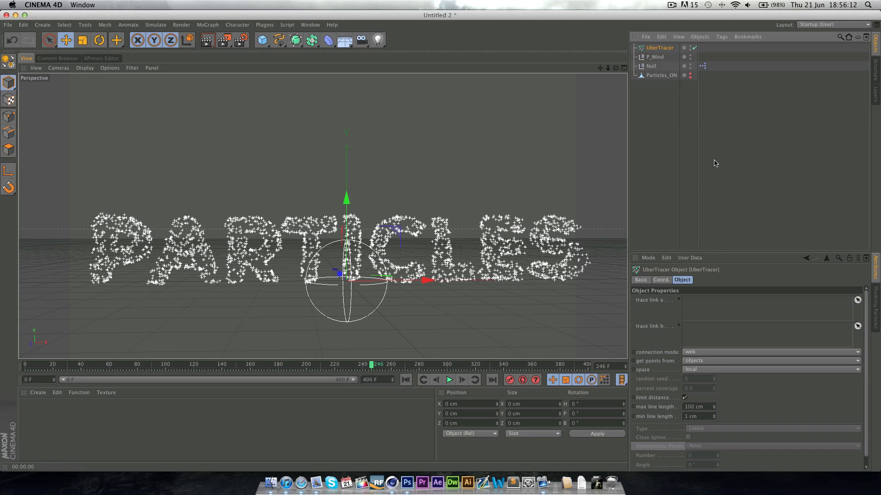
mouse_move(644, 101)
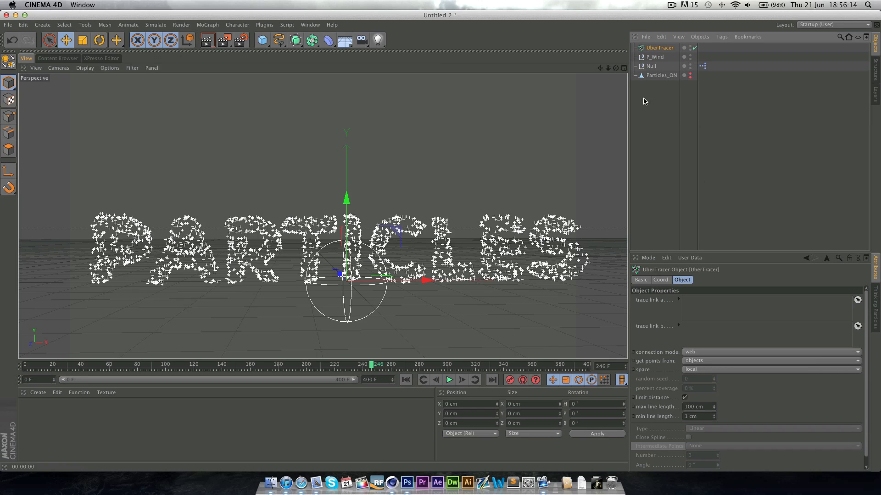
mouse_move(346, 57)
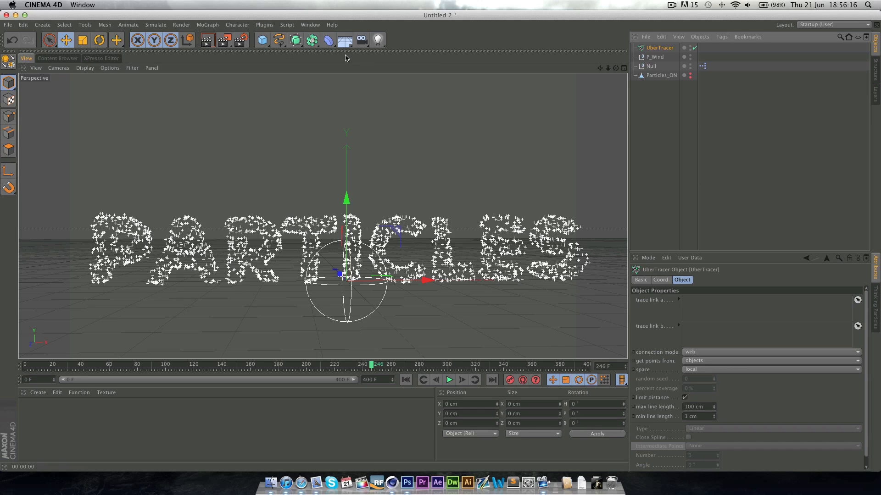
Step: Bring up the Thinking Particles Settings window and select the UberTracer object
click(156, 23)
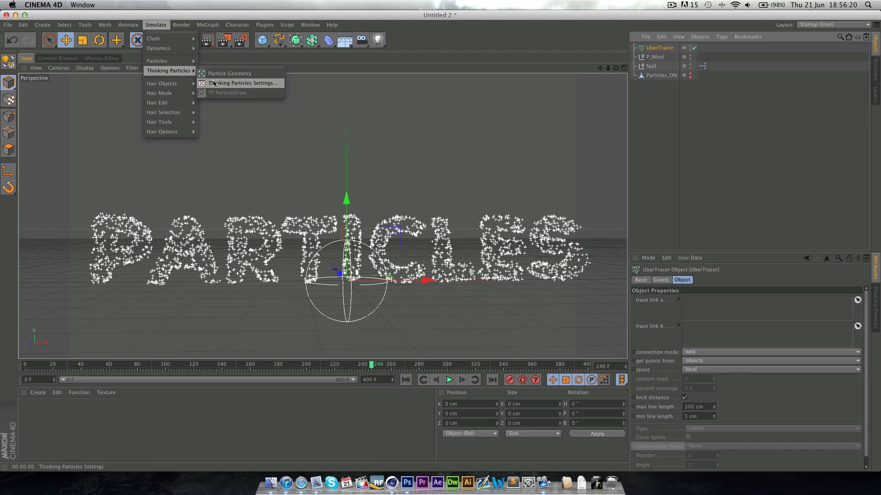
click(243, 82)
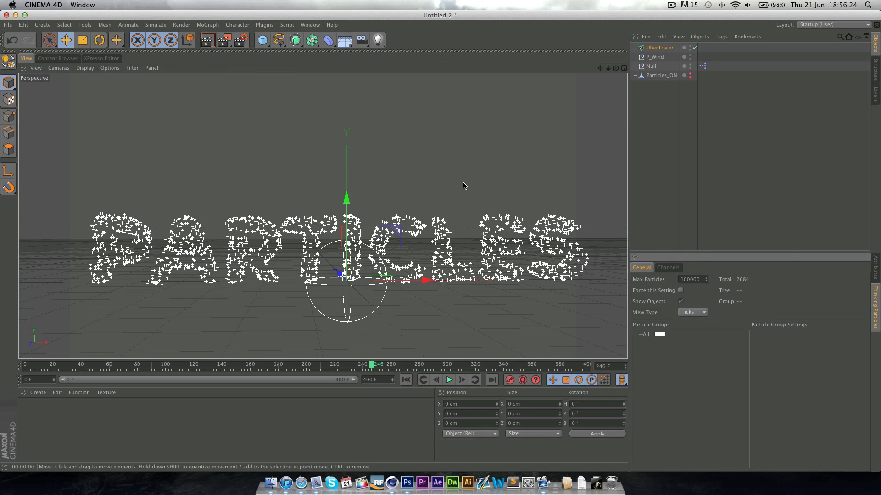
mouse_move(691, 96)
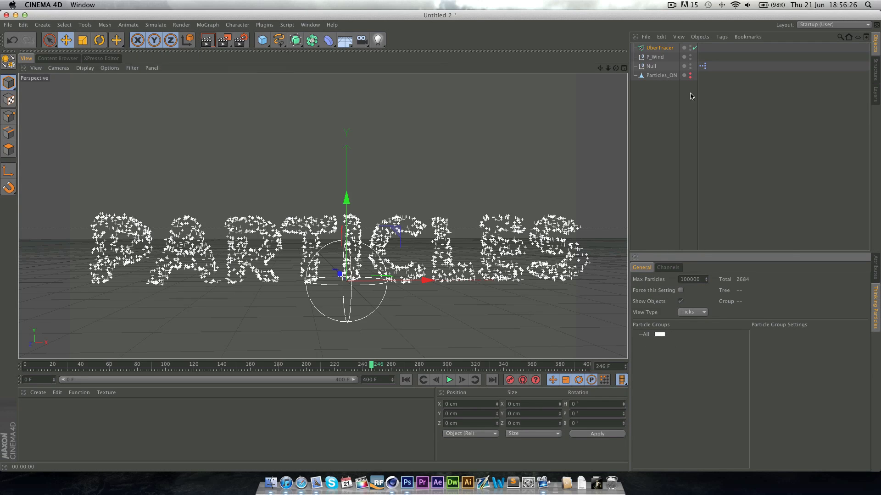
click(658, 46)
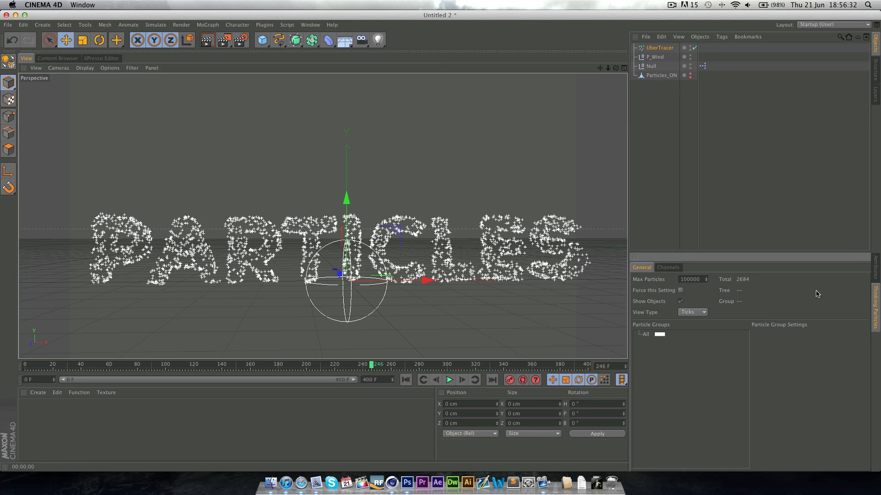
mouse_move(647, 271)
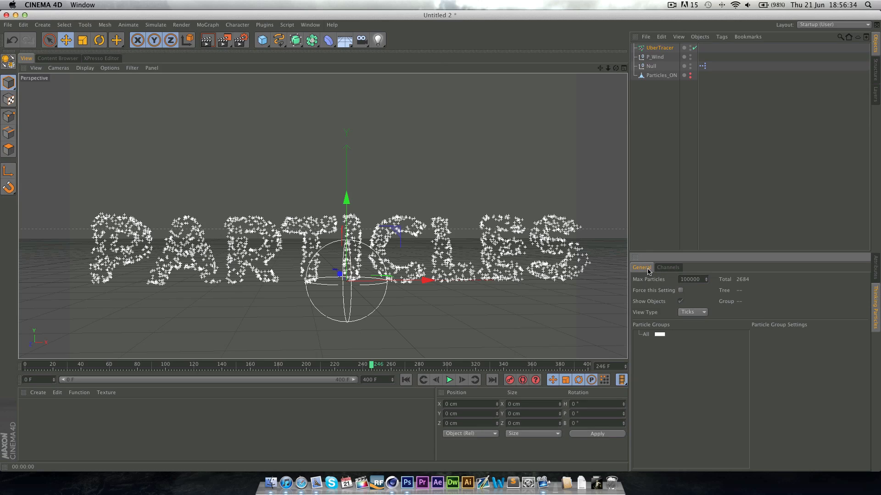
mouse_move(301, 28)
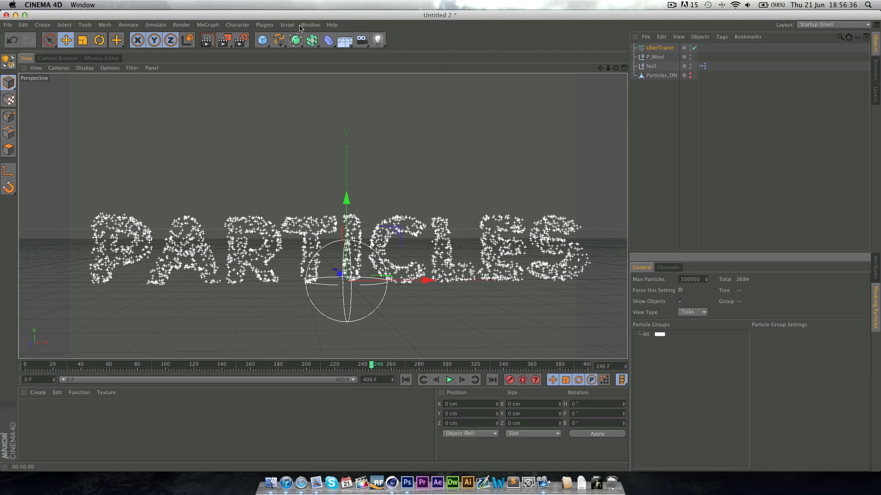
click(659, 48)
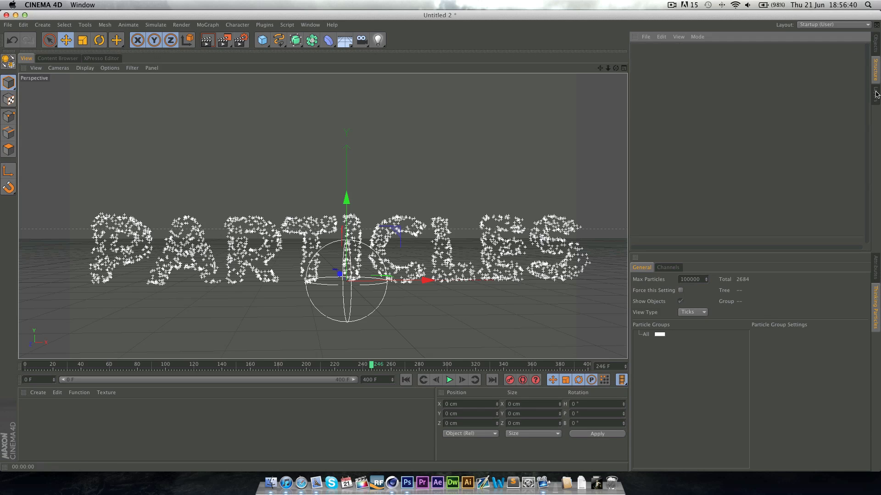
Step: Switch the interface to the Standard layout and show the UberTracer's properties
click(832, 24)
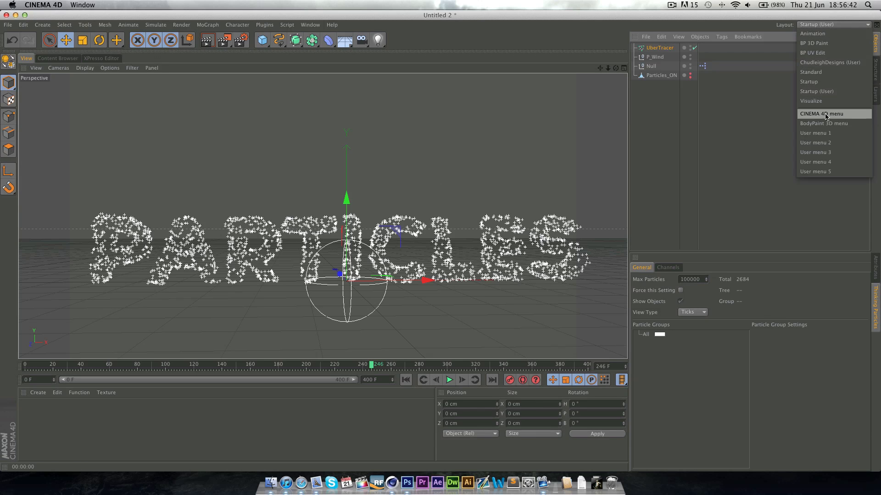
click(810, 71)
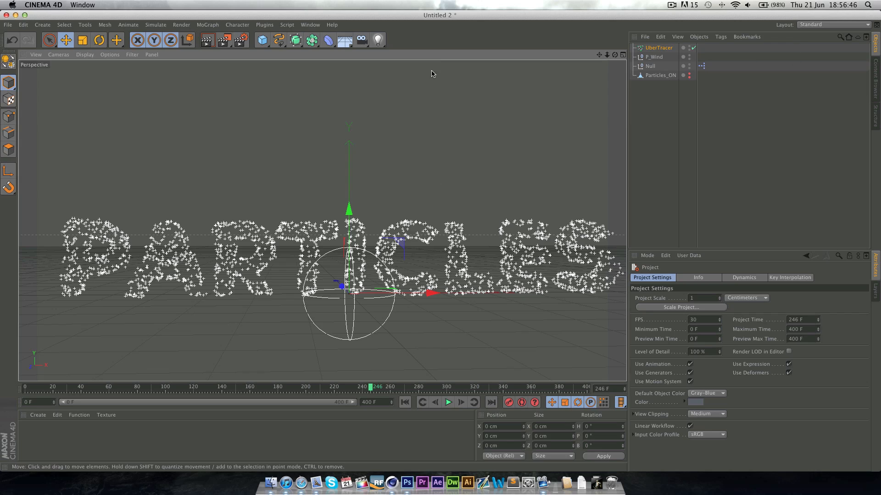
click(658, 48)
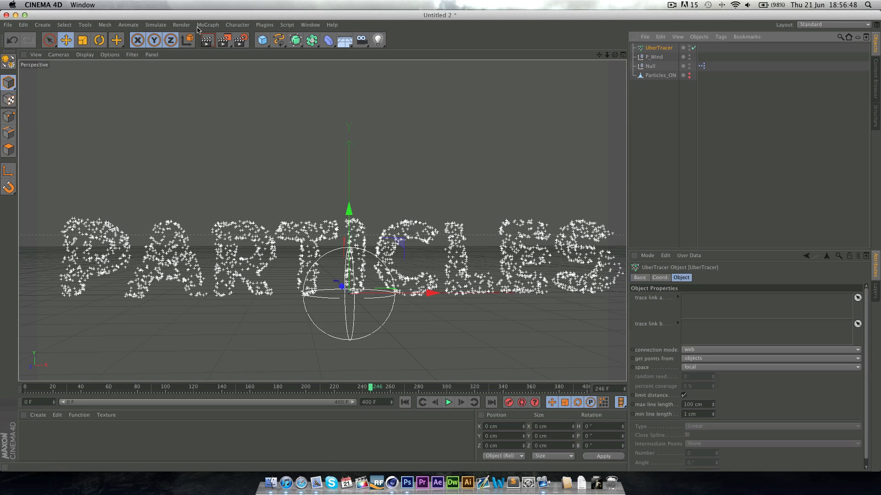
Step: Put the All particle group into the UberTracer's first trace link via Thinking Particles Settings
click(156, 24)
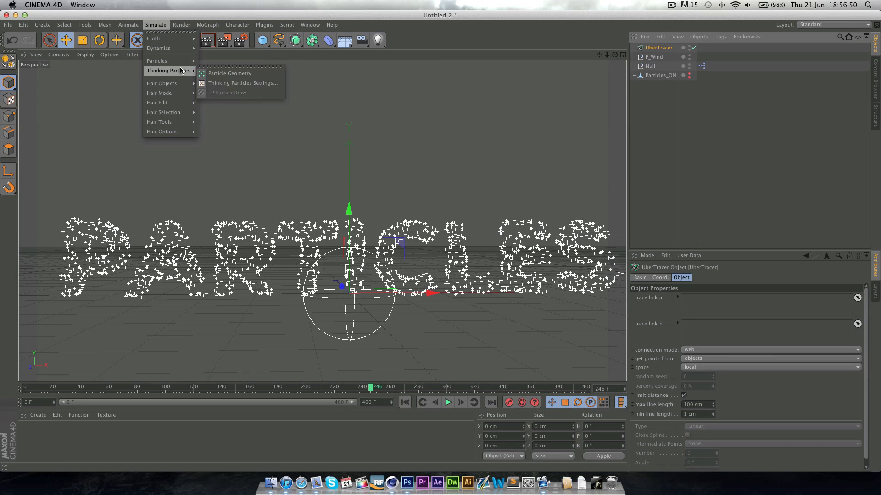
click(243, 83)
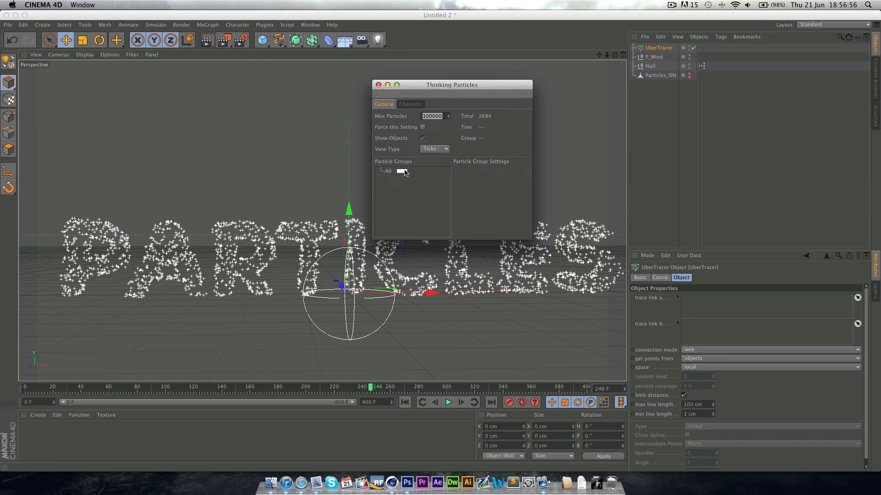
click(386, 171)
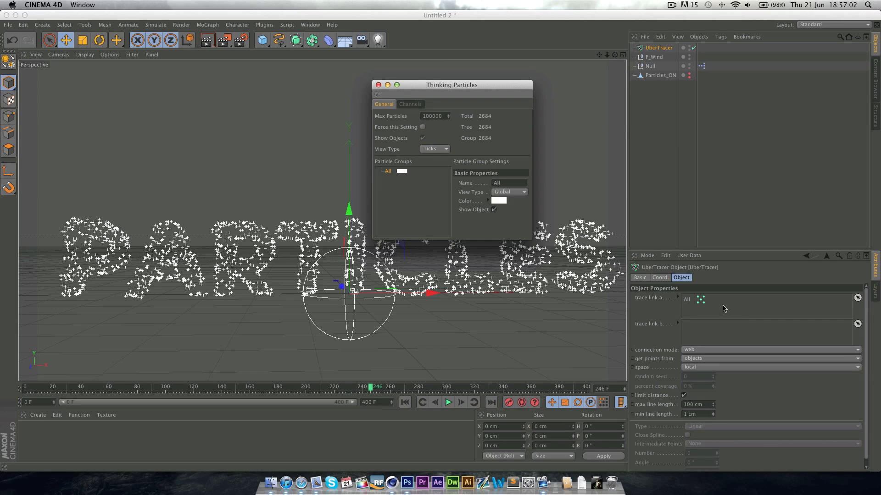
click(378, 84)
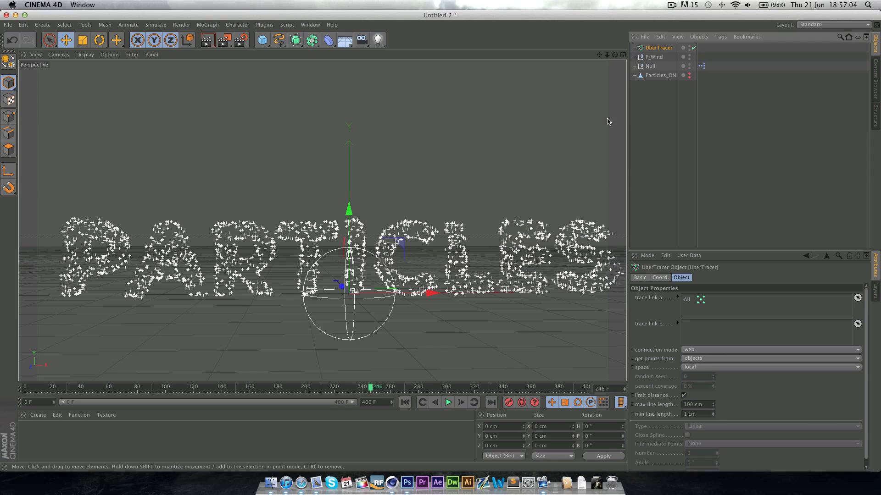
click(833, 24)
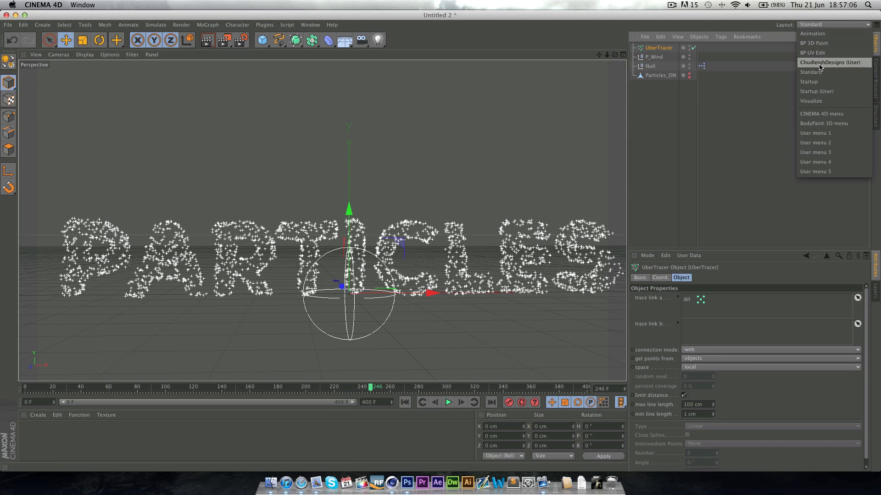
Step: Return to the Startup (User) layout and 3D view with the UberTracer selected
click(817, 91)
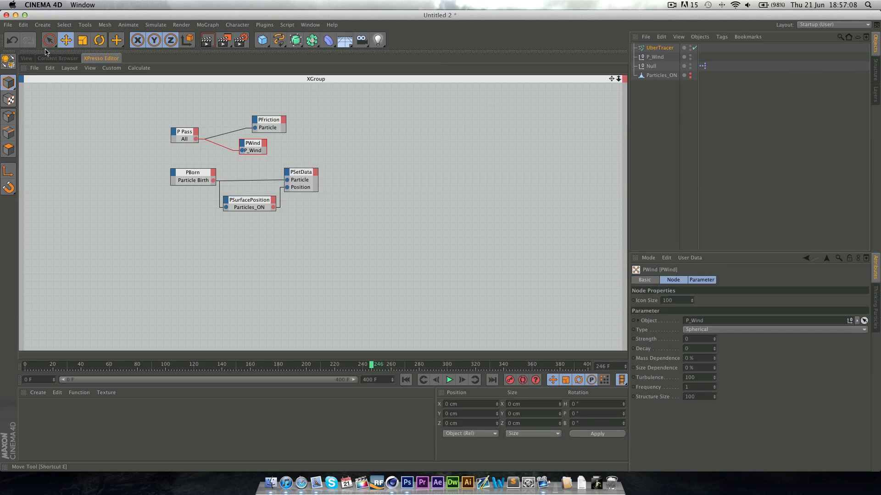
click(26, 58)
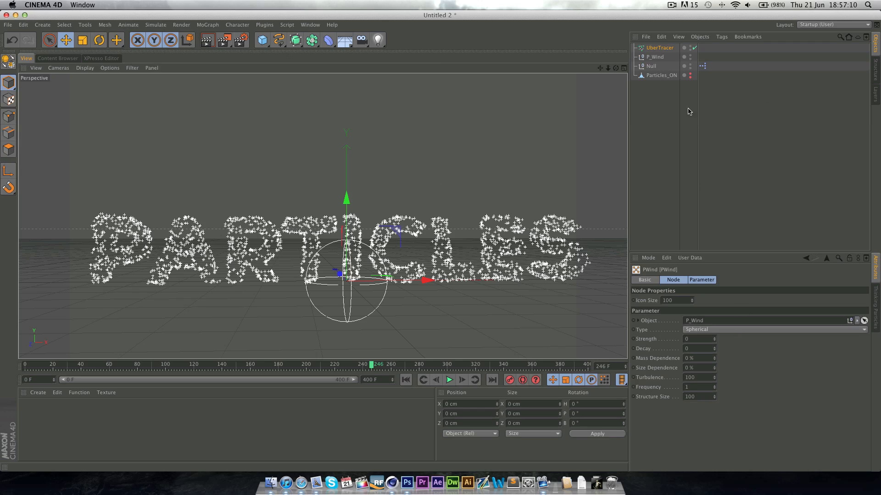
click(658, 47)
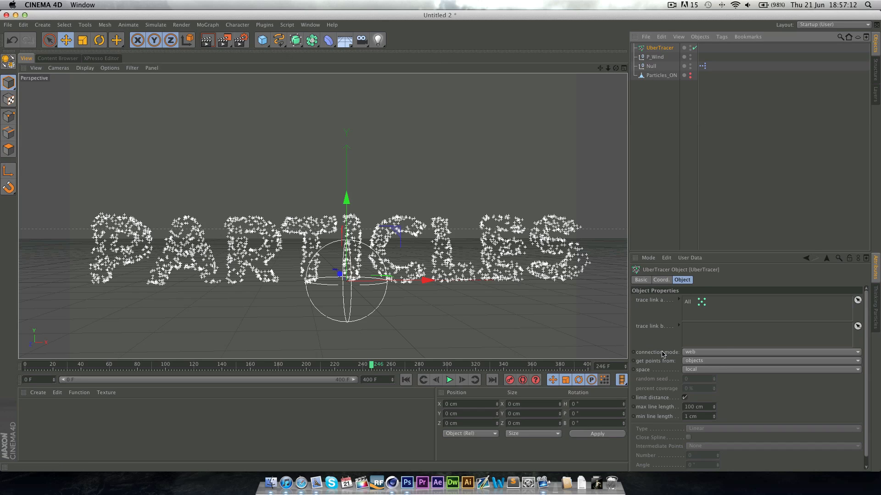
Step: Set UberTracer to get points from elements with Max Line Length 32 cm
click(769, 361)
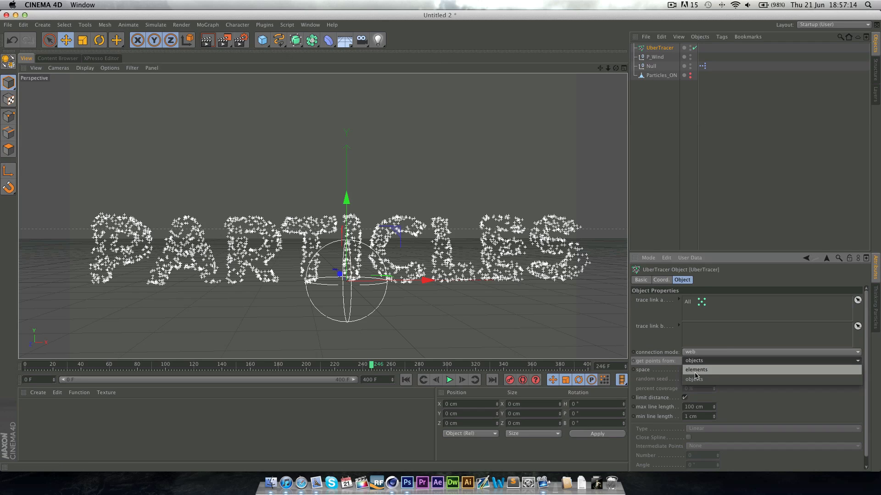
click(696, 370)
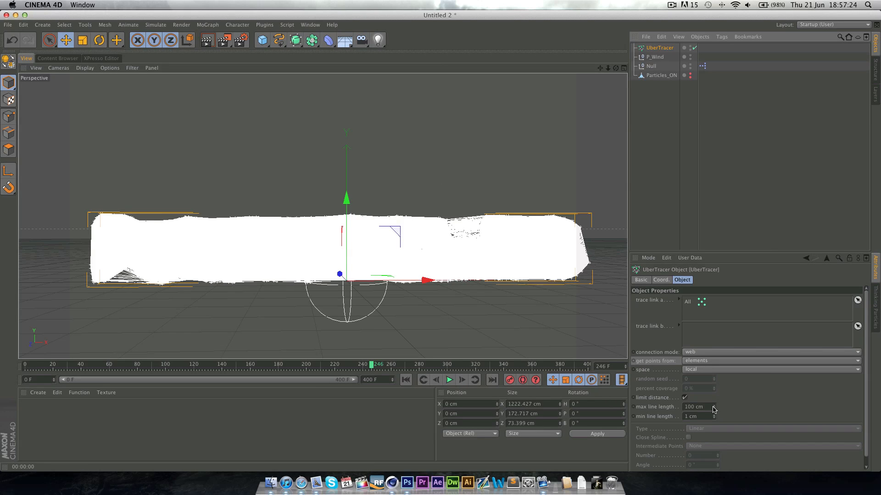
click(696, 406)
text(32)
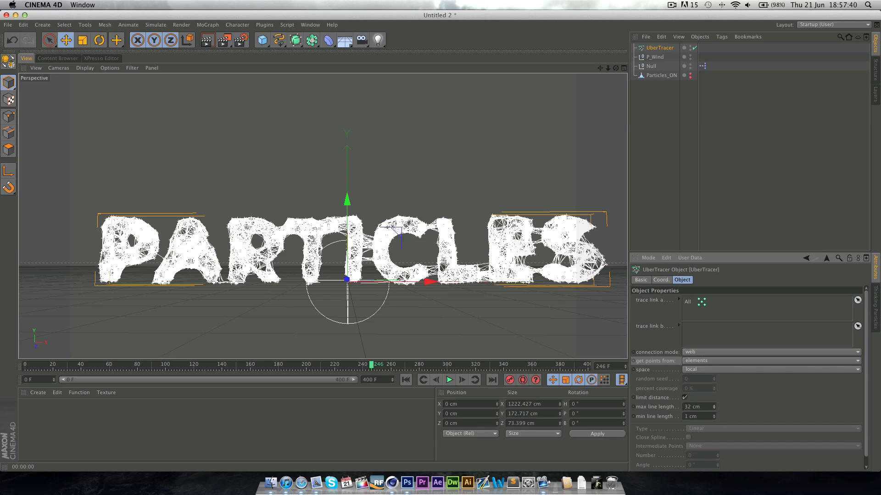
mouse_move(672, 344)
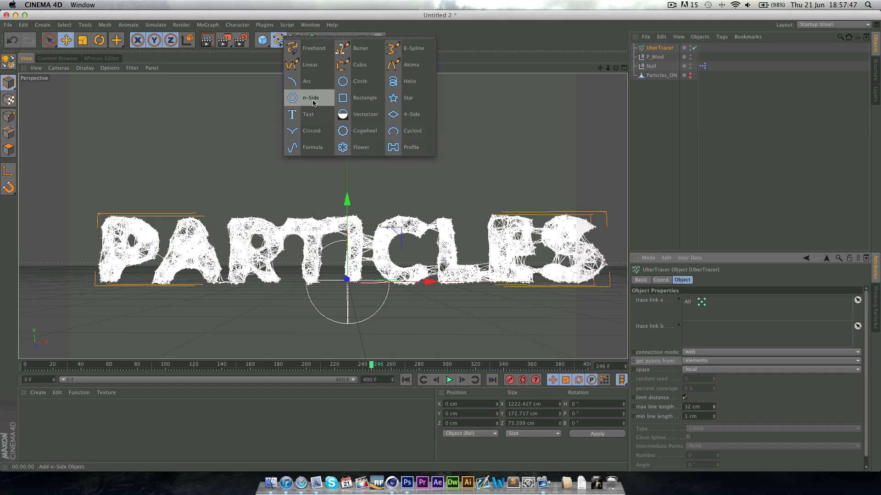
Step: Add an n-Side profile under the Sweep NURBS with UberTracer and render the view as a grey line mesh
click(311, 98)
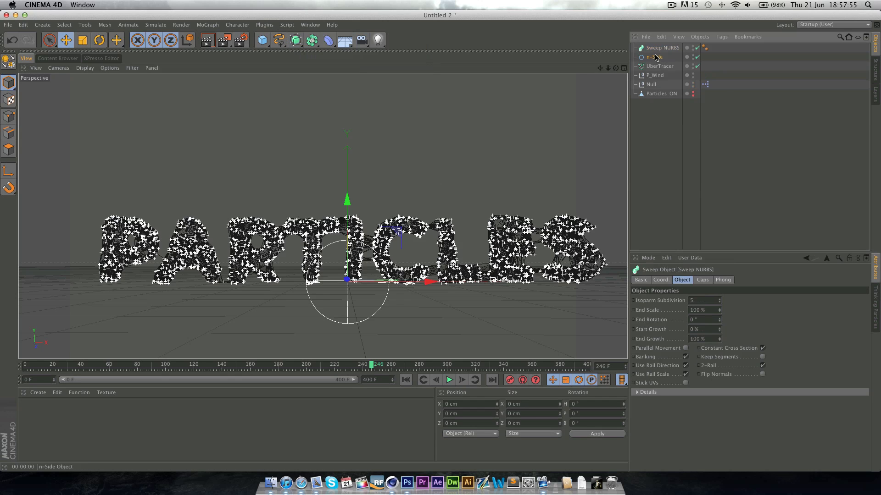
click(657, 57)
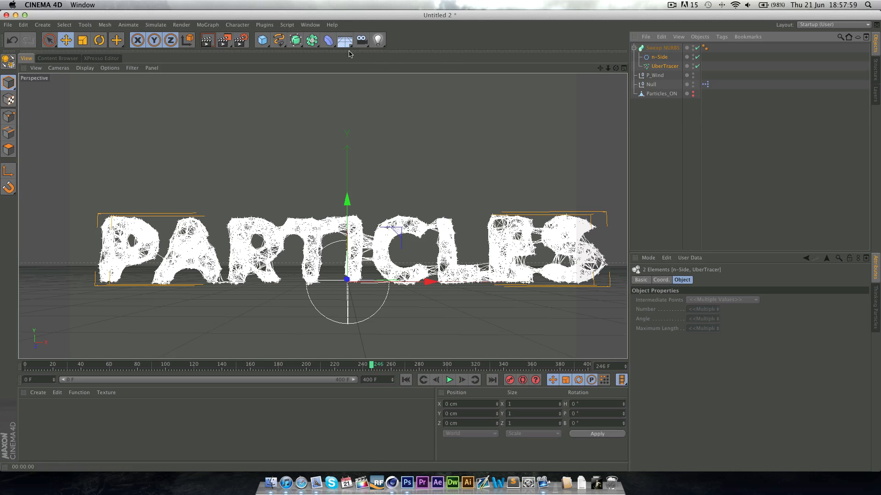
click(207, 39)
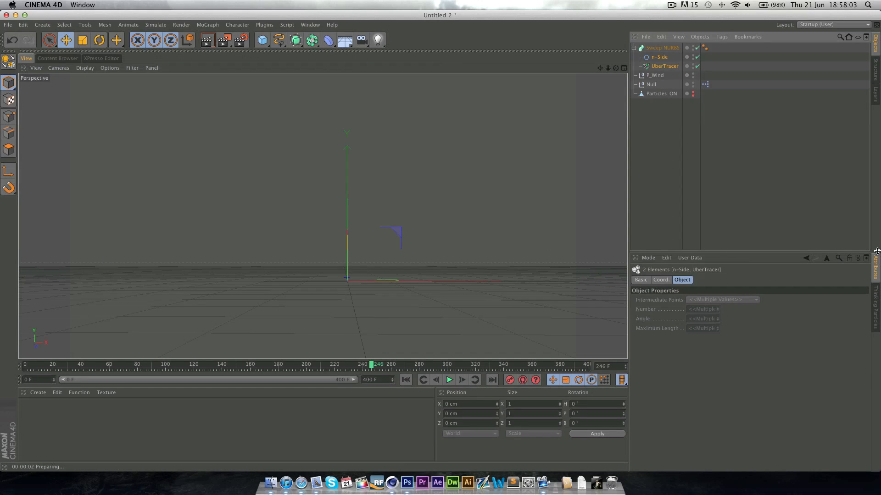
mouse_move(694, 149)
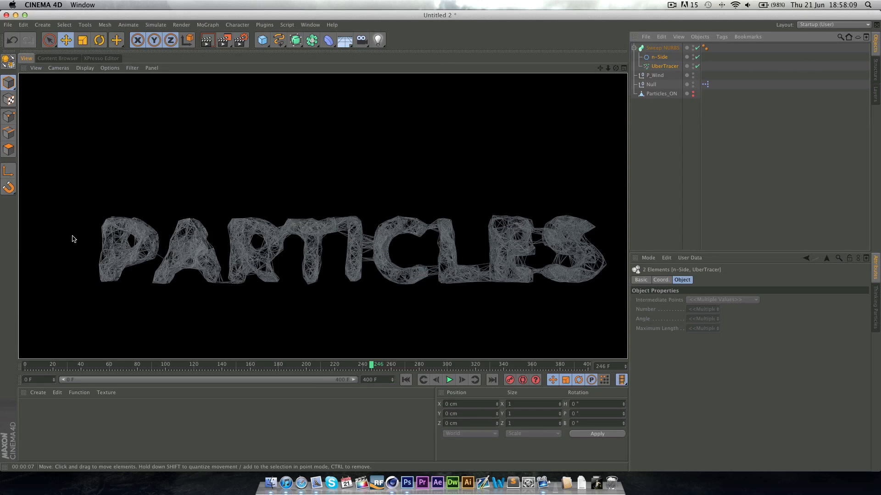
mouse_move(349, 262)
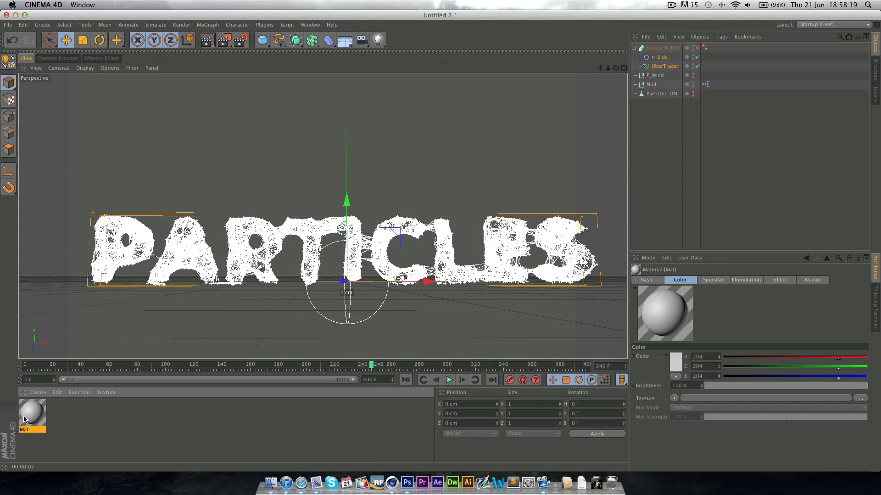
Step: Make the Mat material pure white and apply it to the Sweep NURBS
double_click(32, 413)
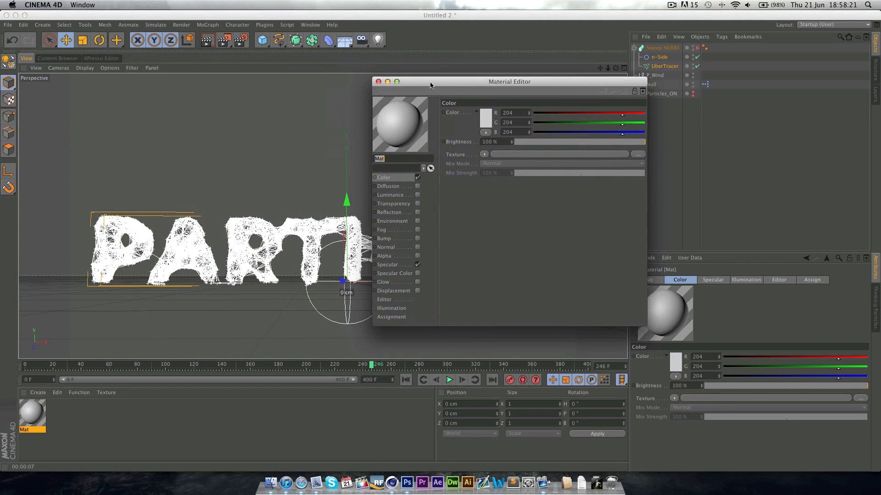
click(476, 112)
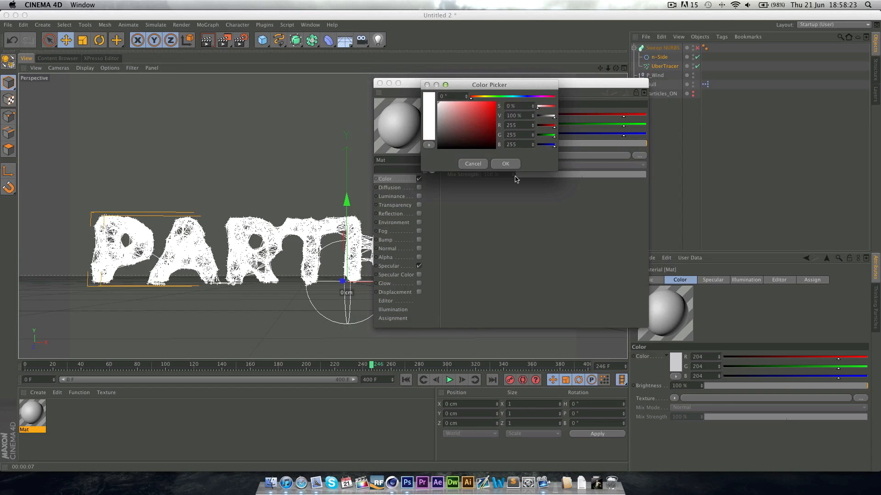
click(505, 164)
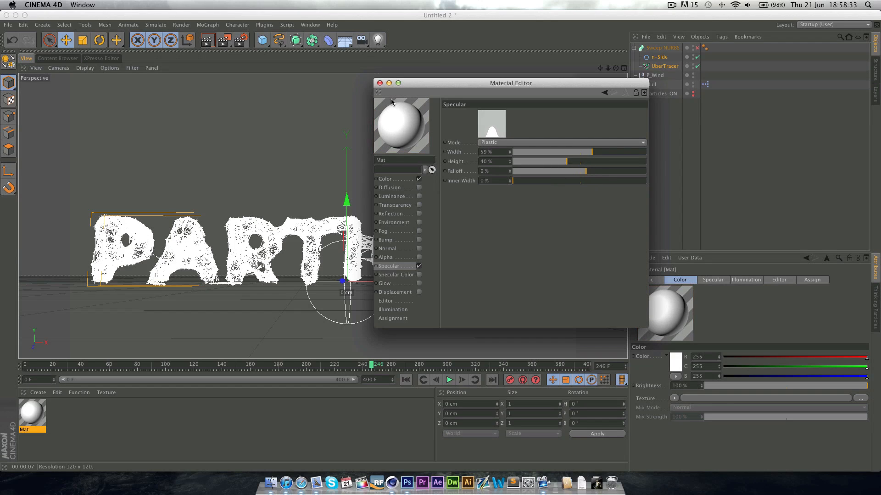
click(380, 82)
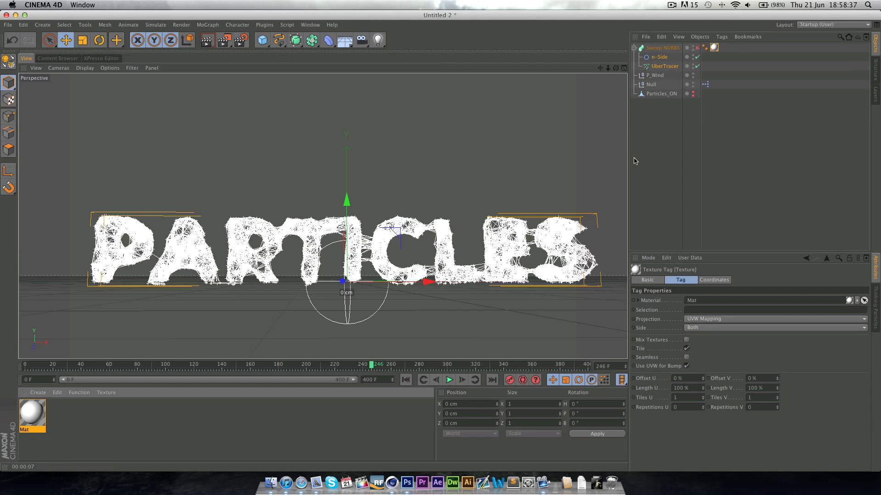
mouse_move(362, 40)
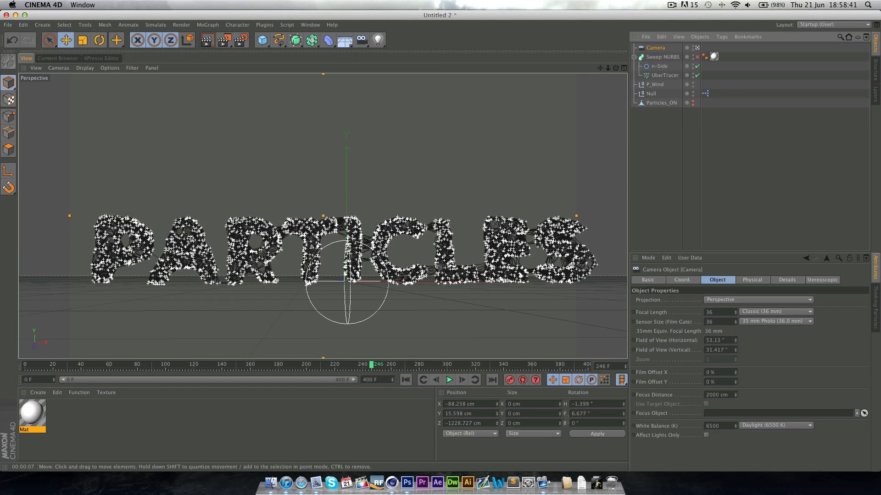
Step: Zero the new Camera's X and Y position and heading so it faces PARTICLES head-on
triple_click(460, 404)
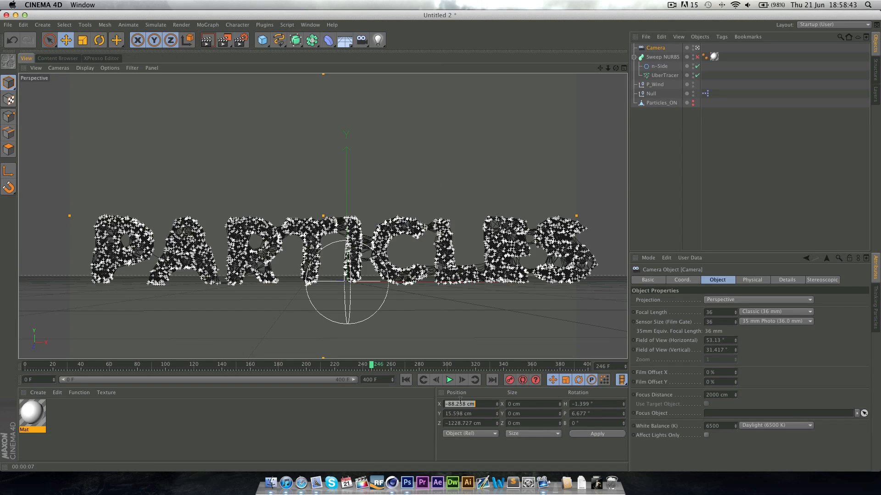
text(0 cm)
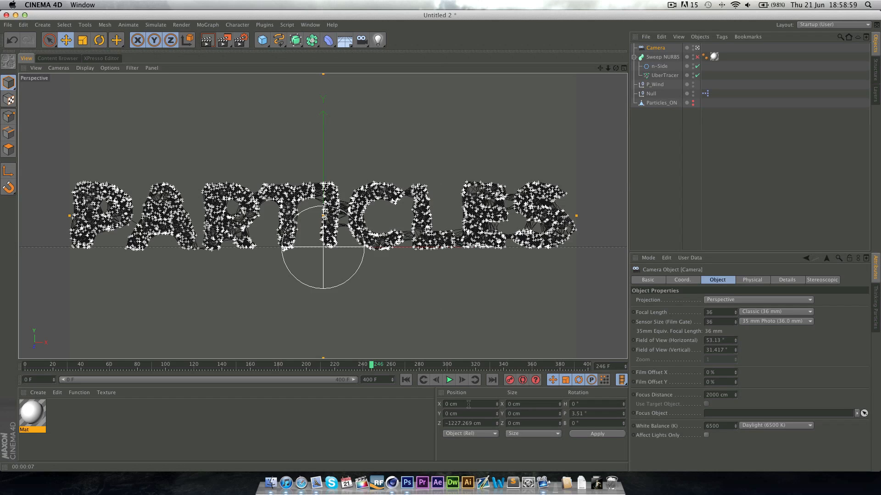
mouse_move(611, 71)
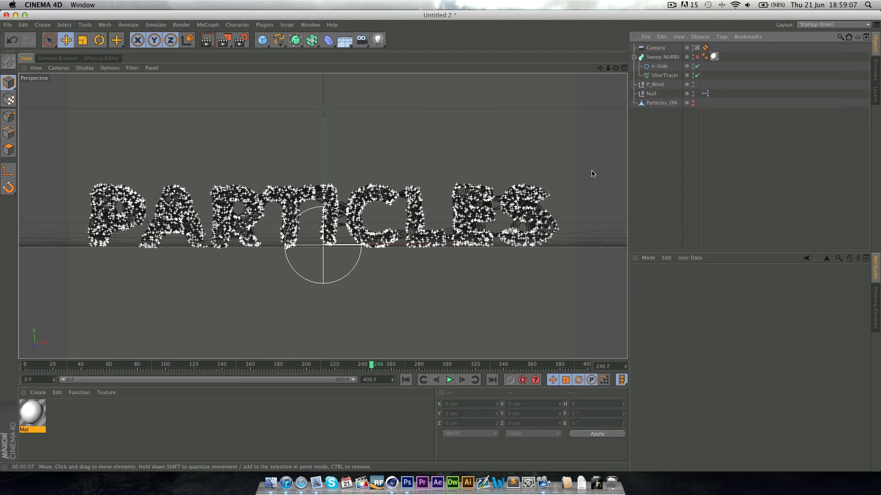
mouse_move(584, 80)
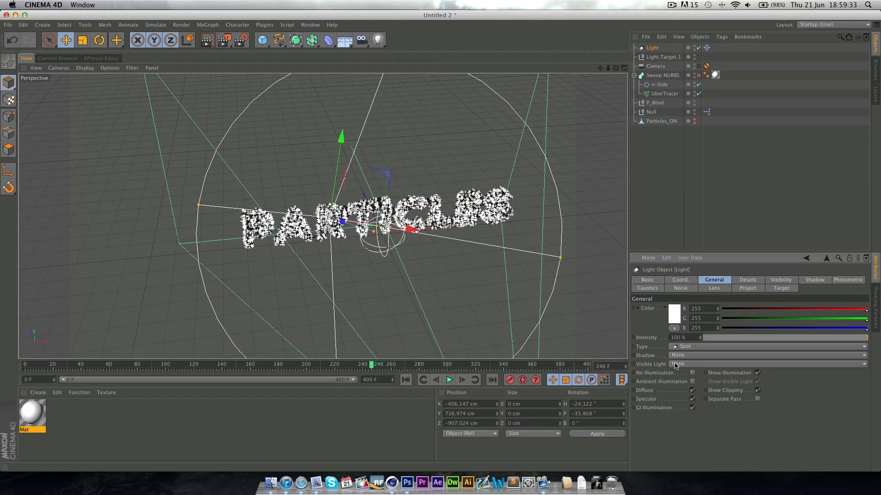
Step: Add a second target spot light (Light.1) casting Shadow Maps (Soft) over the web
click(764, 355)
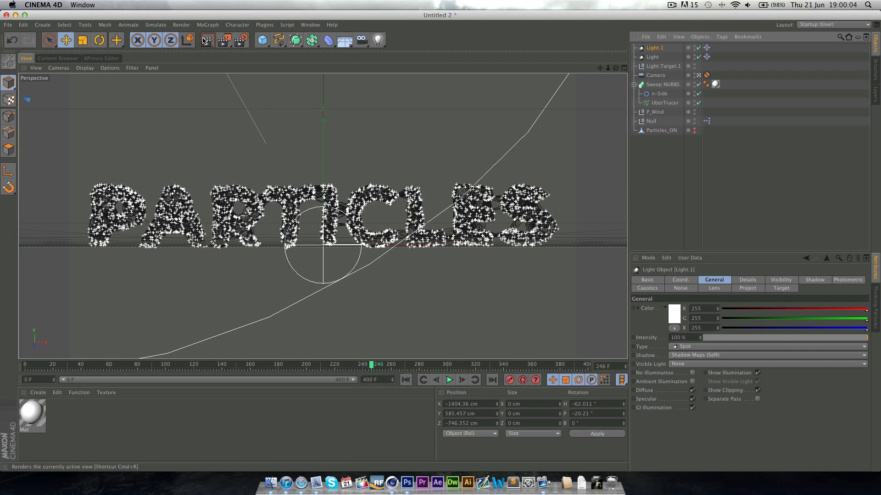
Step: Render the view, then play the particle animation and stop it around frame 105 for another render
click(209, 40)
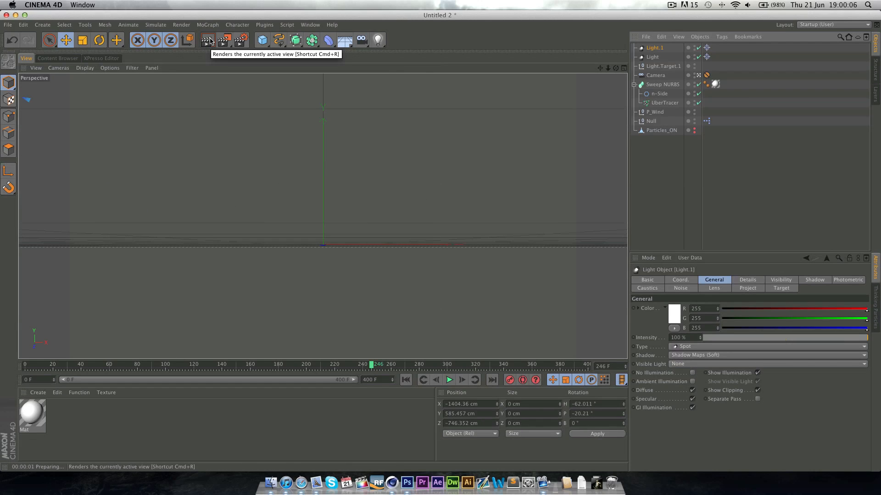
mouse_move(643, 145)
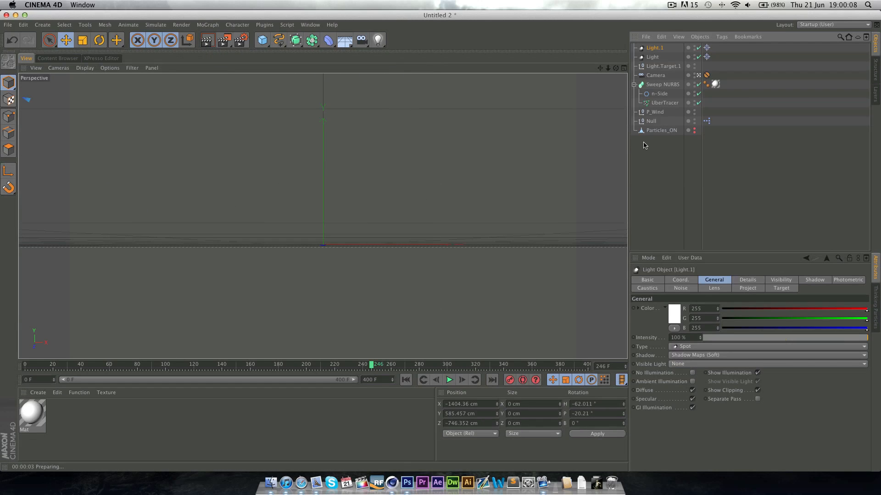
mouse_move(635, 146)
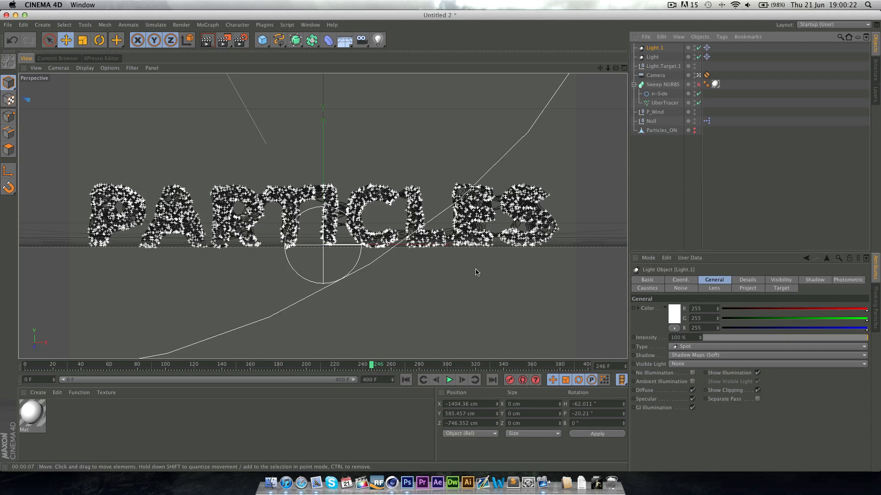
click(448, 380)
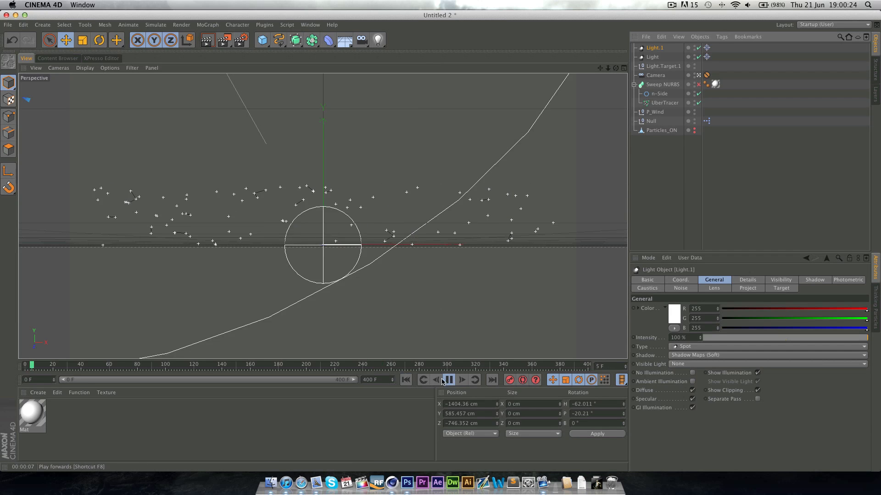
click(449, 380)
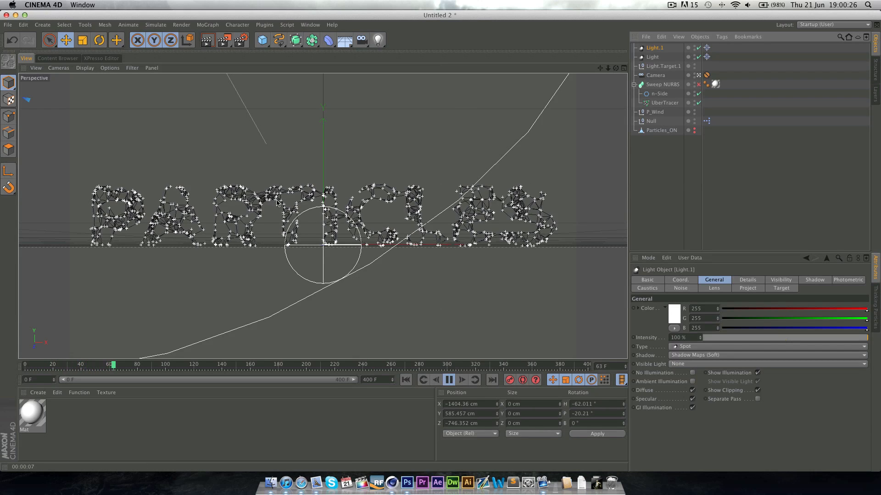
click(448, 379)
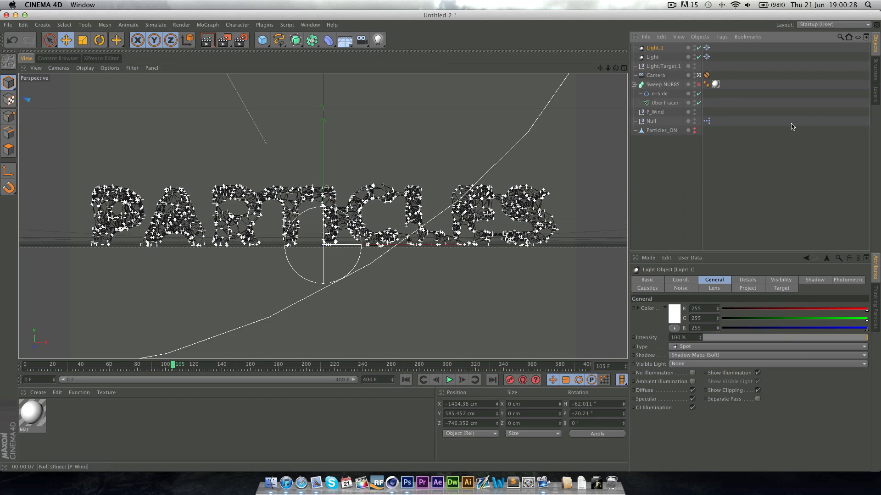
mouse_move(206, 44)
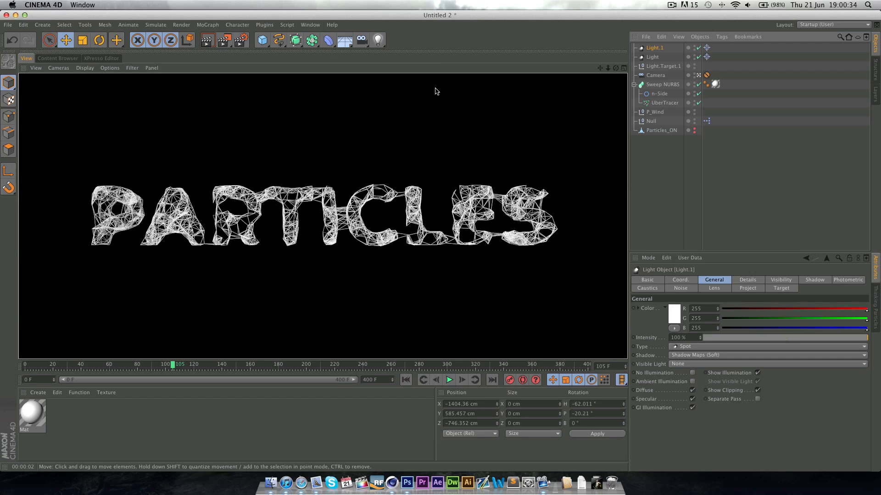
mouse_move(386, 224)
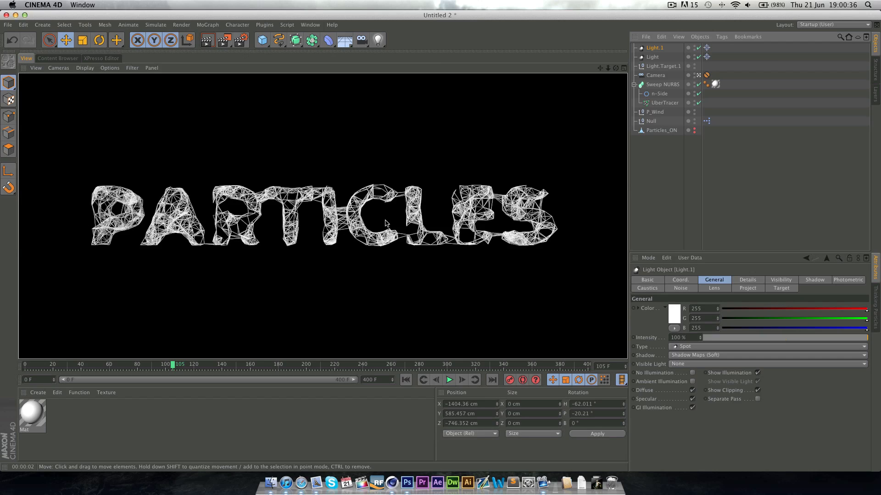
mouse_move(379, 294)
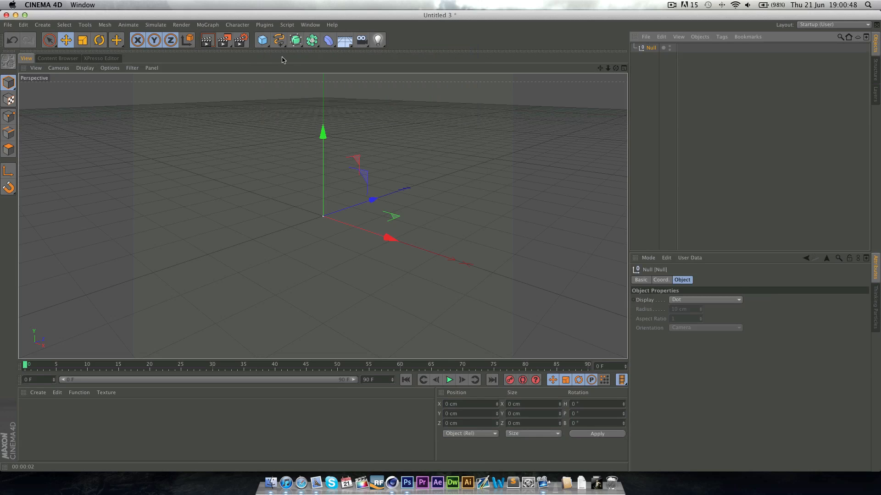
Step: Tag the Null with XPresso and add a Thinking Particles PStorm generator node to its graph
right_click(648, 47)
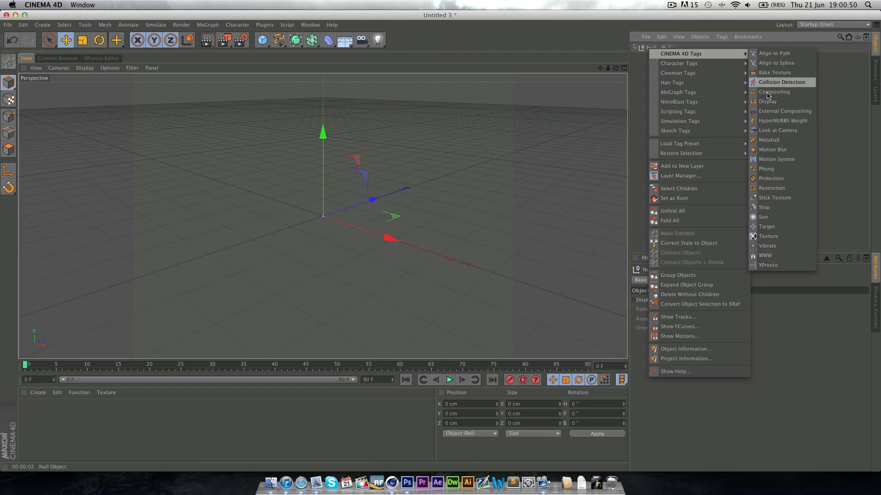
mouse_move(768, 265)
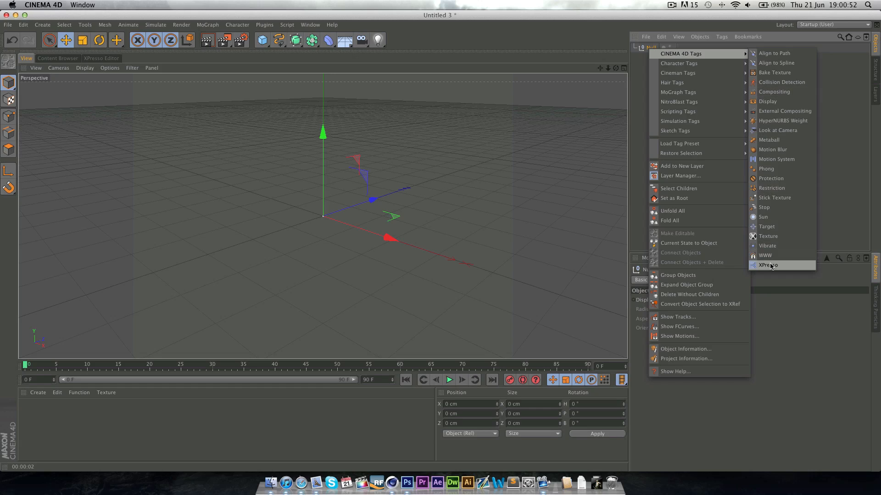
click(767, 265)
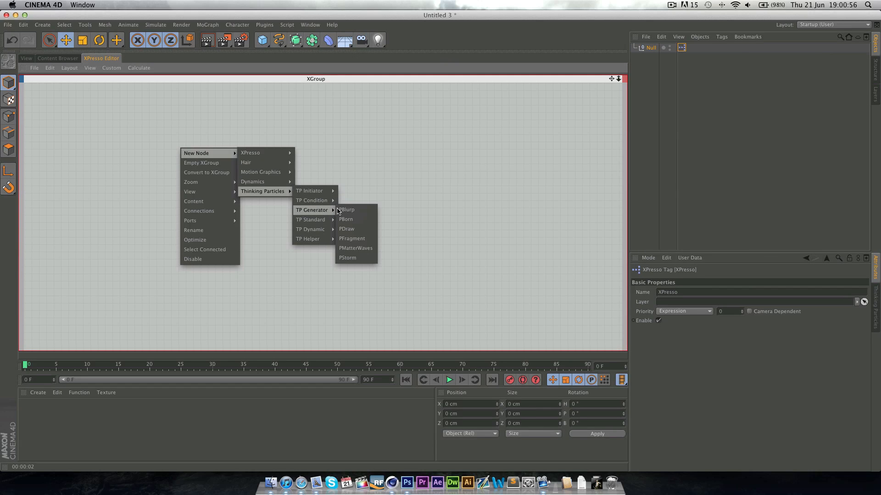
click(346, 257)
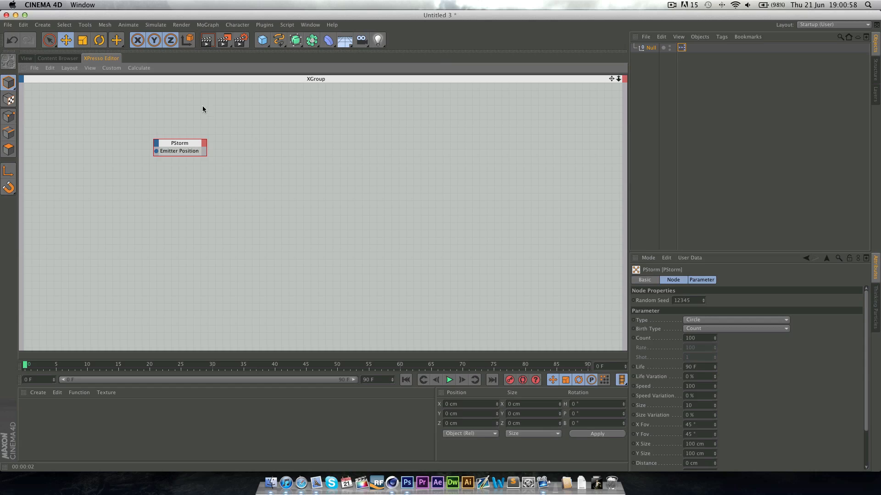
click(26, 57)
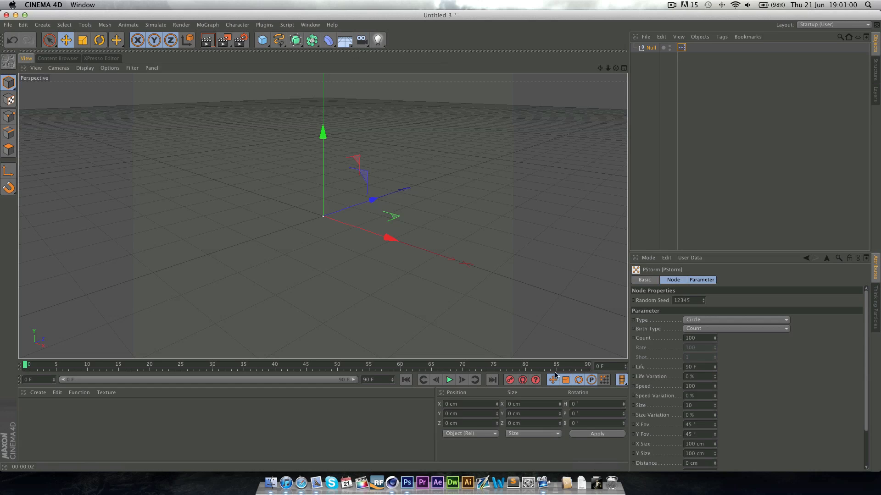
Step: Test-play the PStorm emitter briefly and enter 100 in its settings
click(449, 380)
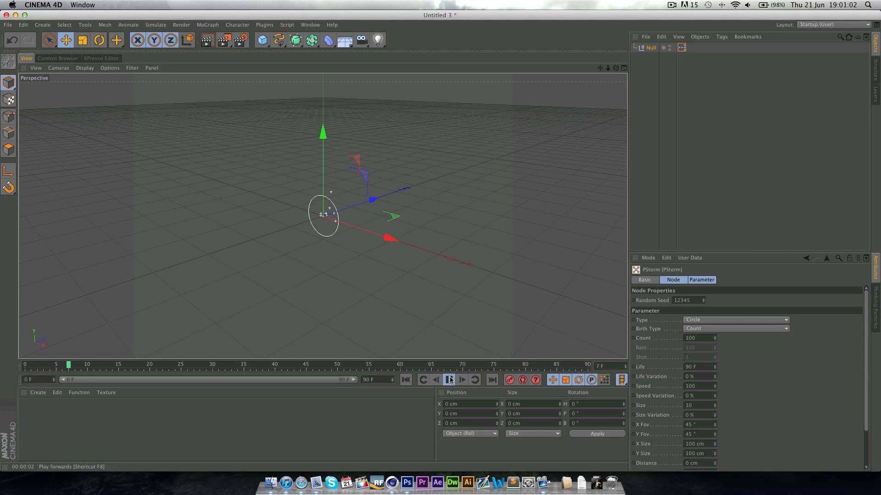
click(450, 380)
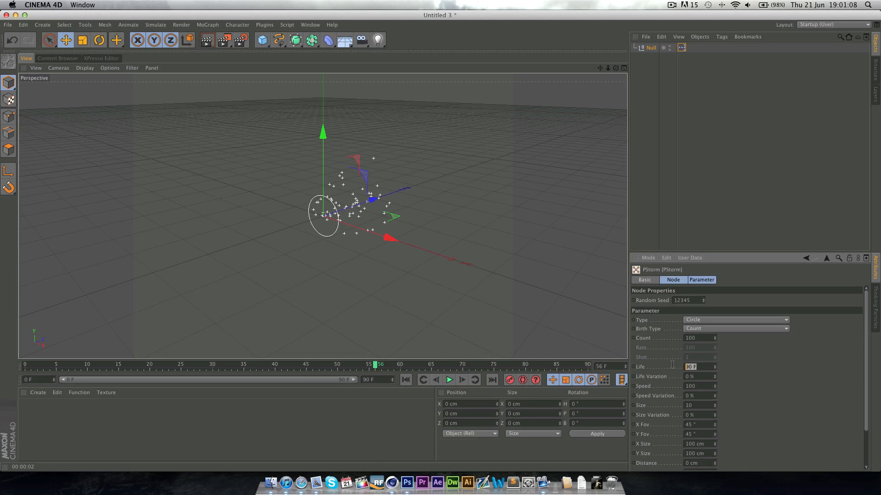
text(100)
click(700, 385)
text(800)
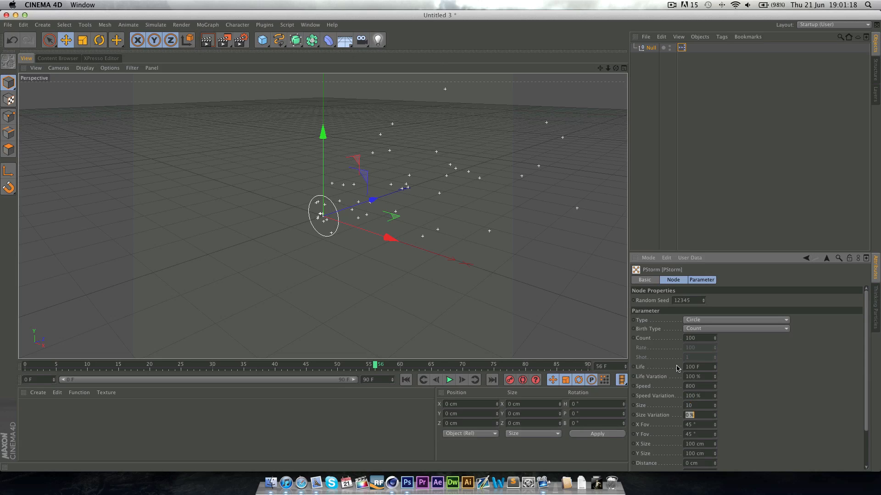
click(698, 425)
text(60)
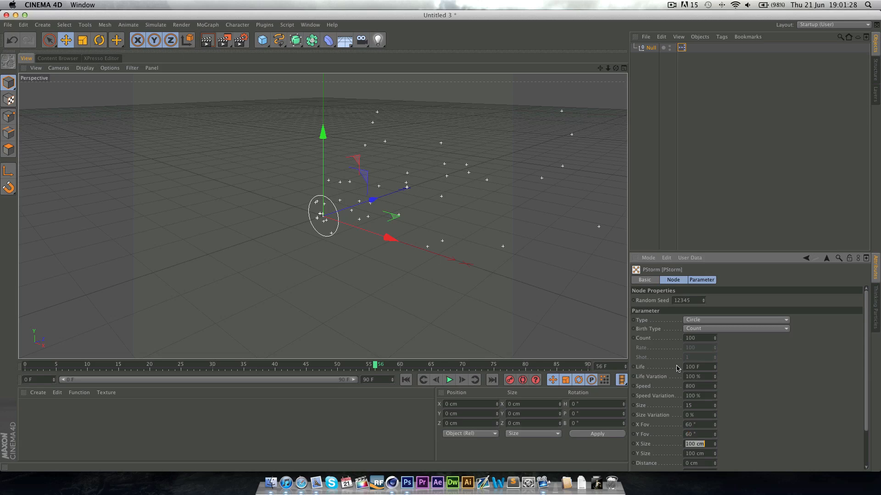
mouse_move(492, 393)
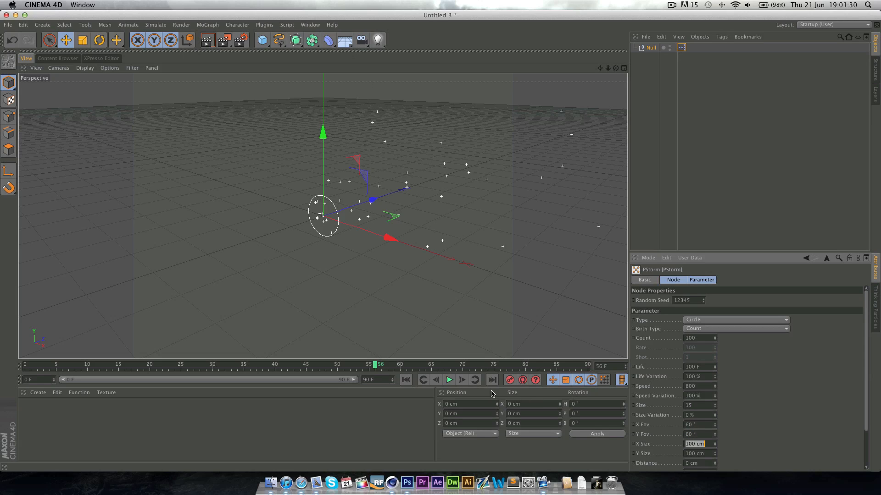
Step: Play the spray again to around frame 62, then bring up the Window list of open scenes
click(449, 379)
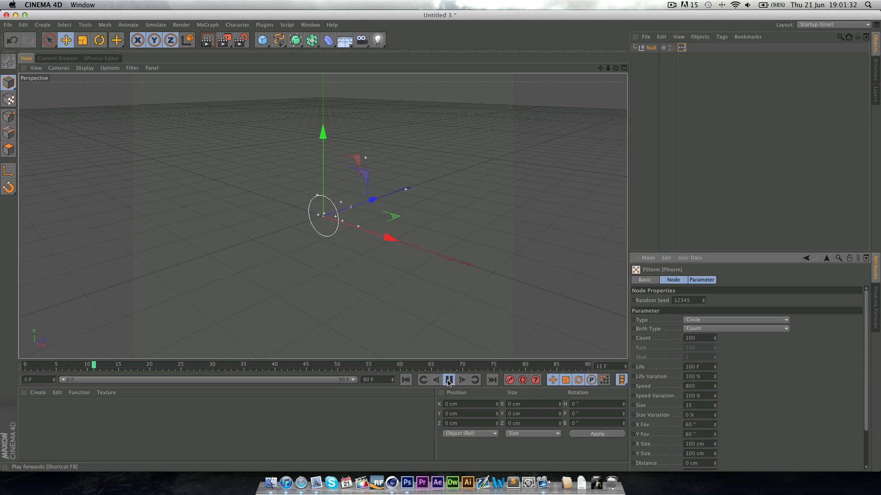
click(449, 380)
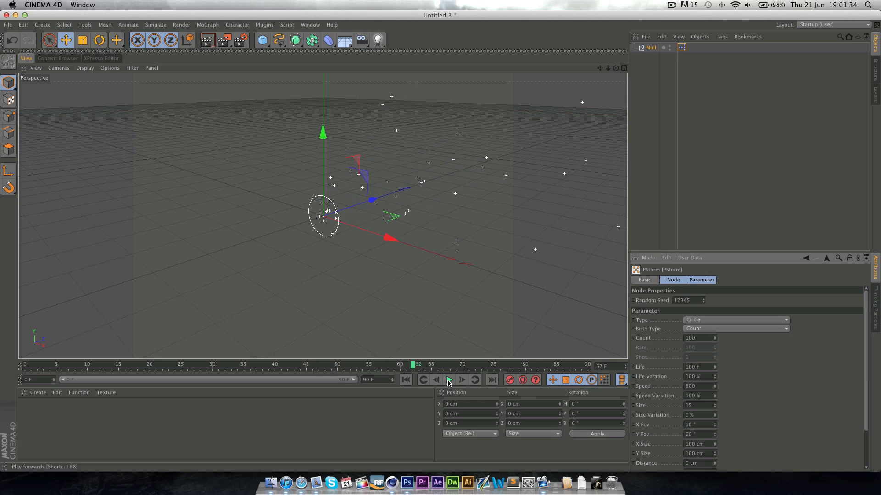
click(449, 380)
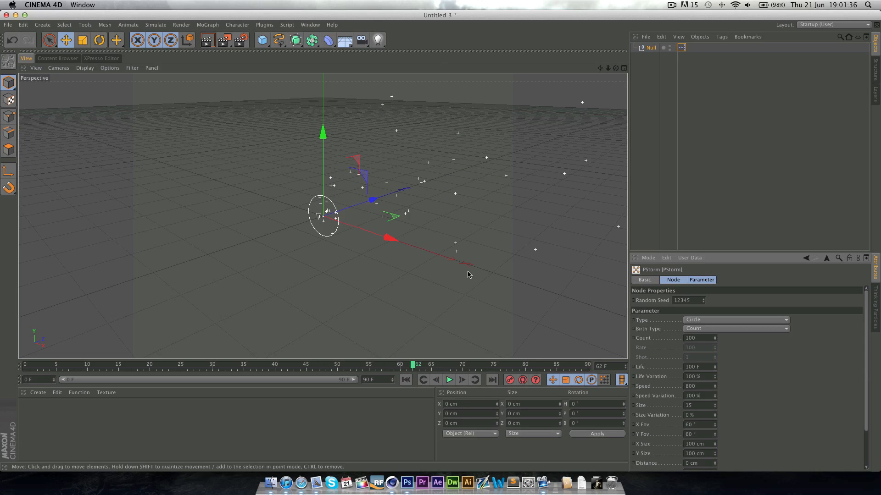
mouse_move(279, 4)
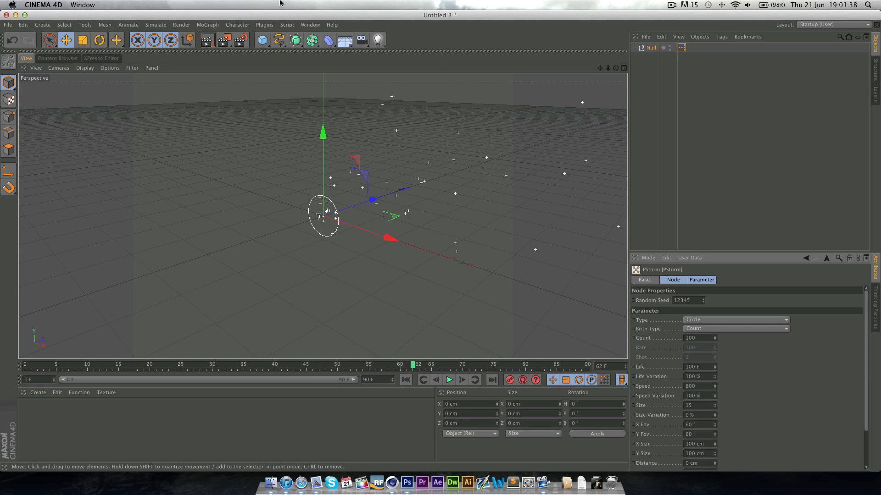
mouse_move(463, 250)
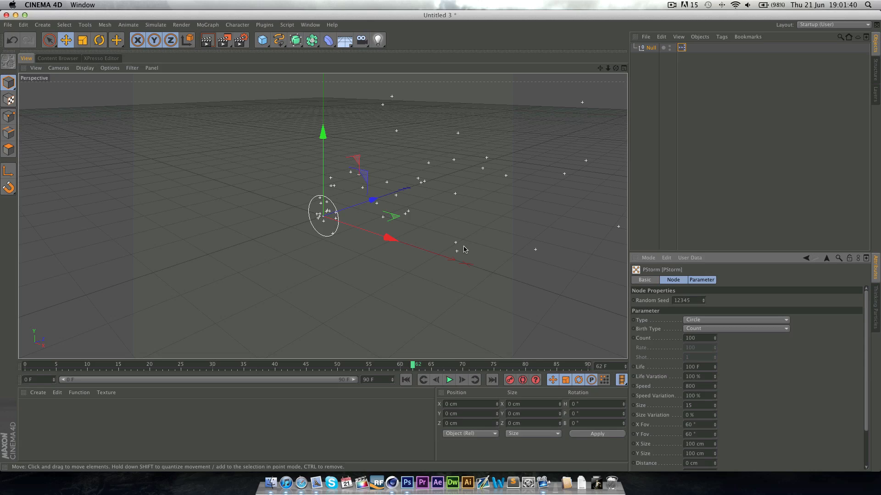
mouse_move(317, 26)
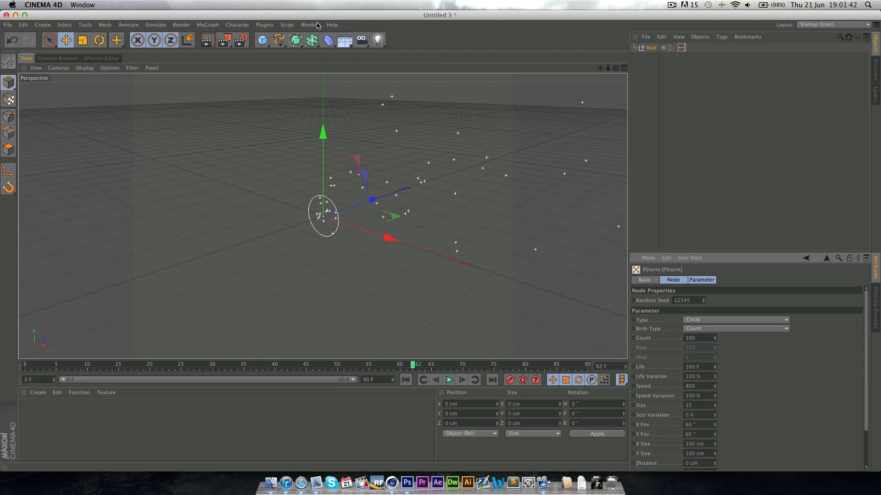
click(309, 24)
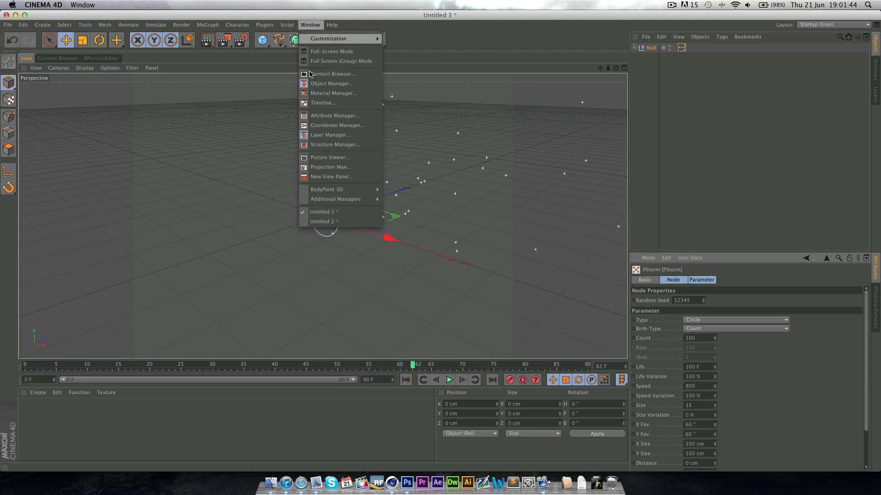
Step: Return to the Untitled 2 PARTICLES scene and select the UberTracer so the white web shows
click(323, 221)
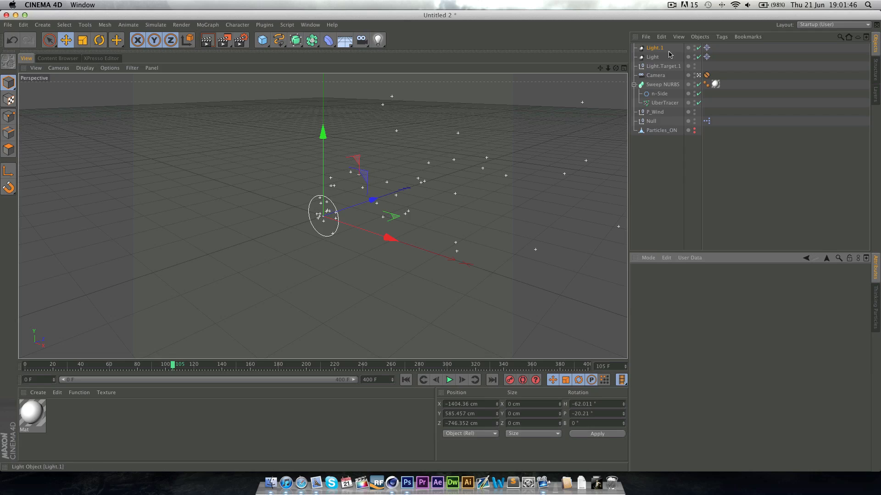
click(662, 85)
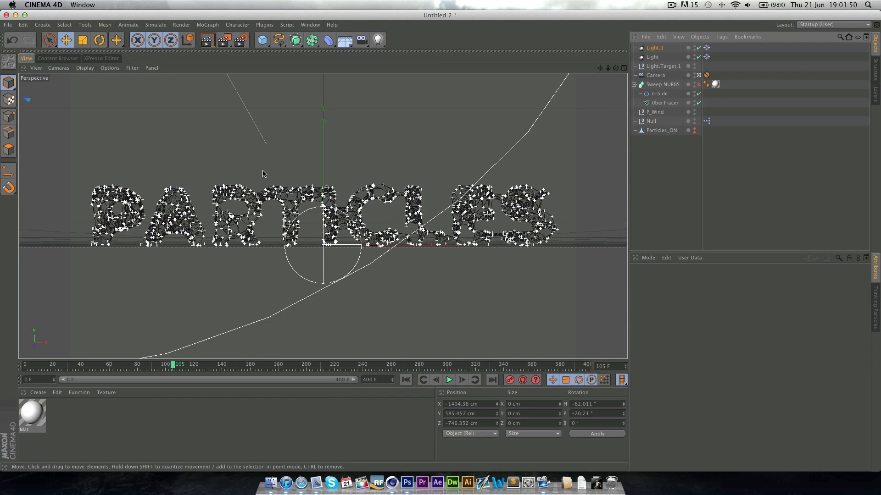
mouse_move(272, 155)
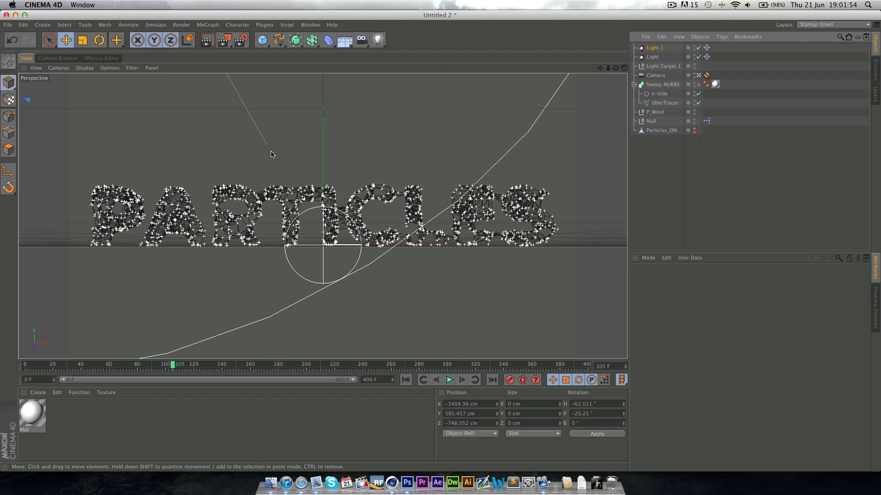
mouse_move(302, 129)
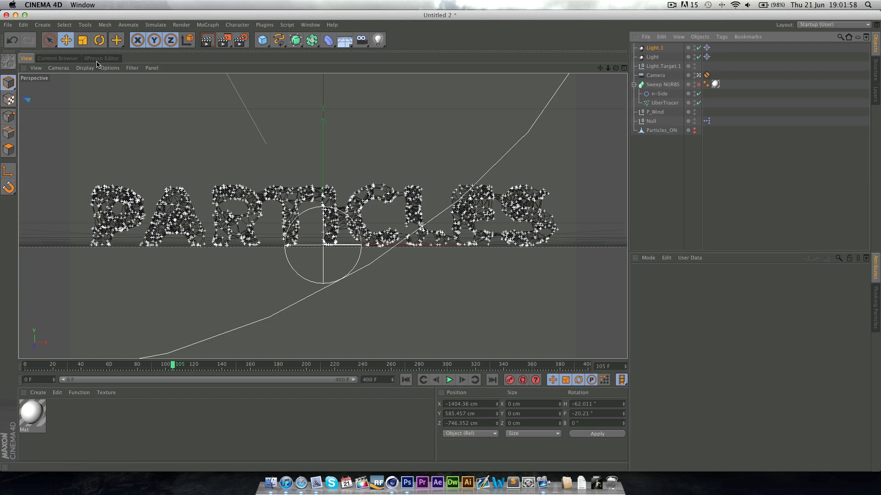
click(665, 101)
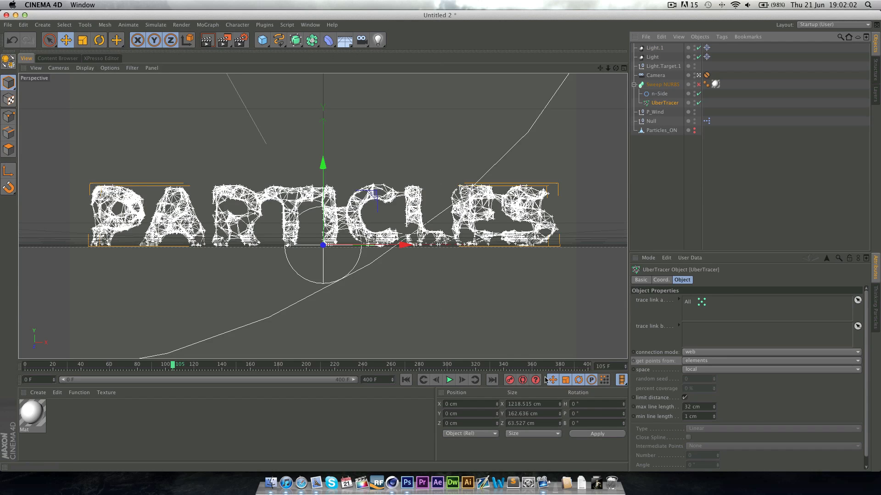
mouse_move(345, 114)
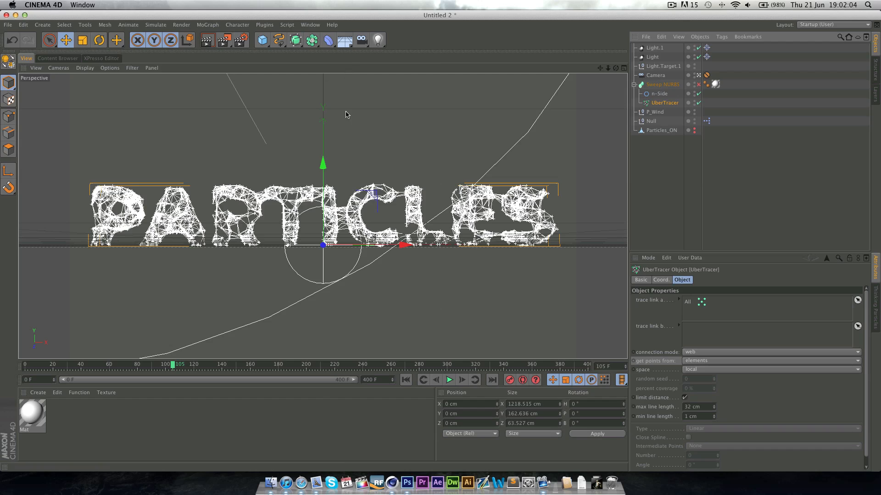
click(101, 58)
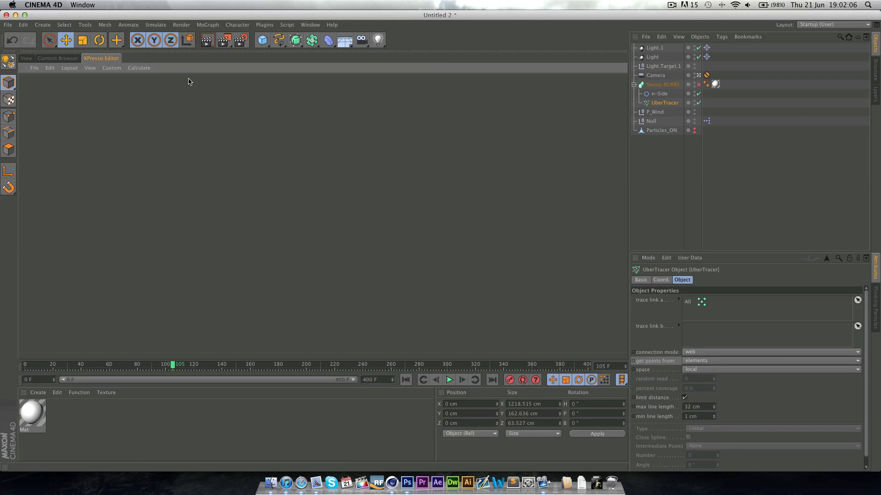
Step: Delete the PFriction node from the Null's expression so only PWind acts on all particles
click(706, 120)
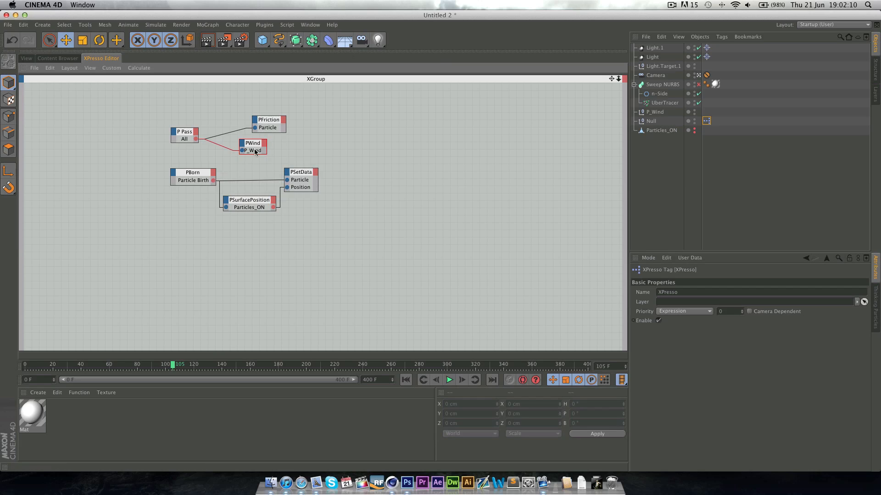
click(268, 119)
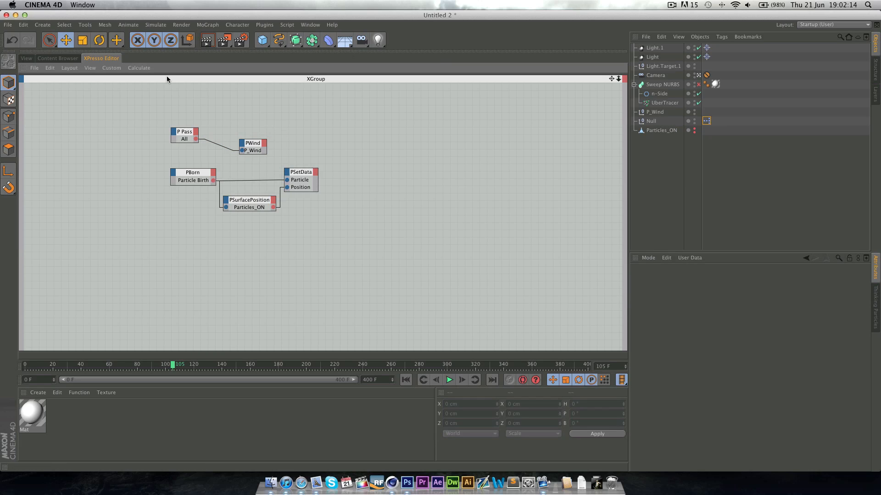
click(25, 57)
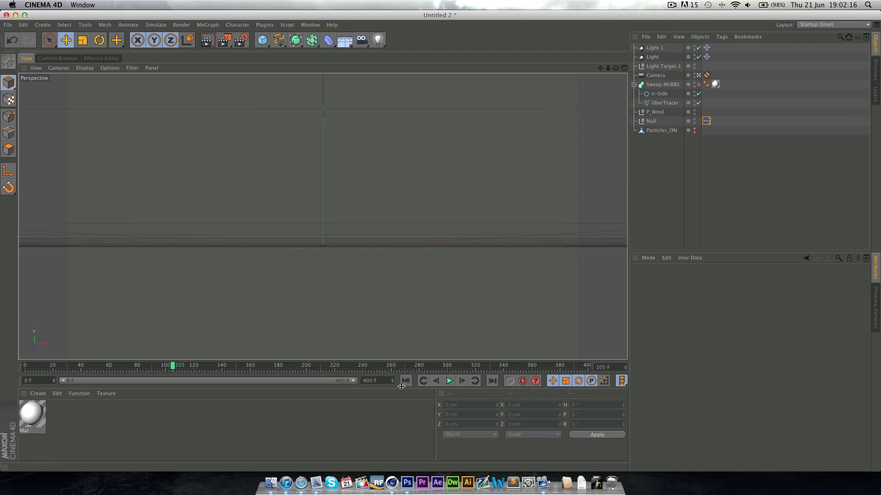
Step: Play the wind animation a short way and stop for a viewport render of the web
click(449, 381)
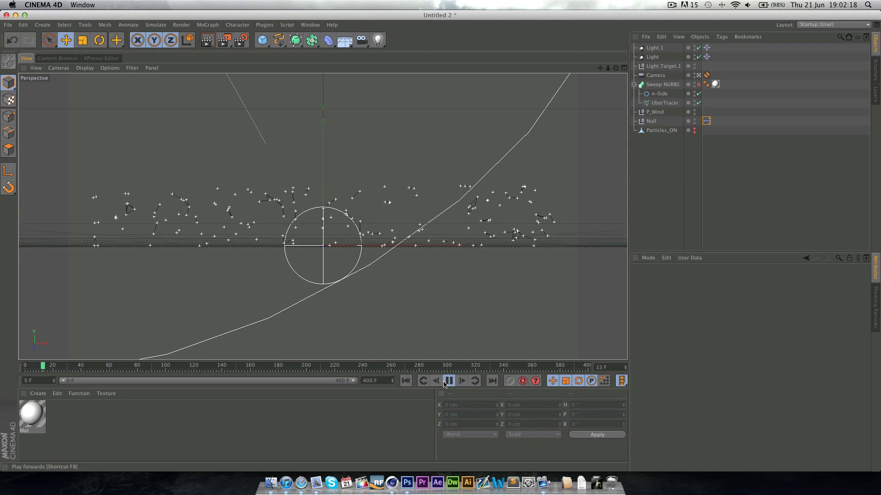
click(448, 380)
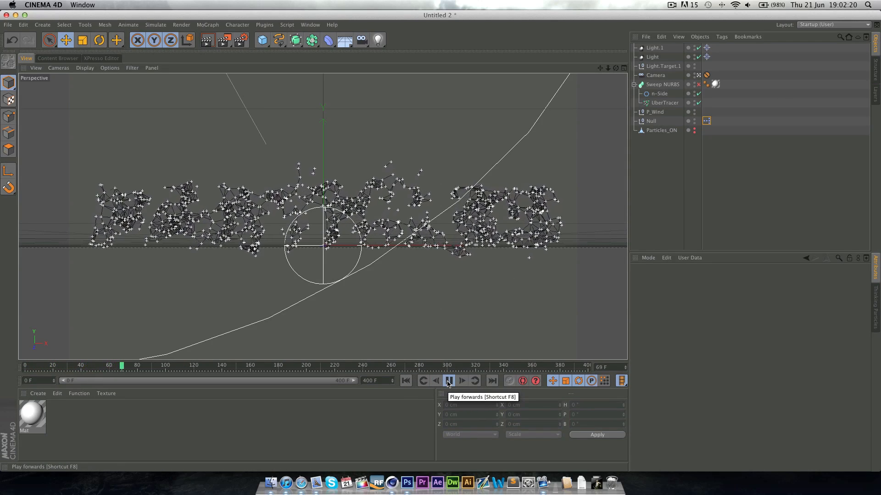
click(448, 380)
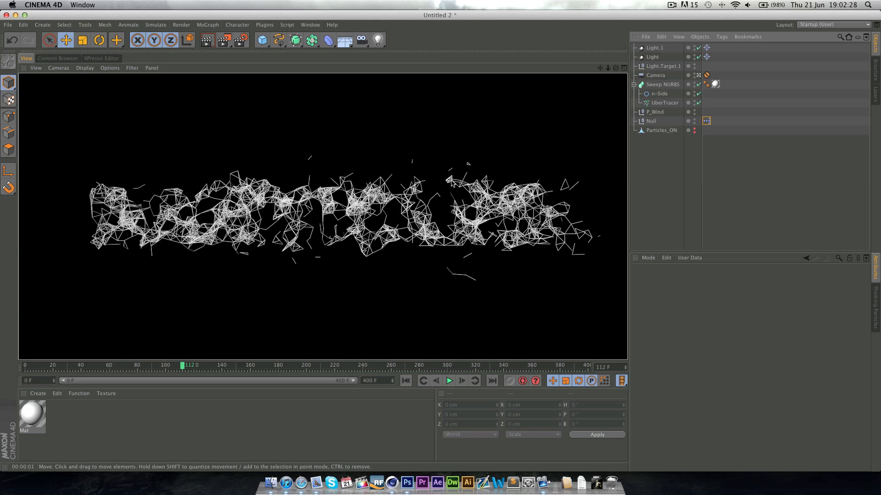
mouse_move(700, 85)
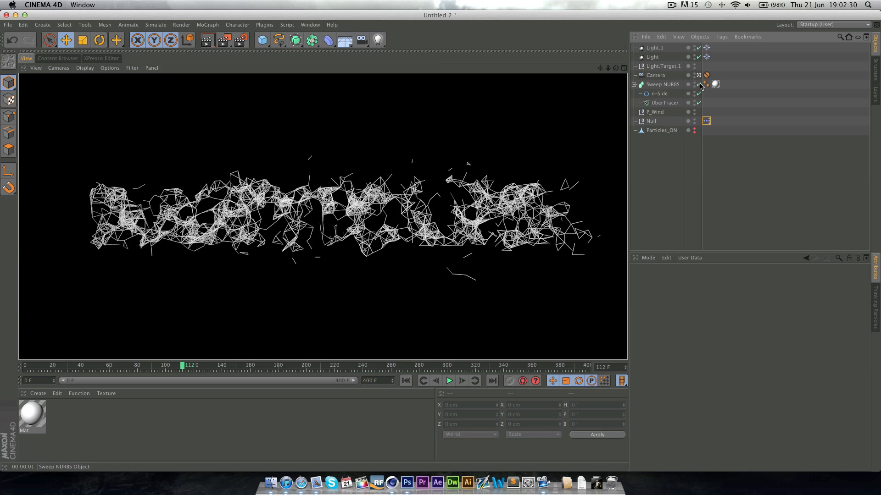
Step: Play on to around frame 224 until the lines scatter into flying strands, then stop for the final render
click(448, 381)
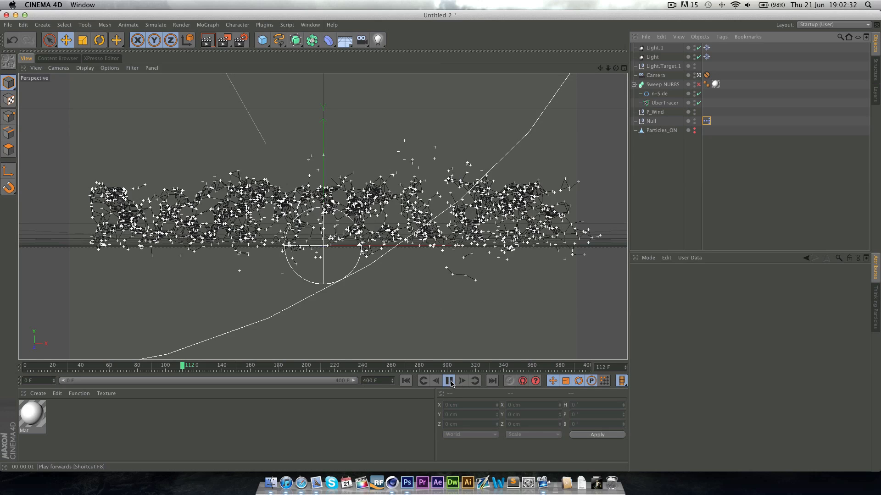
click(450, 381)
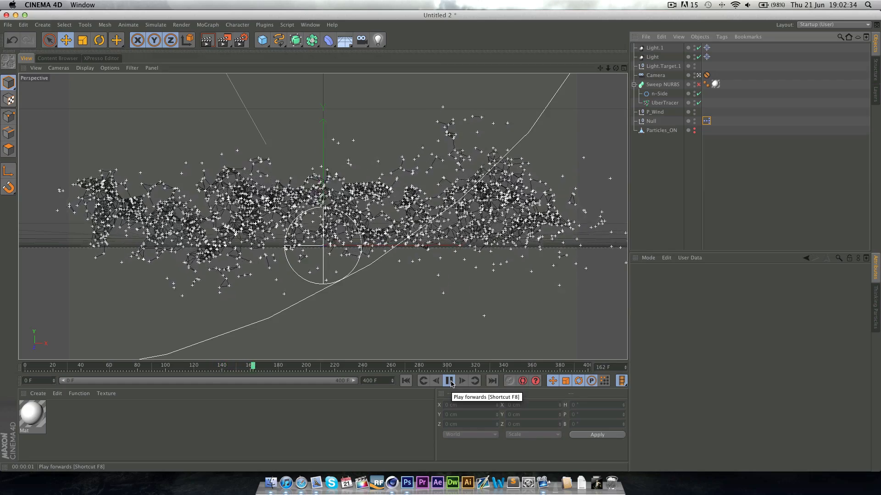
click(450, 380)
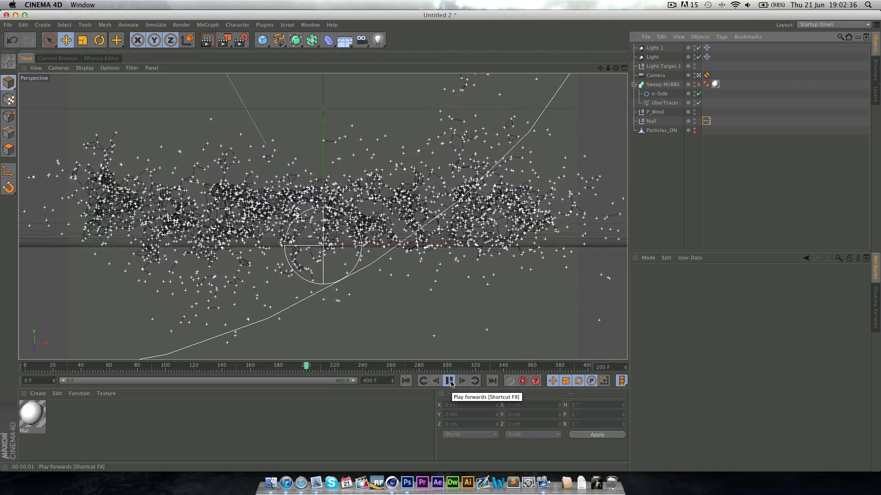
click(449, 381)
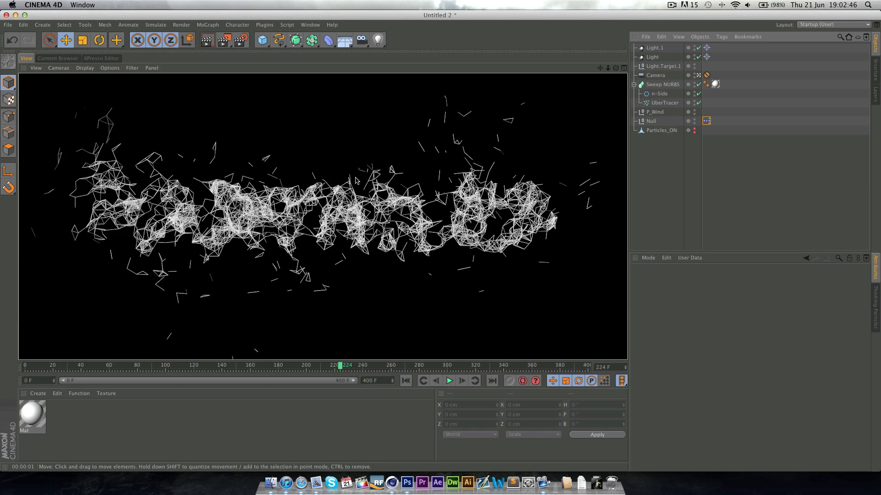
mouse_move(620, 403)
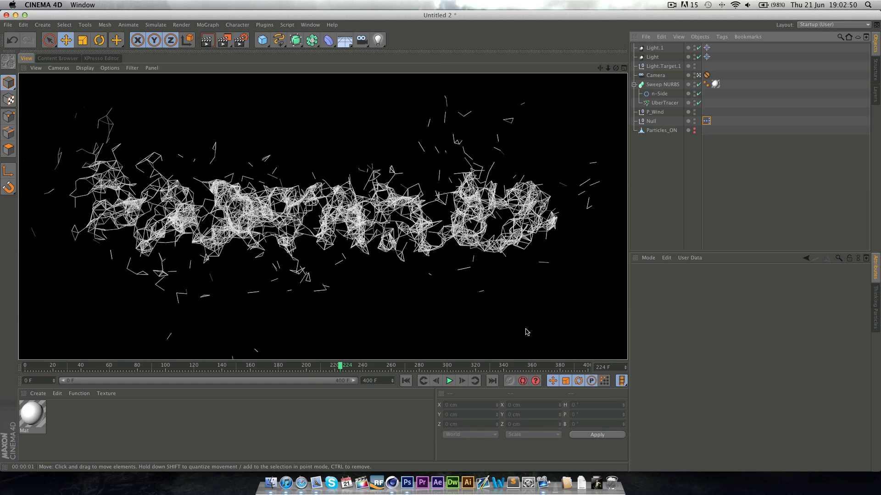
mouse_move(435, 211)
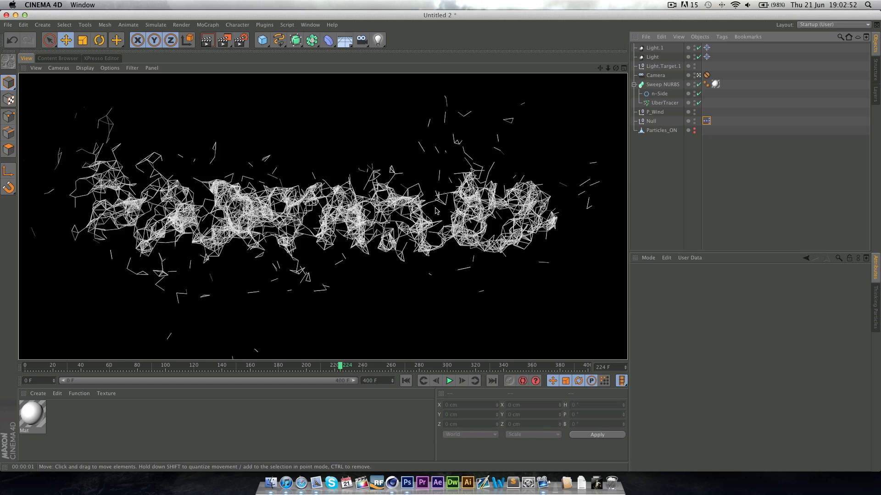
mouse_move(597, 150)
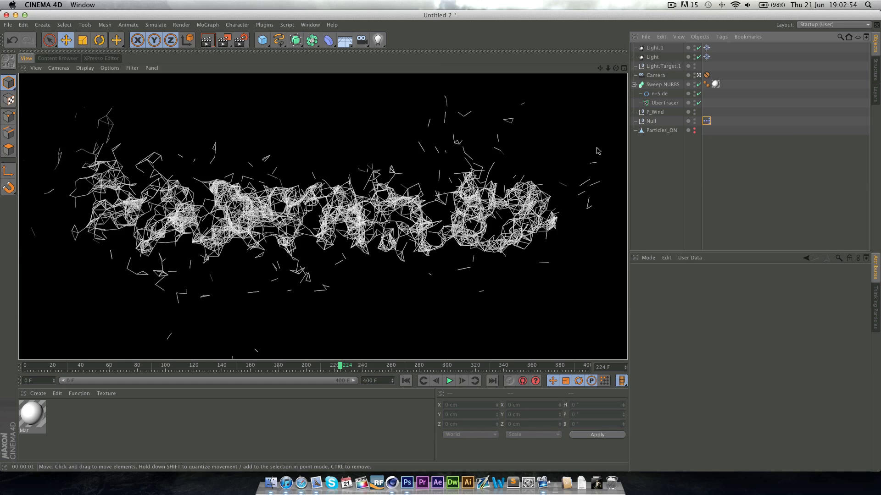
mouse_move(642, 151)
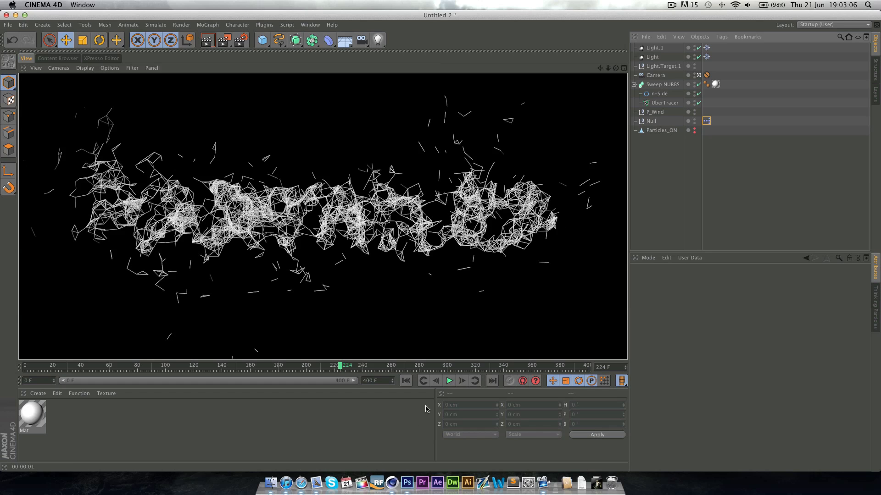
mouse_move(543, 357)
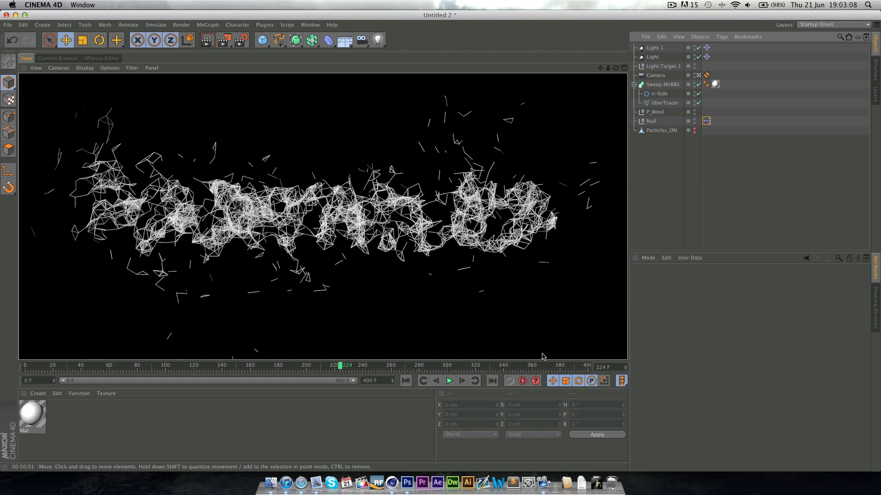
mouse_move(386, 276)
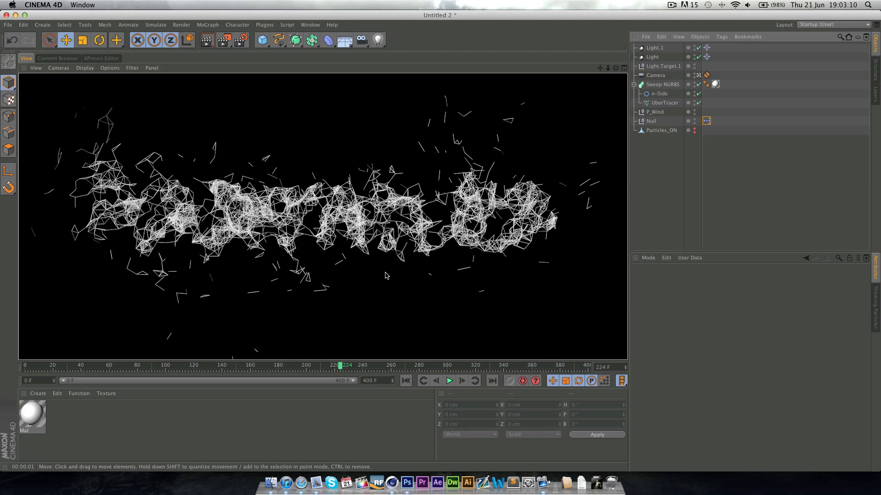
mouse_move(201, 95)
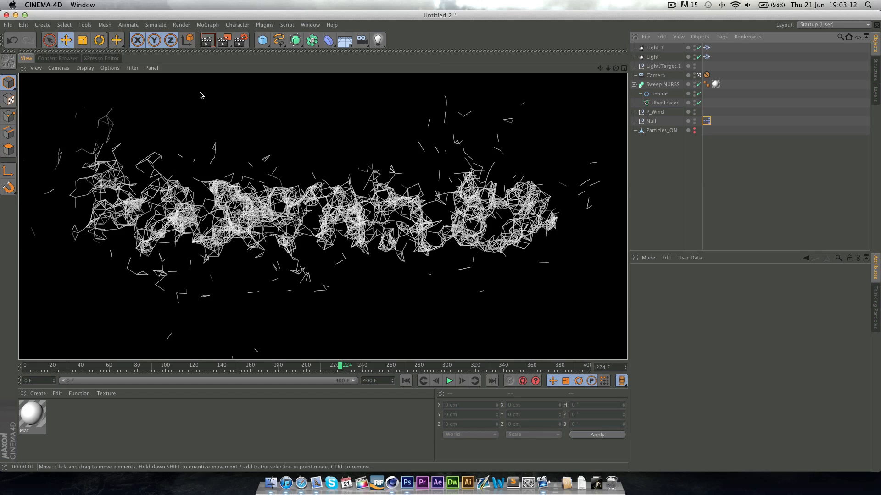
mouse_move(472, 294)
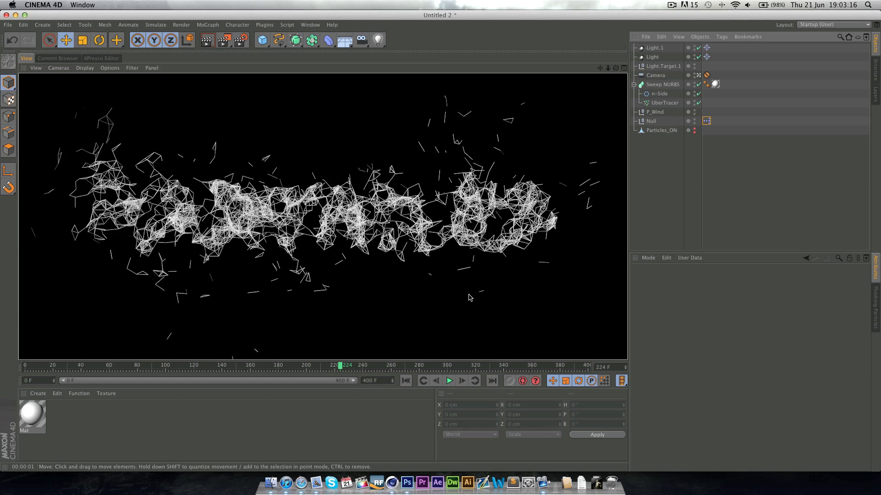
mouse_move(472, 301)
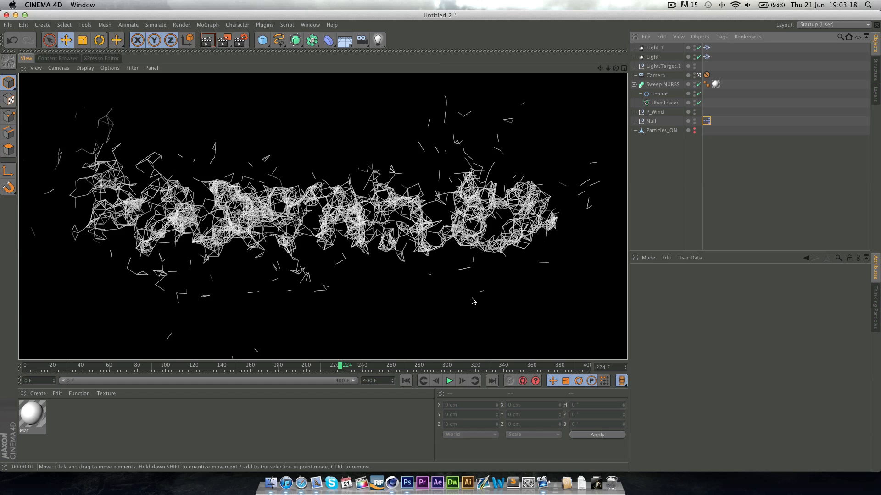